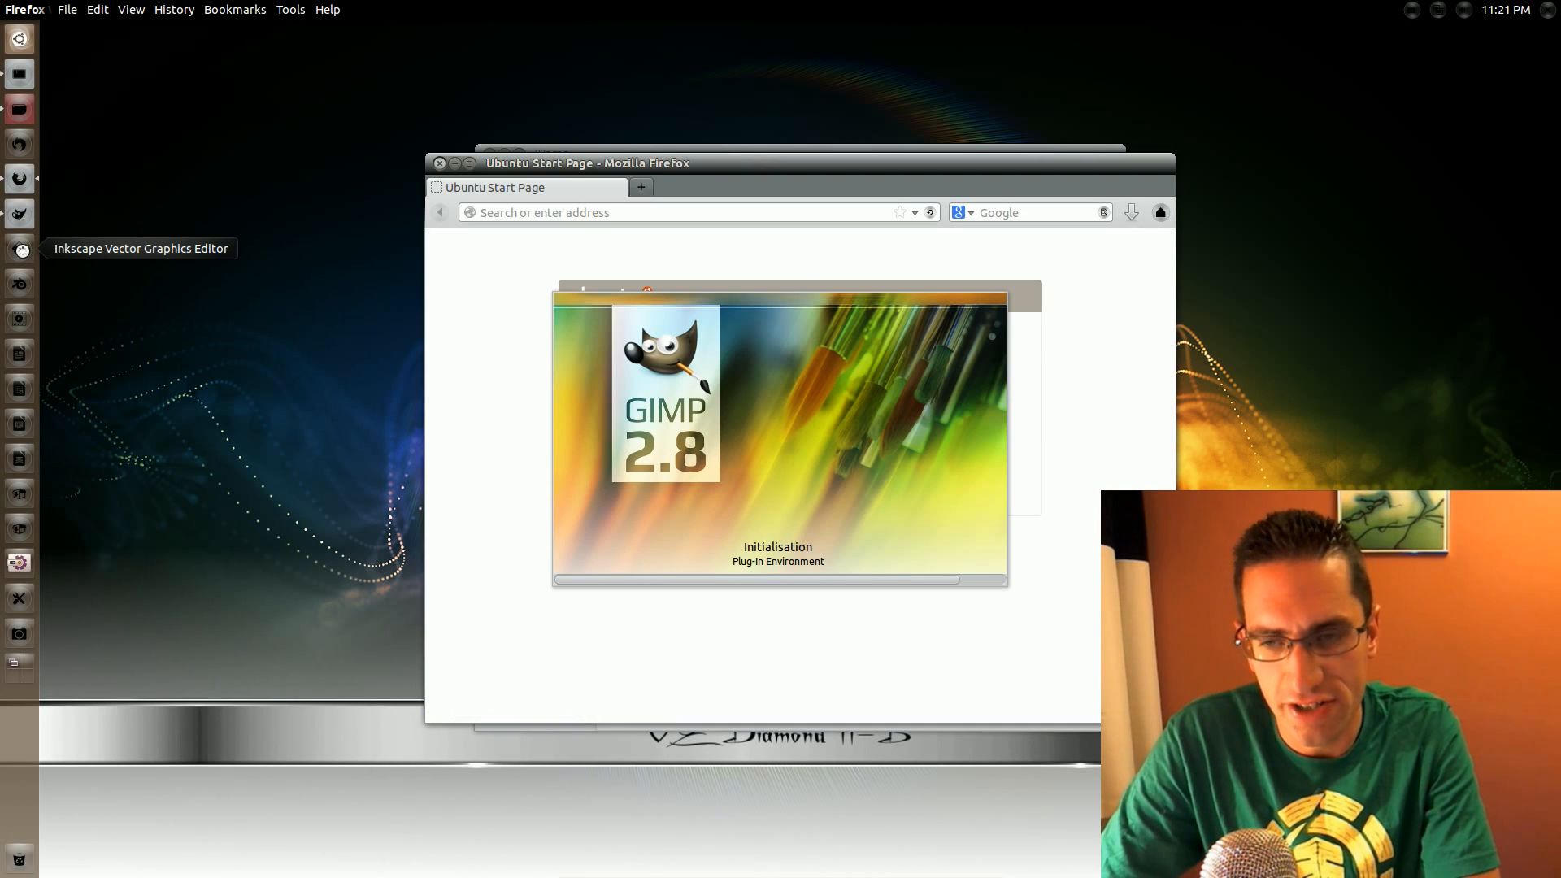
mouse_move(19, 283)
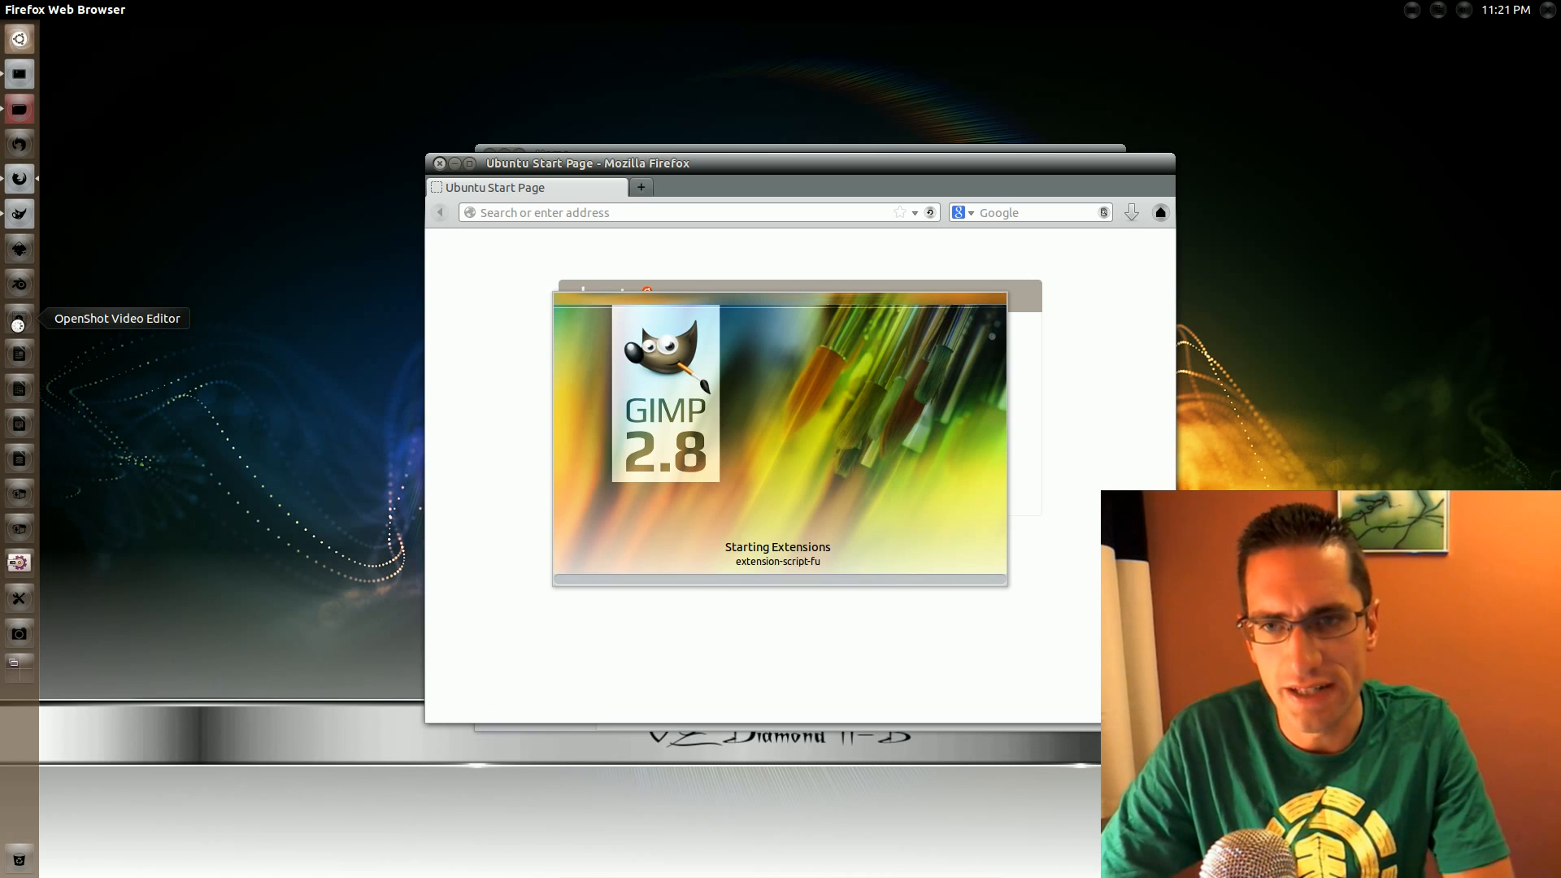
mouse_move(18, 387)
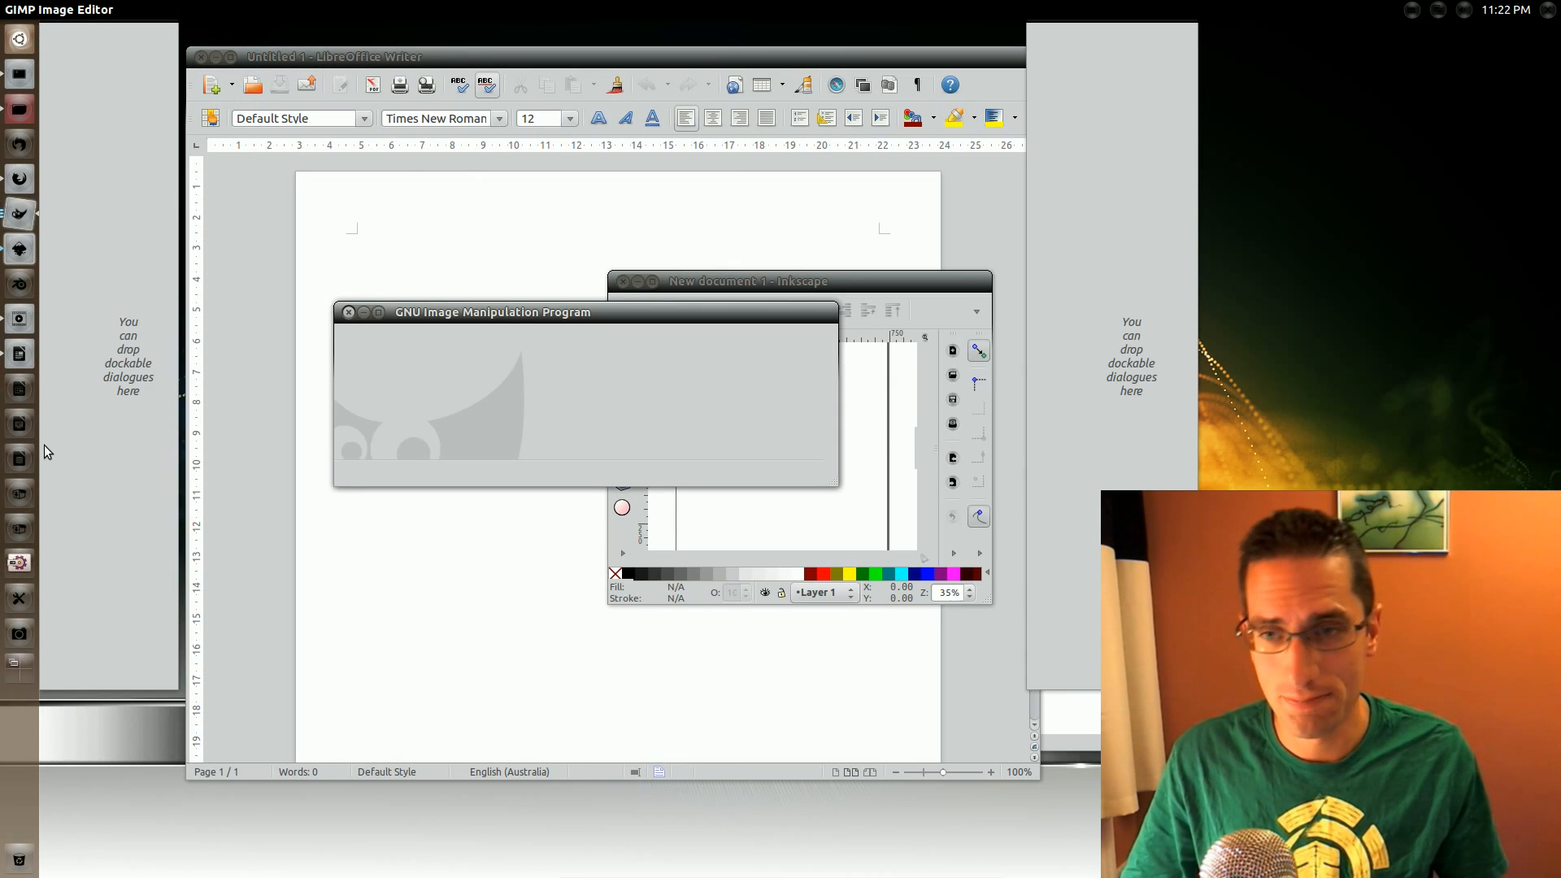
mouse_move(20, 494)
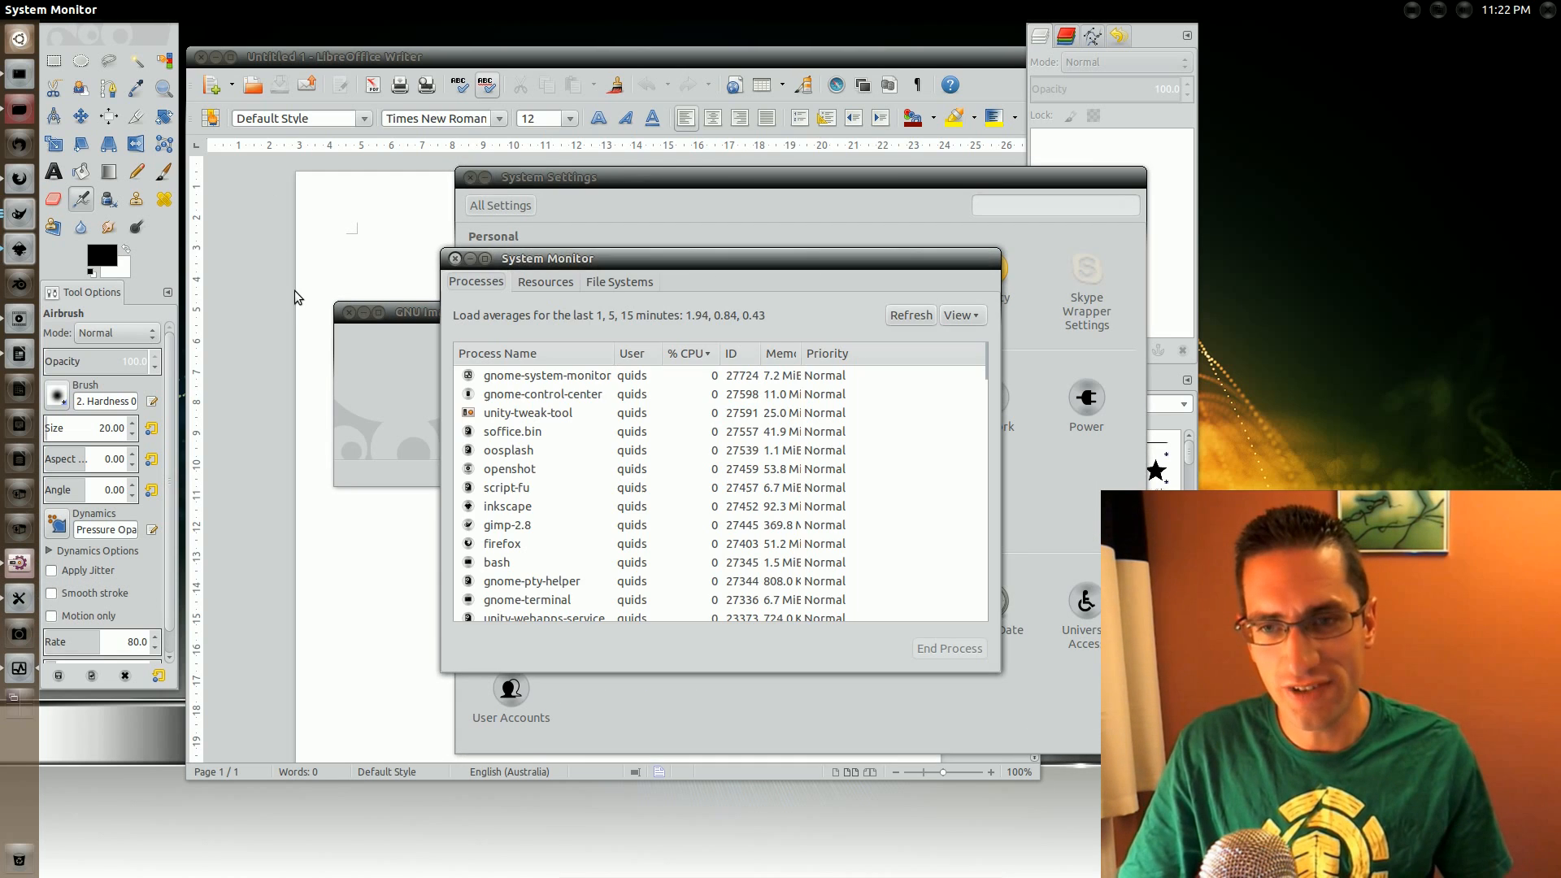
Launch GIMP, Writer, Inkscape, System Settings and System Monitor from the launcher.
left_click(543, 282)
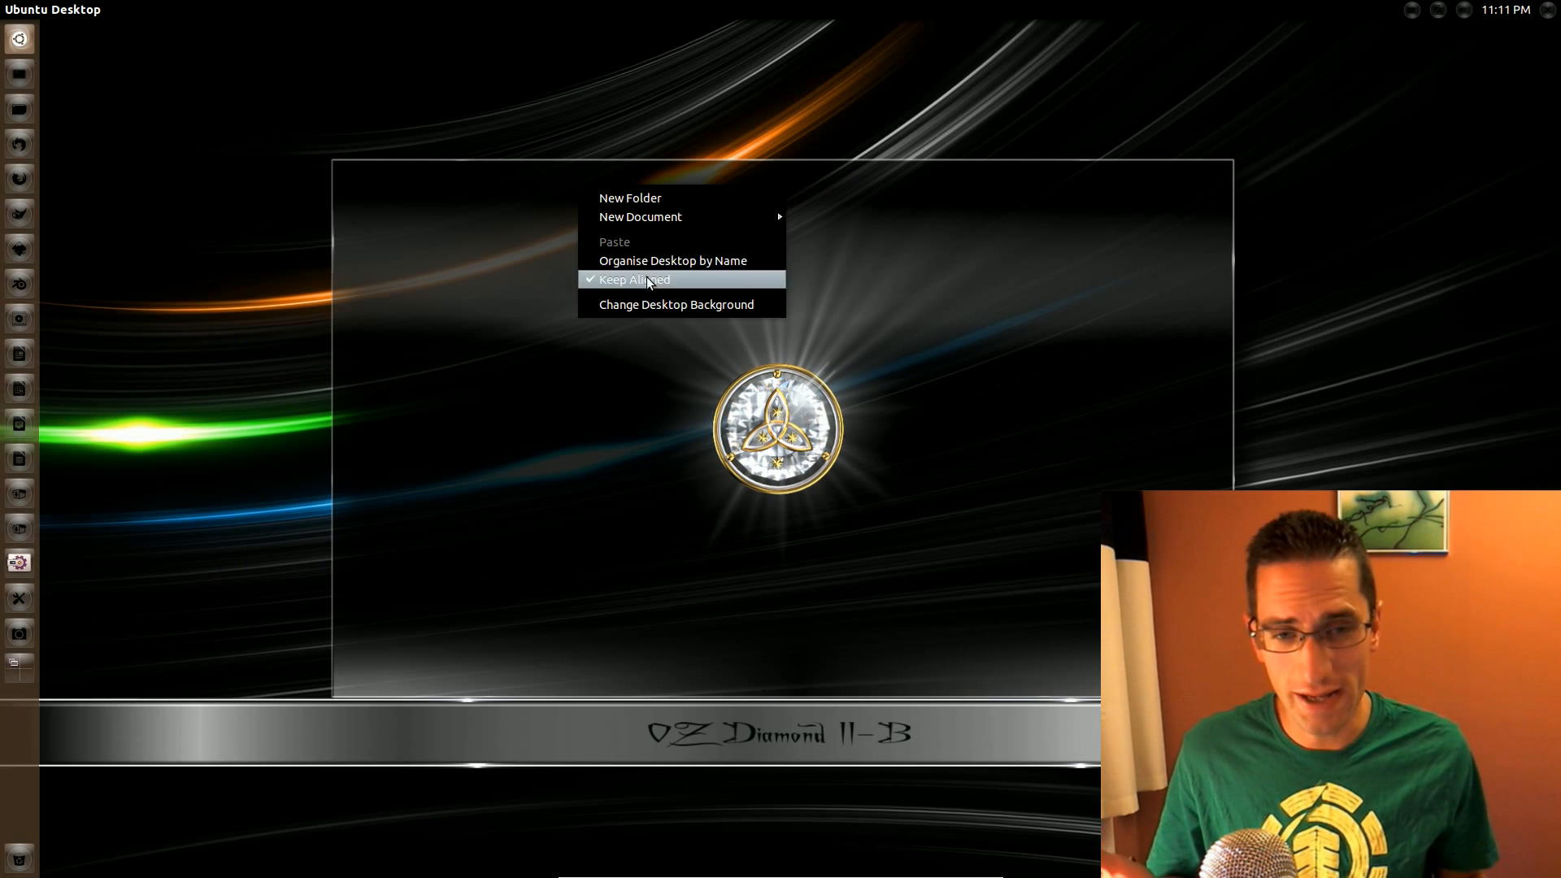
Try the Betty Diamond and linuxfreack6 wallpapers, then settle on the fiery linuxfreack8 image.
left_click(675, 304)
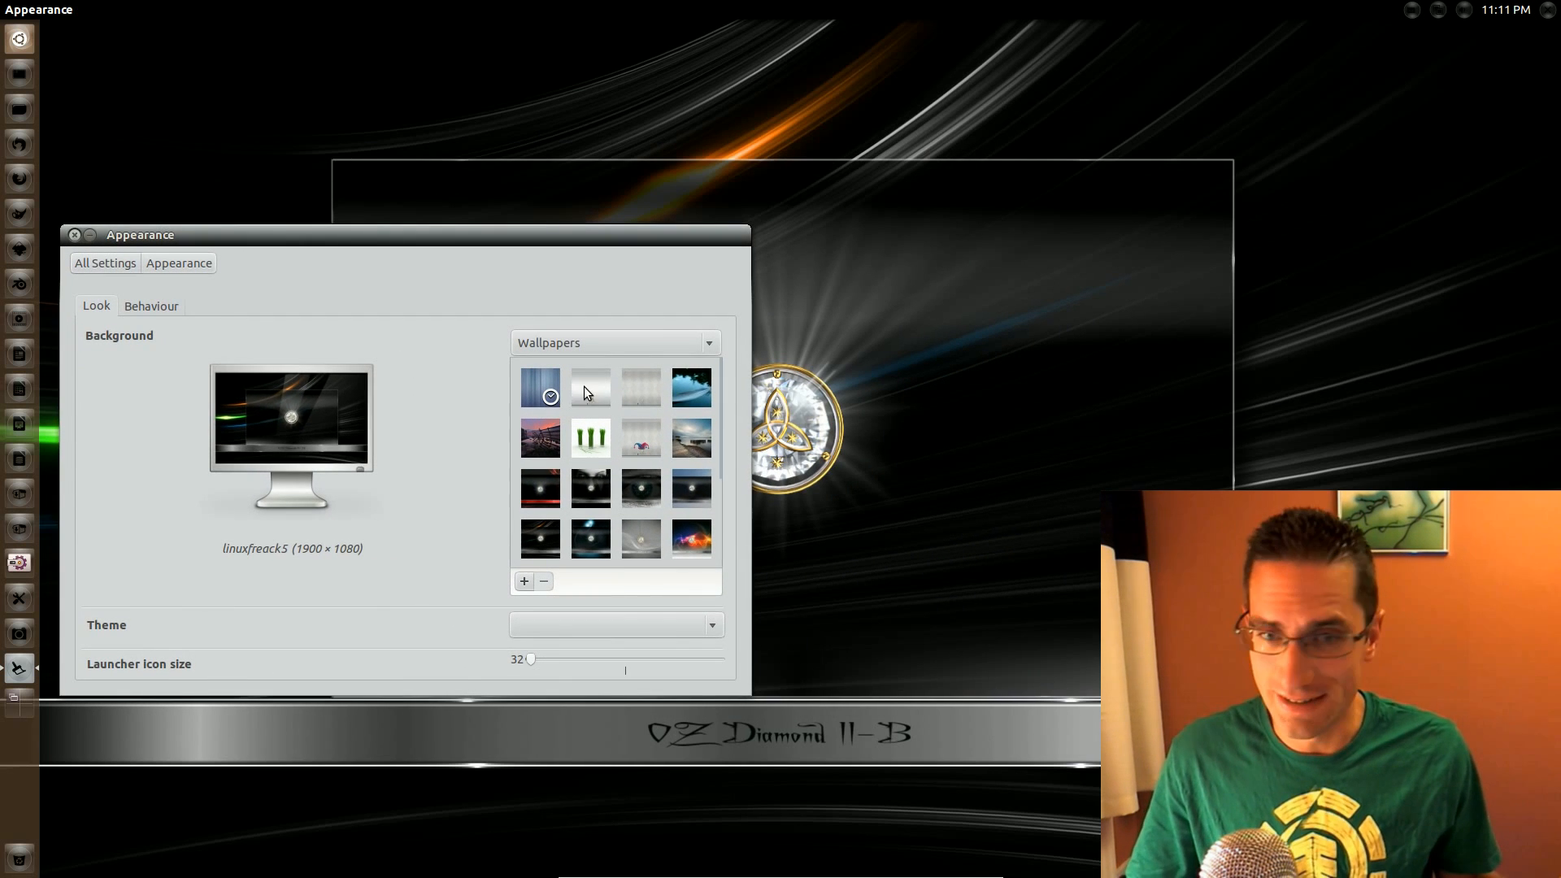
left_click(589, 387)
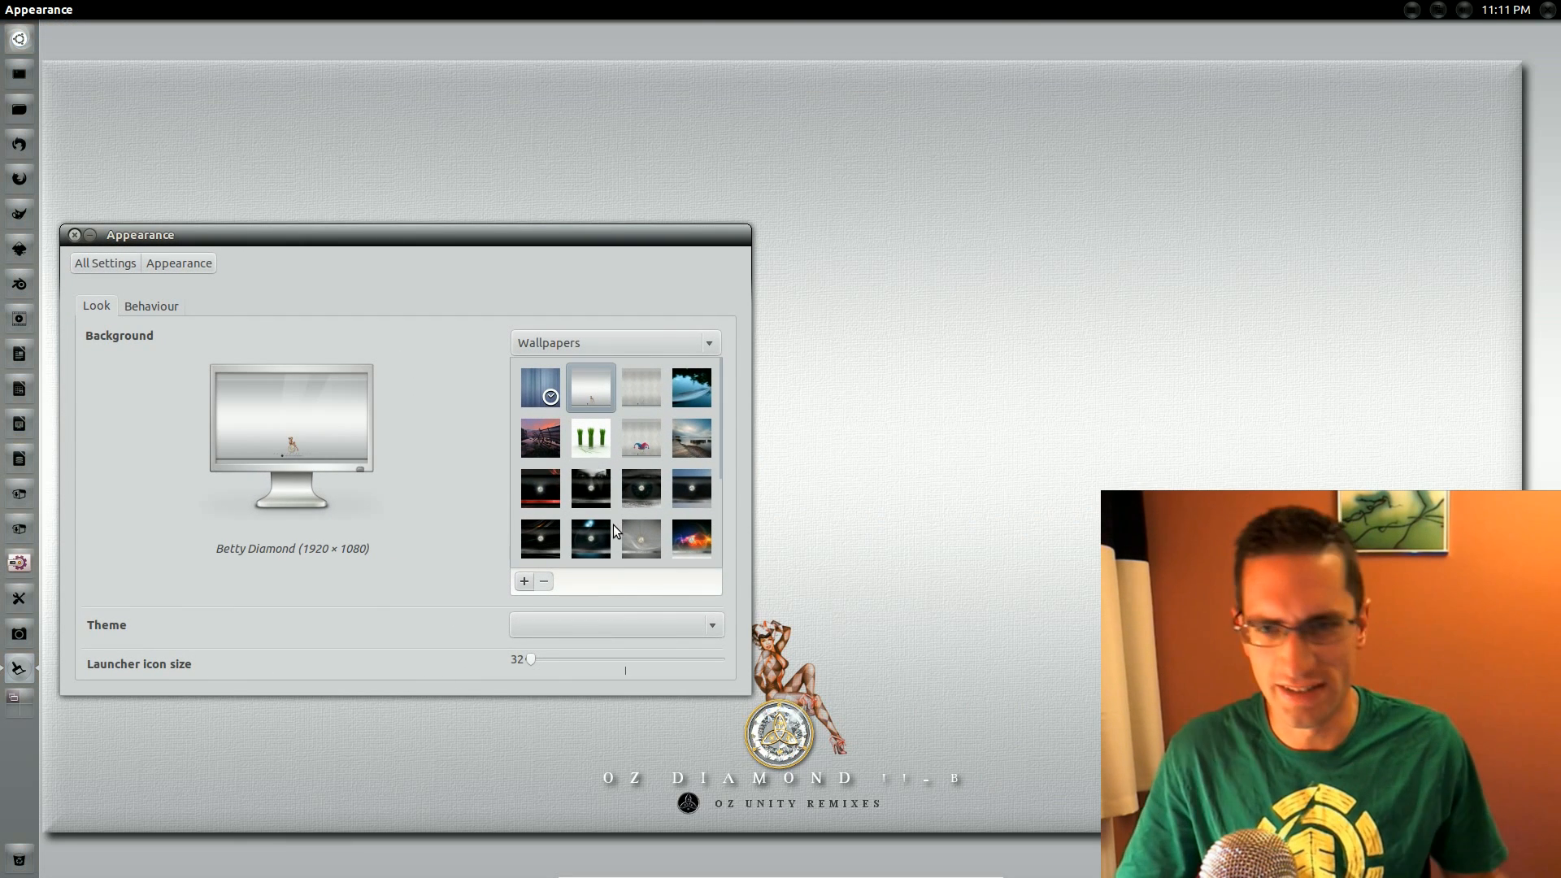
mouse_move(577, 547)
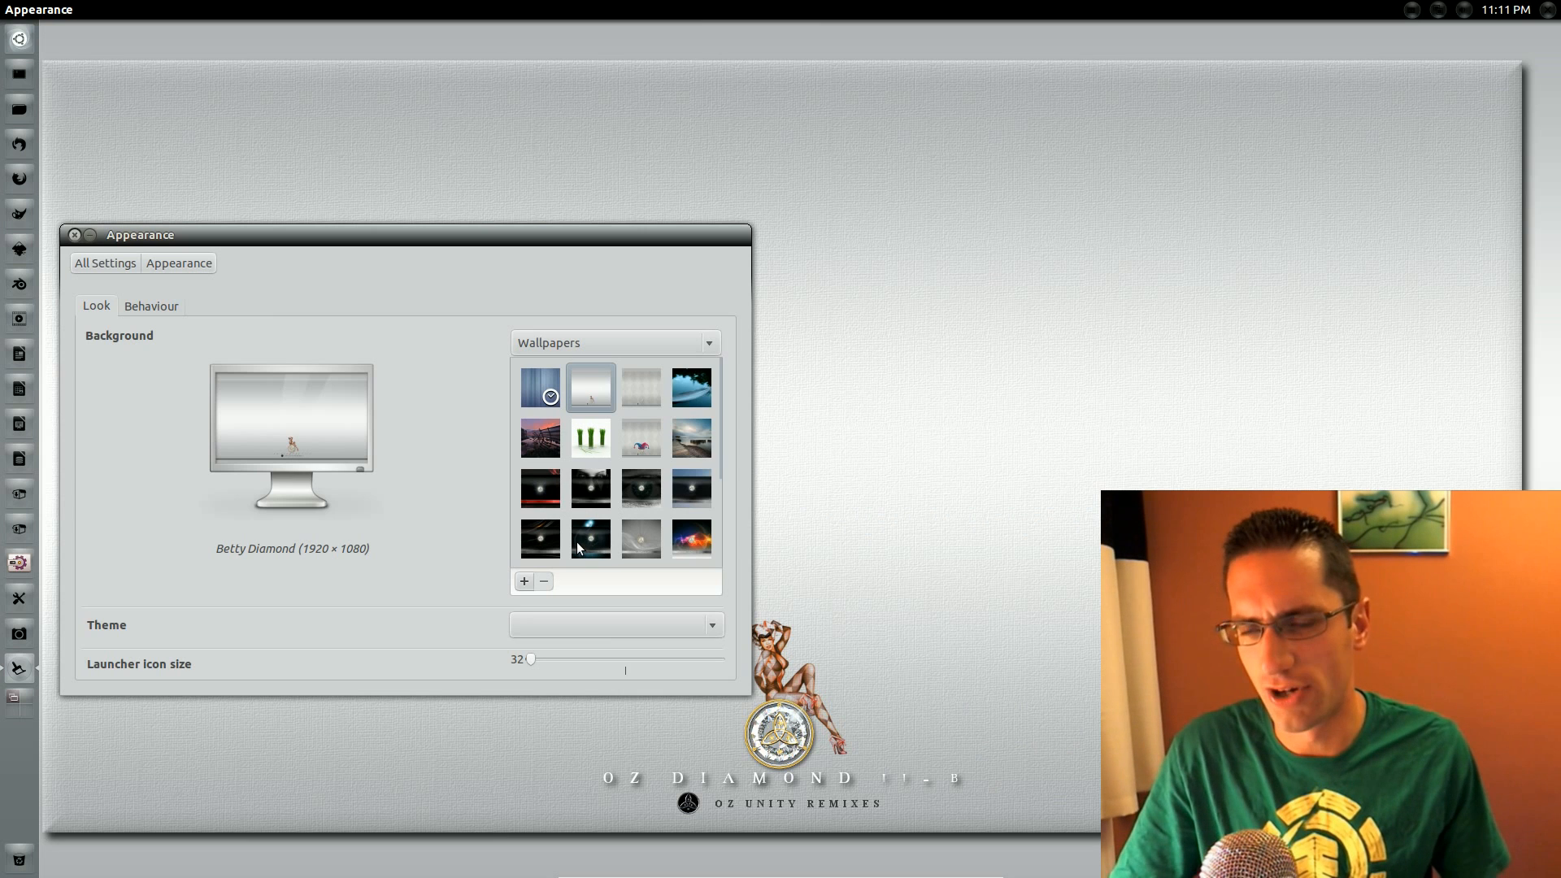
left_click(588, 538)
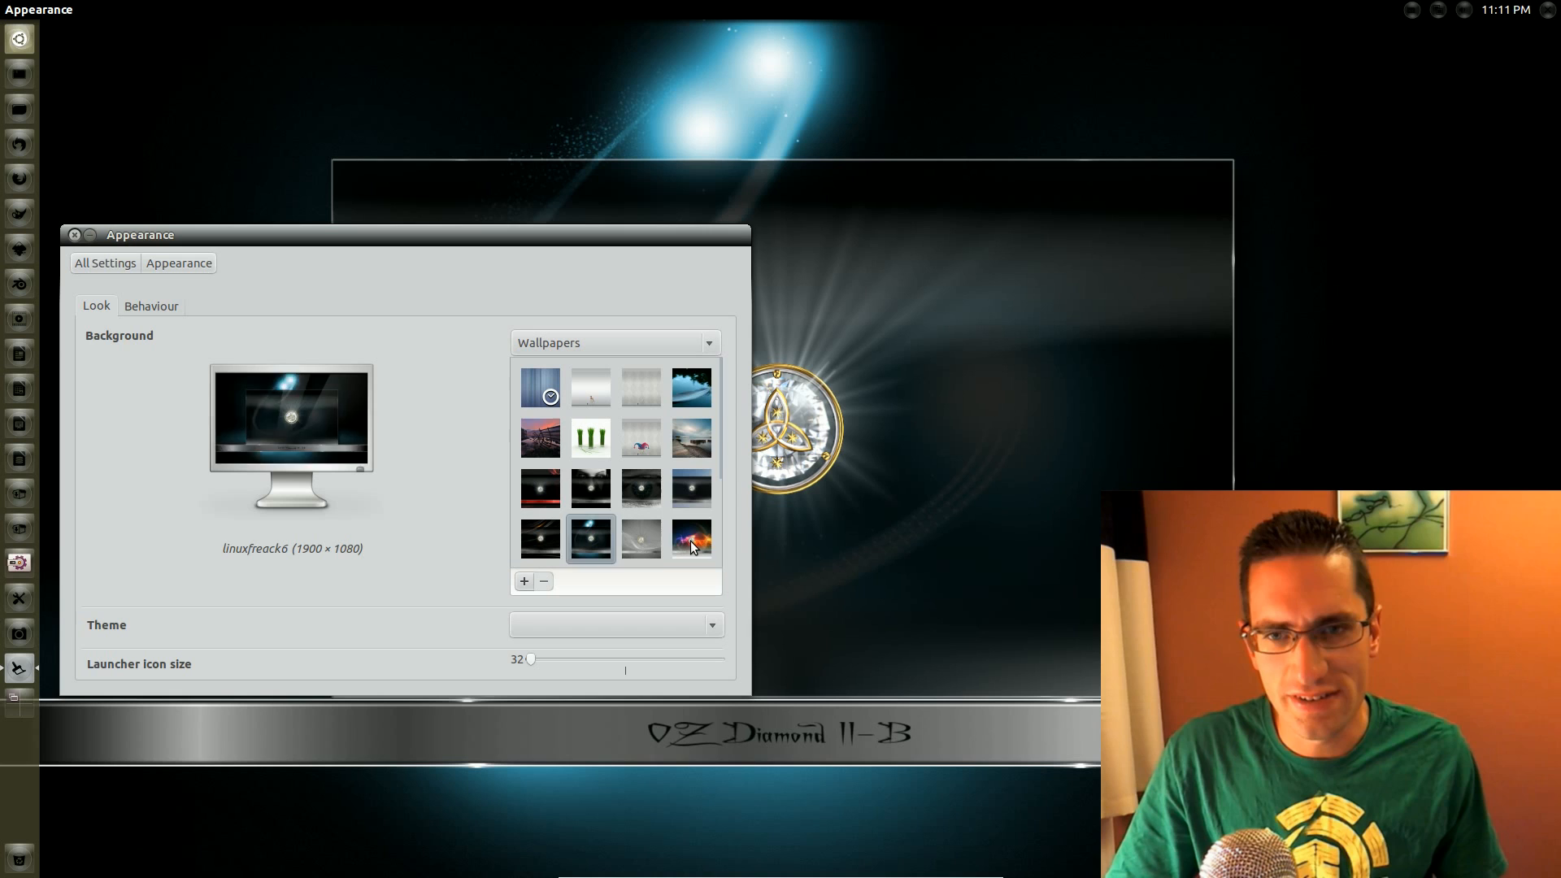
left_click(691, 538)
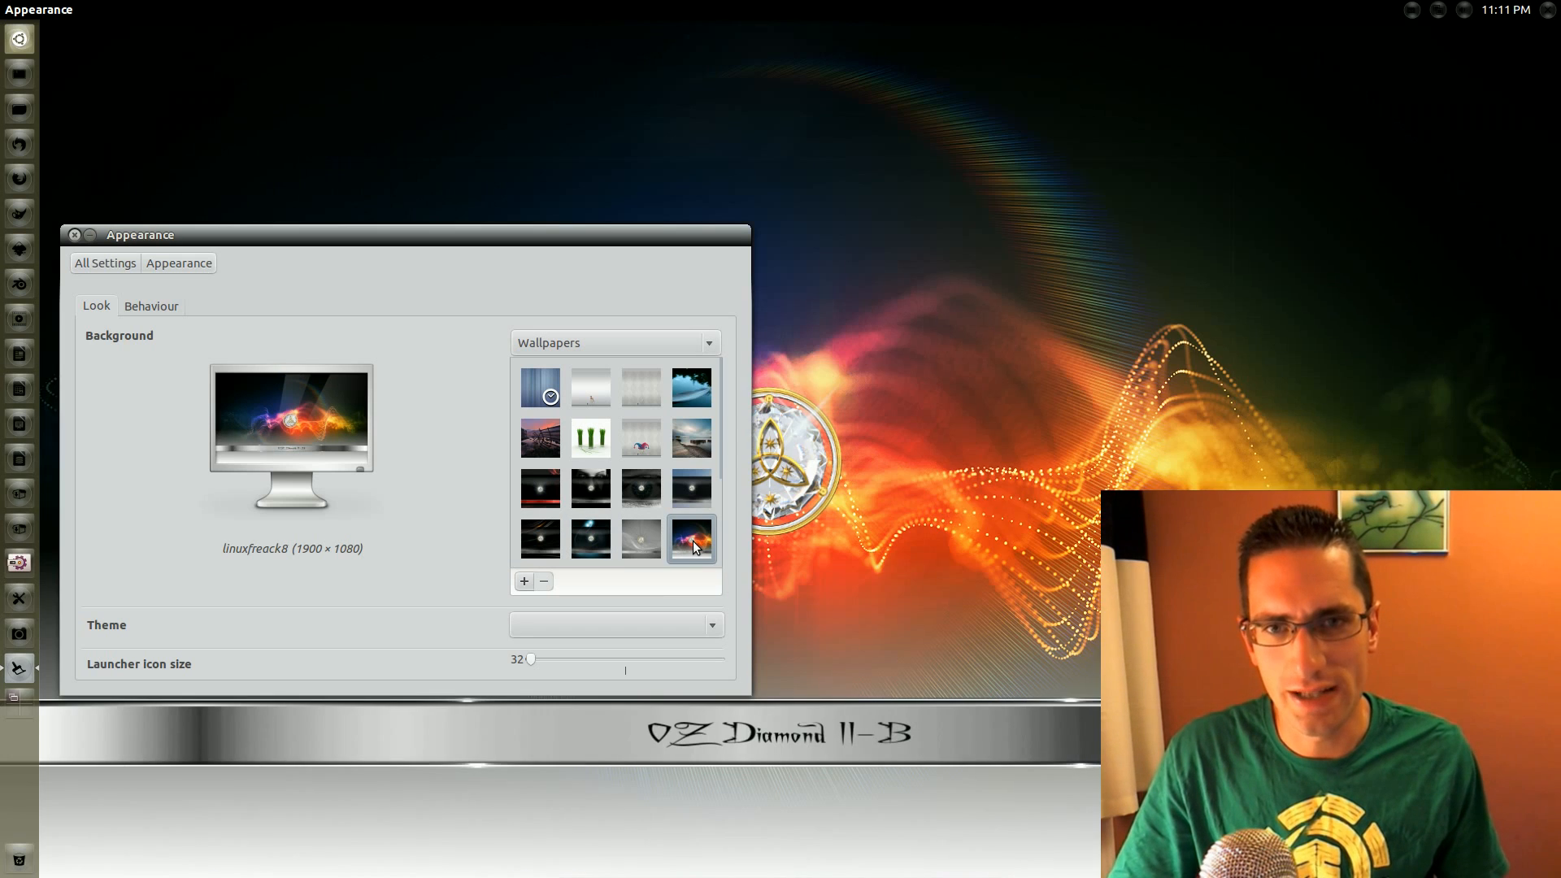
mouse_move(543, 540)
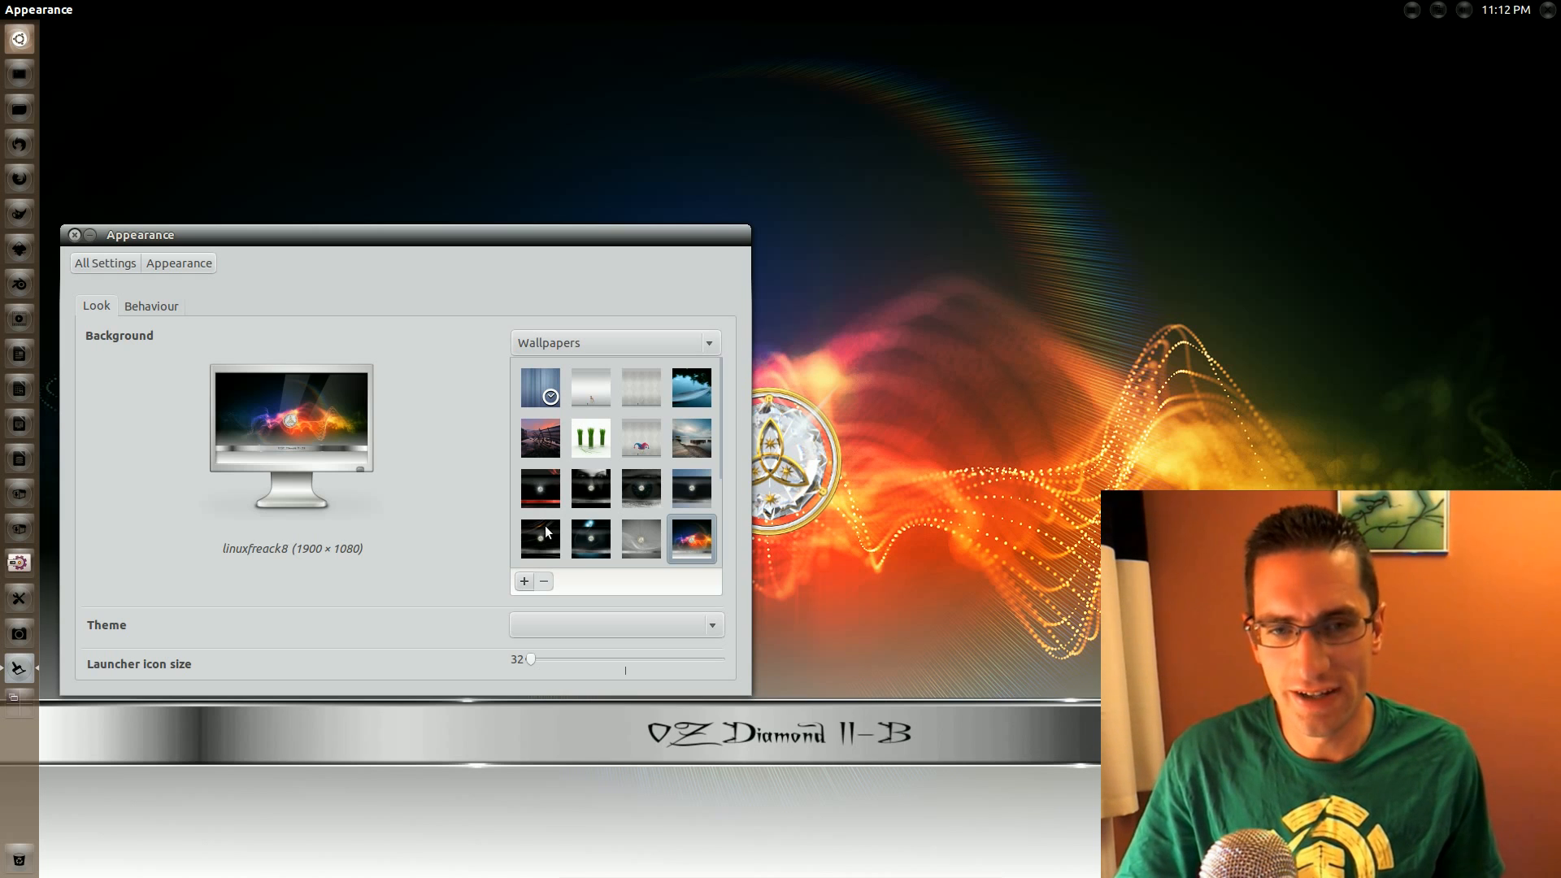
Close Appearance settings, briefly show the home folder in Files and quit it.
left_click(74, 234)
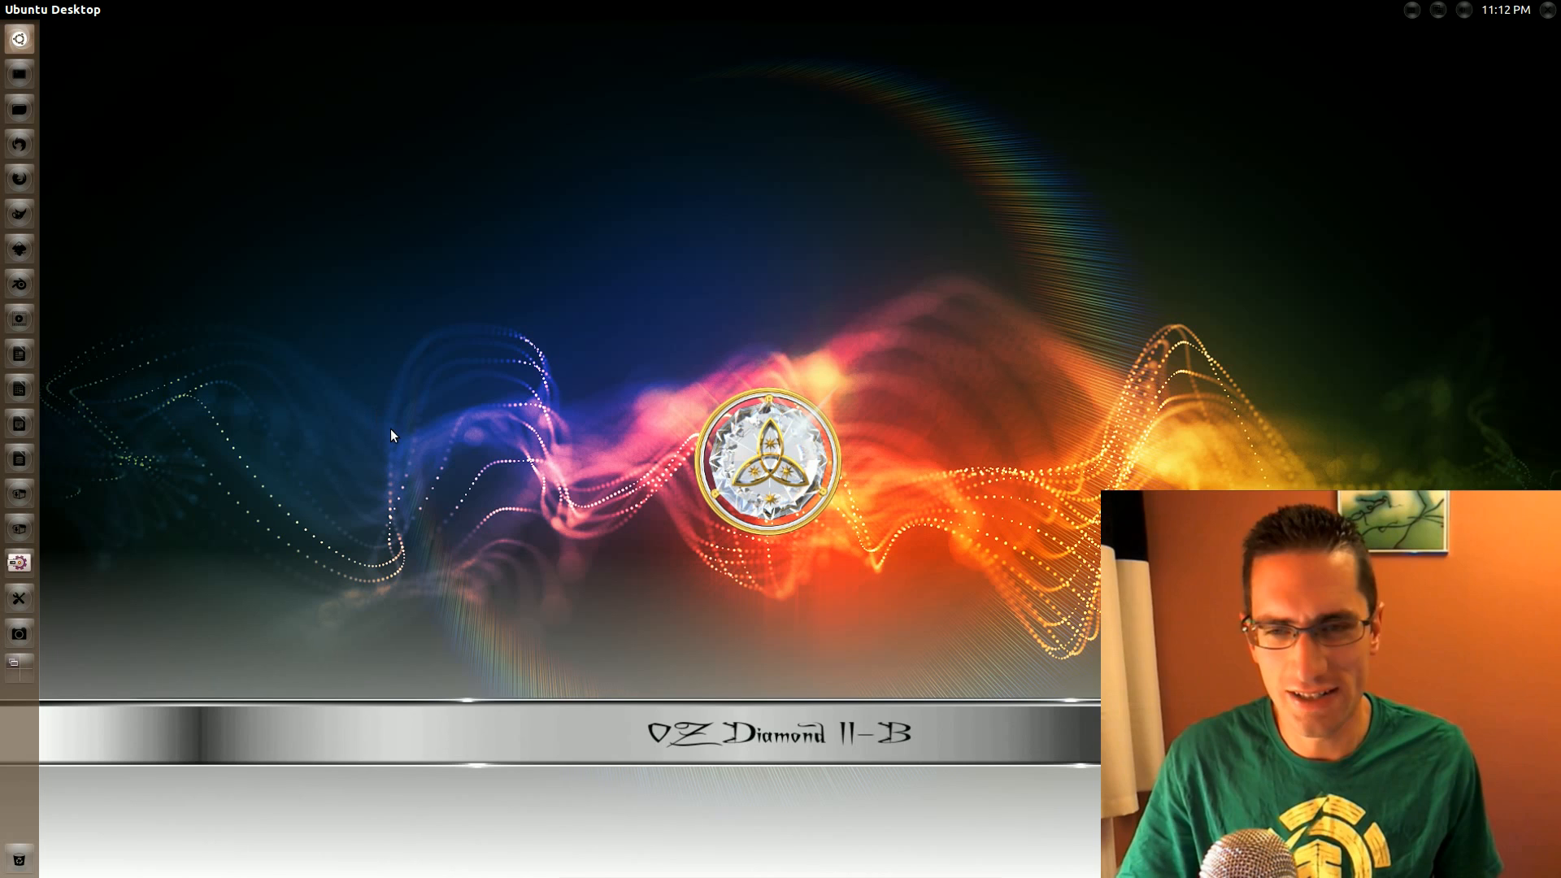
mouse_move(18, 73)
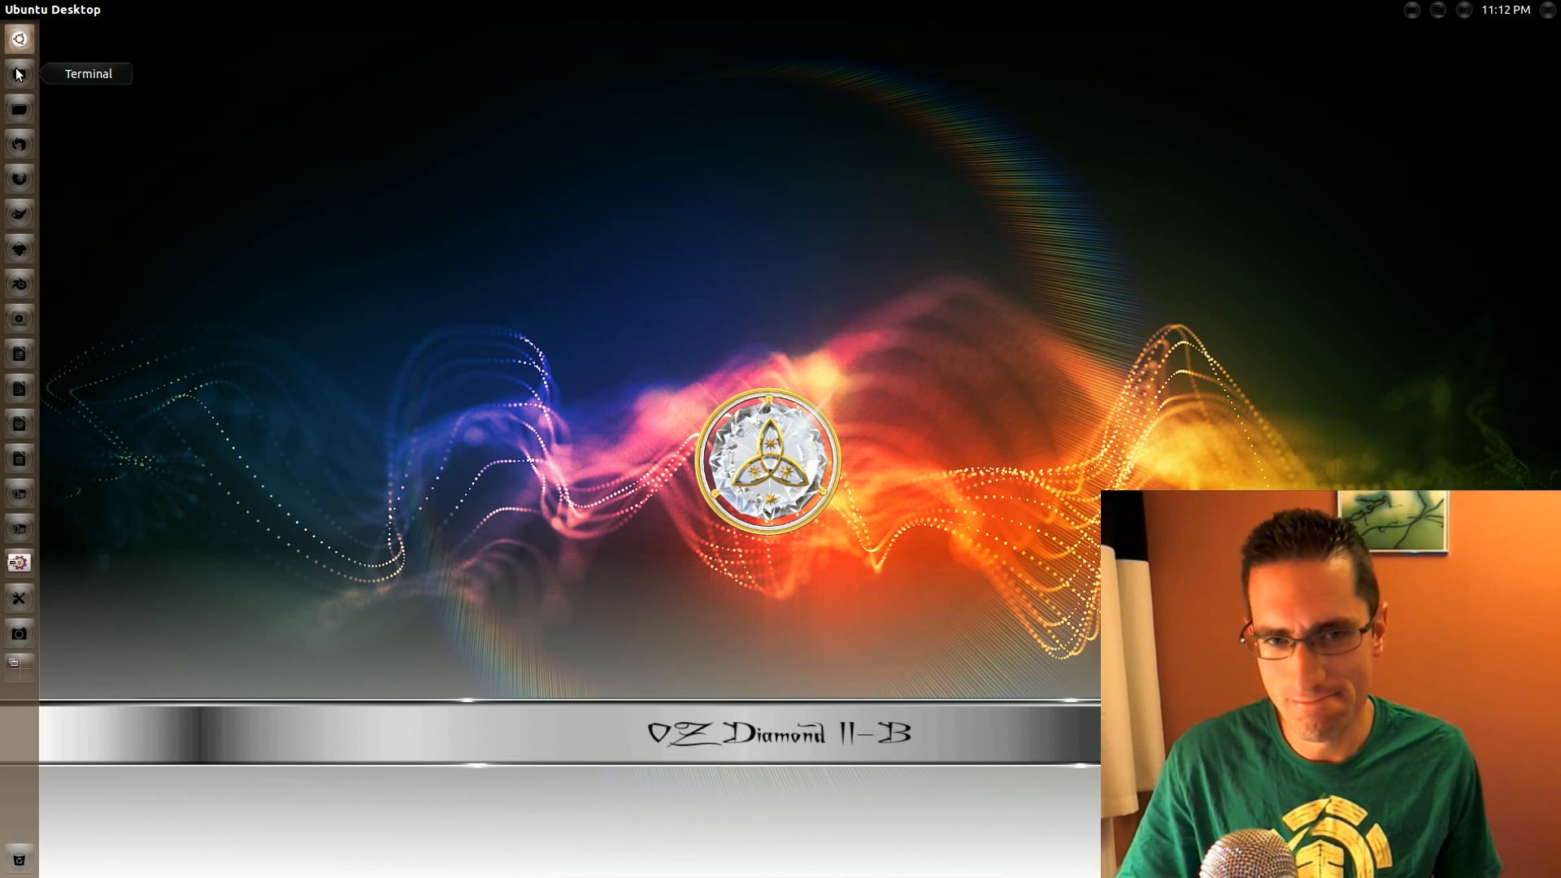
mouse_move(19, 109)
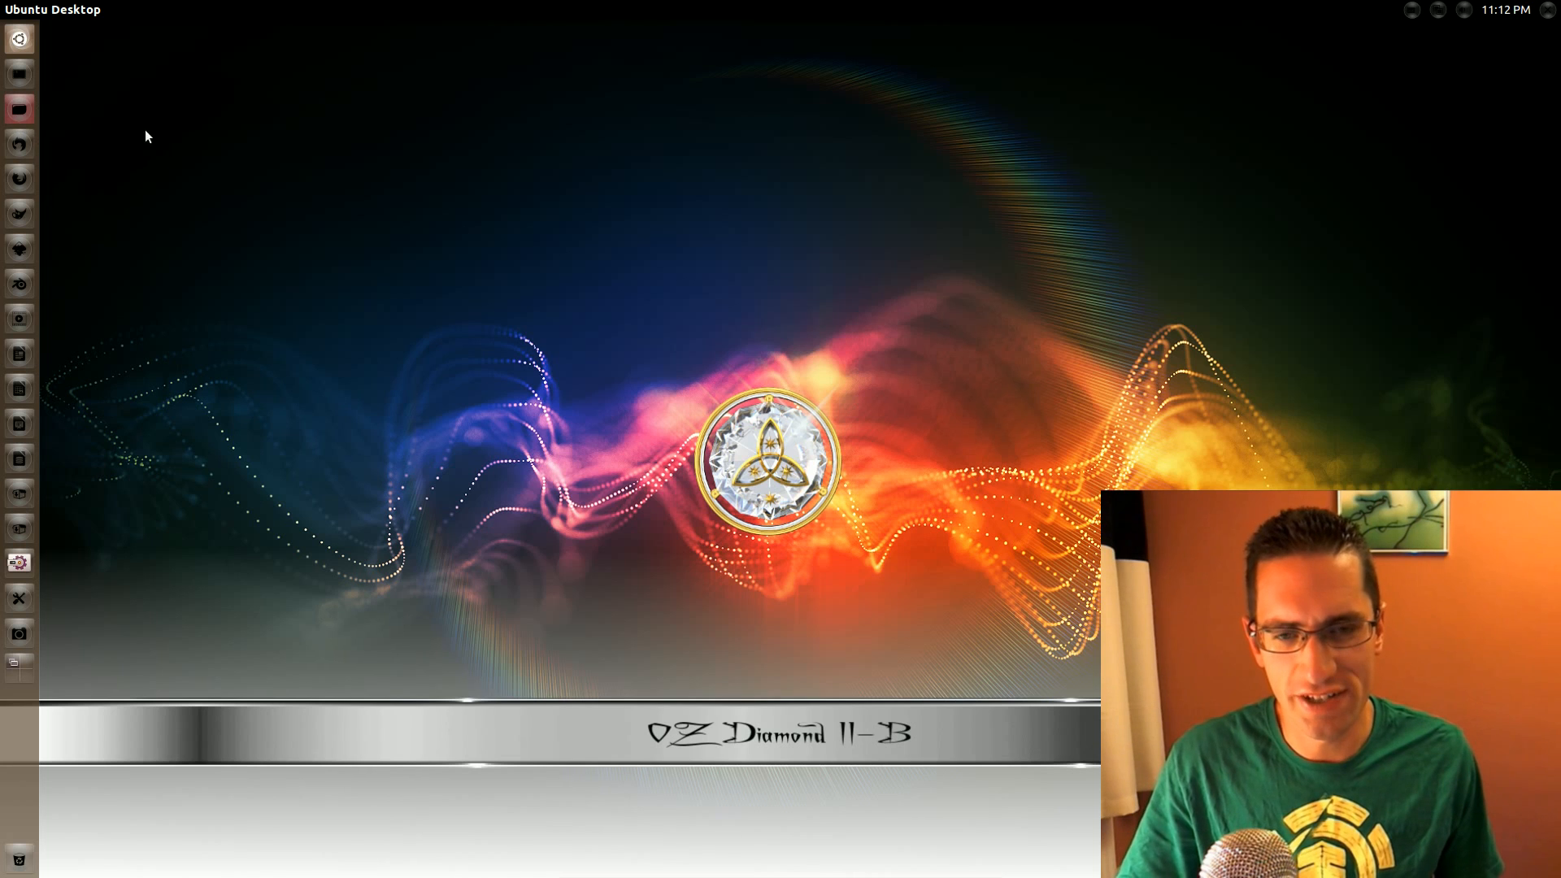
left_click(18, 109)
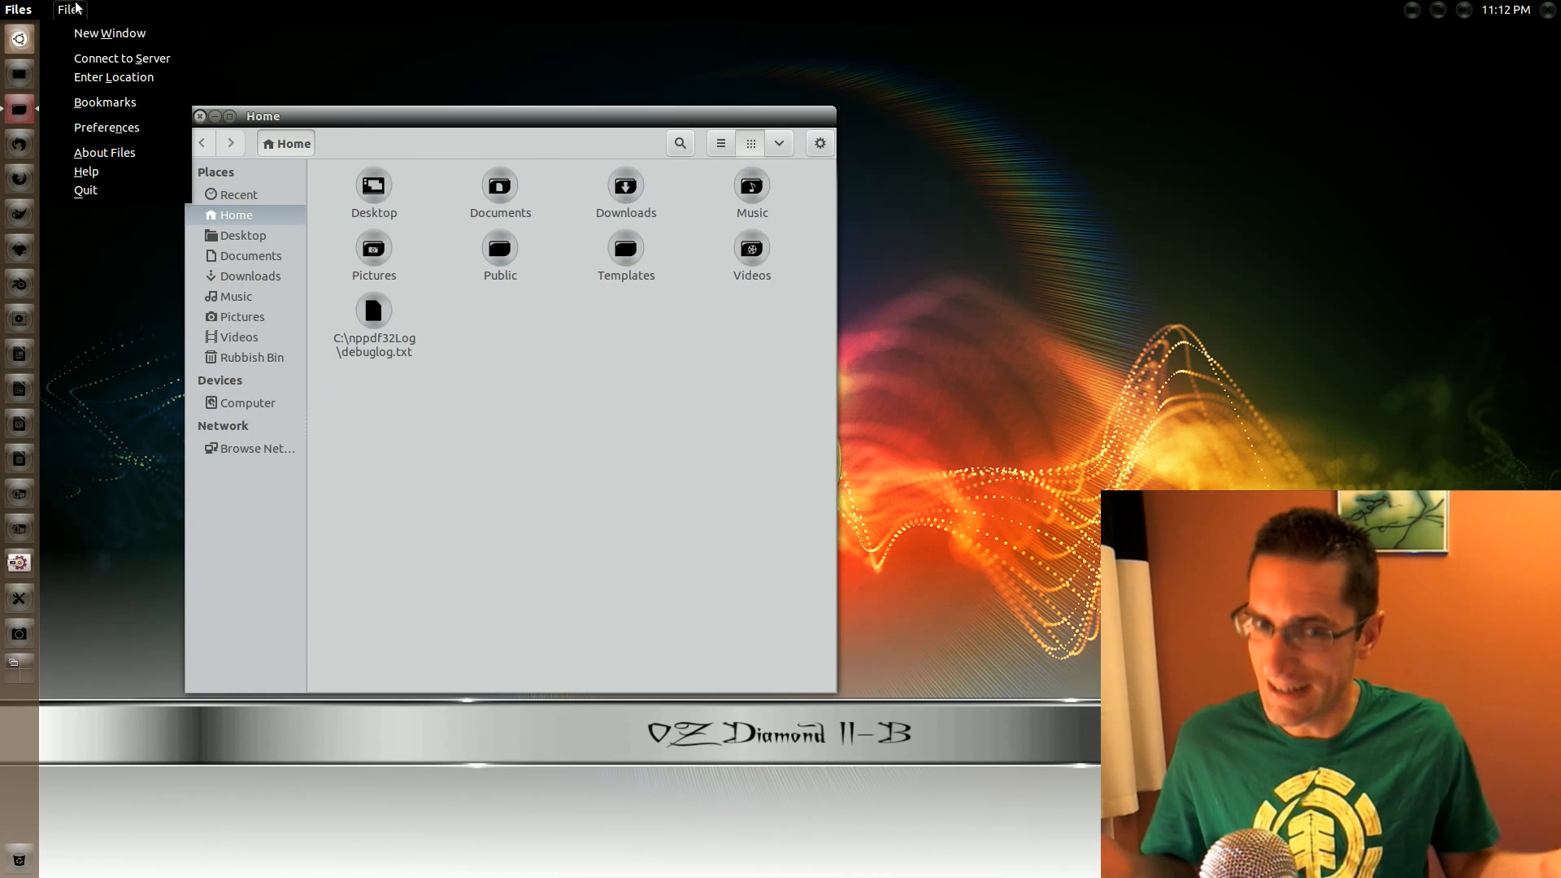
left_click(122, 58)
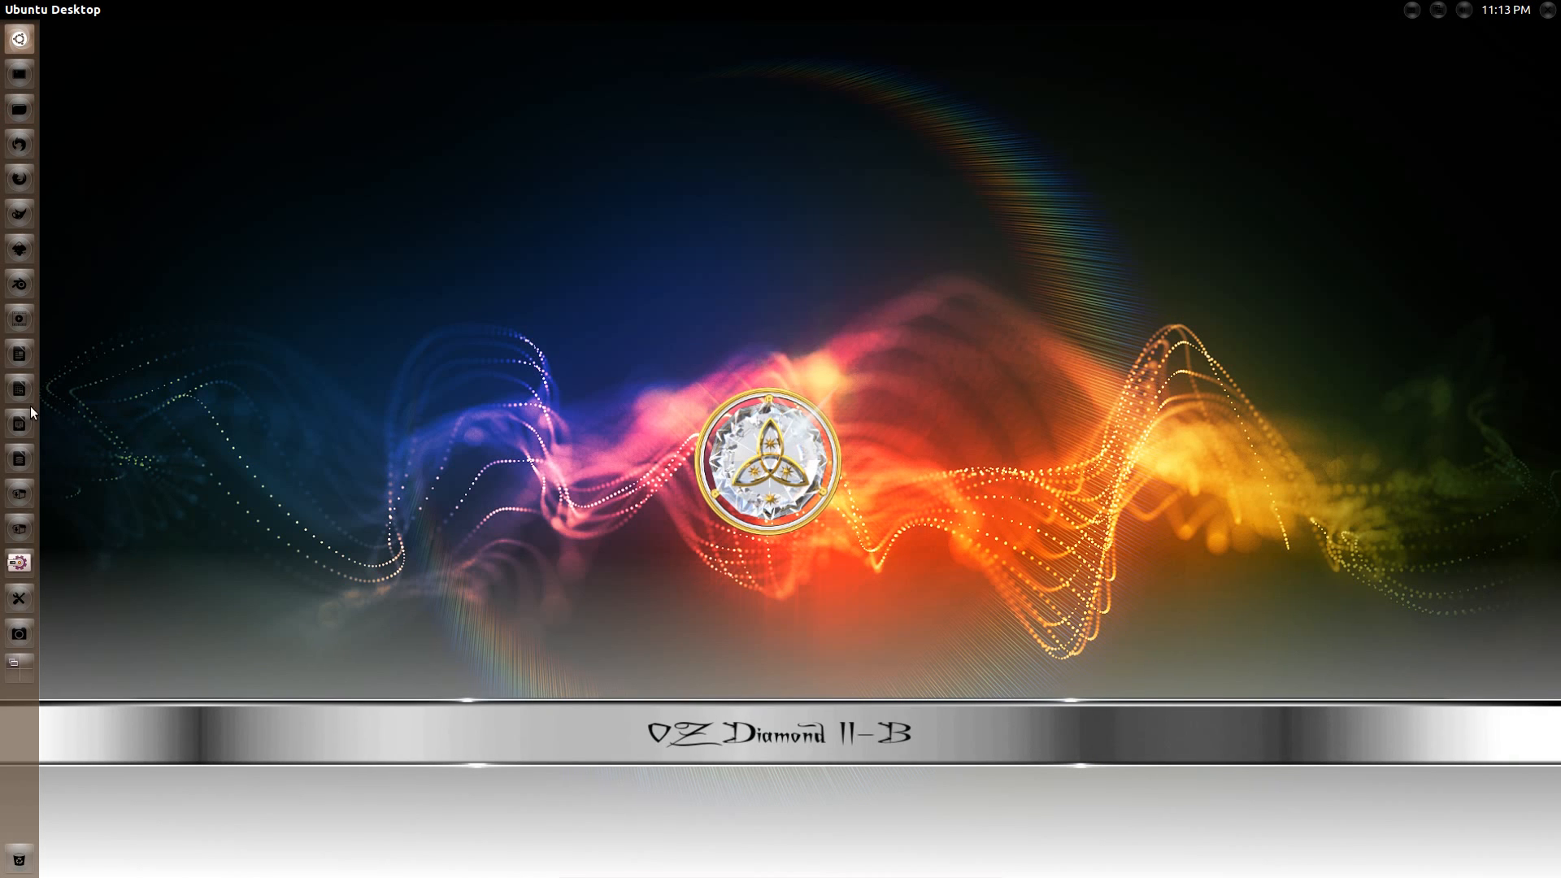
mouse_move(20, 562)
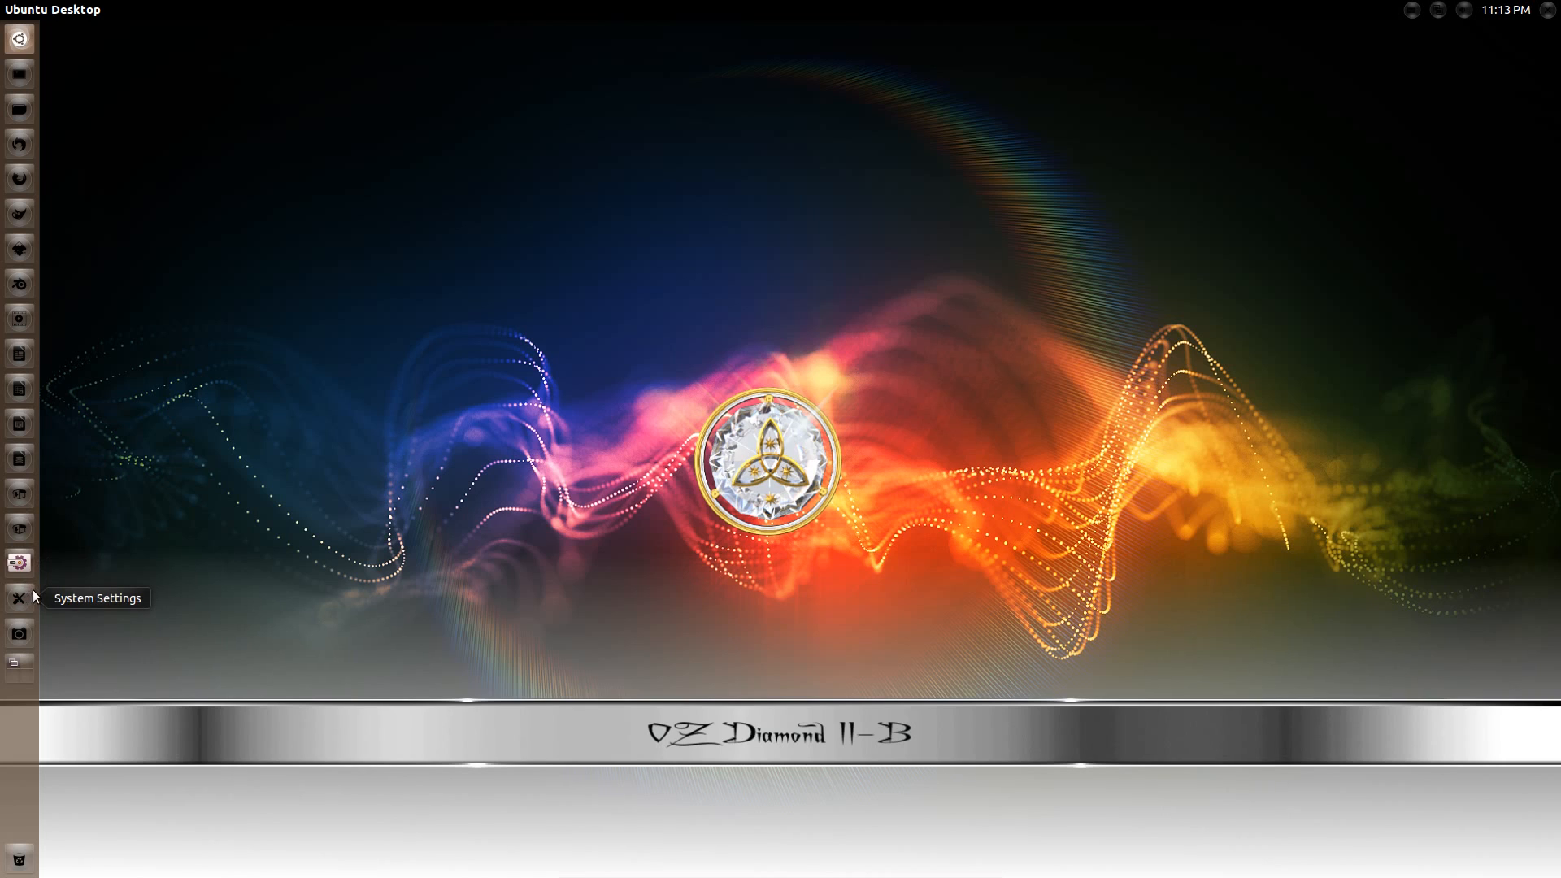
mouse_move(1400, 20)
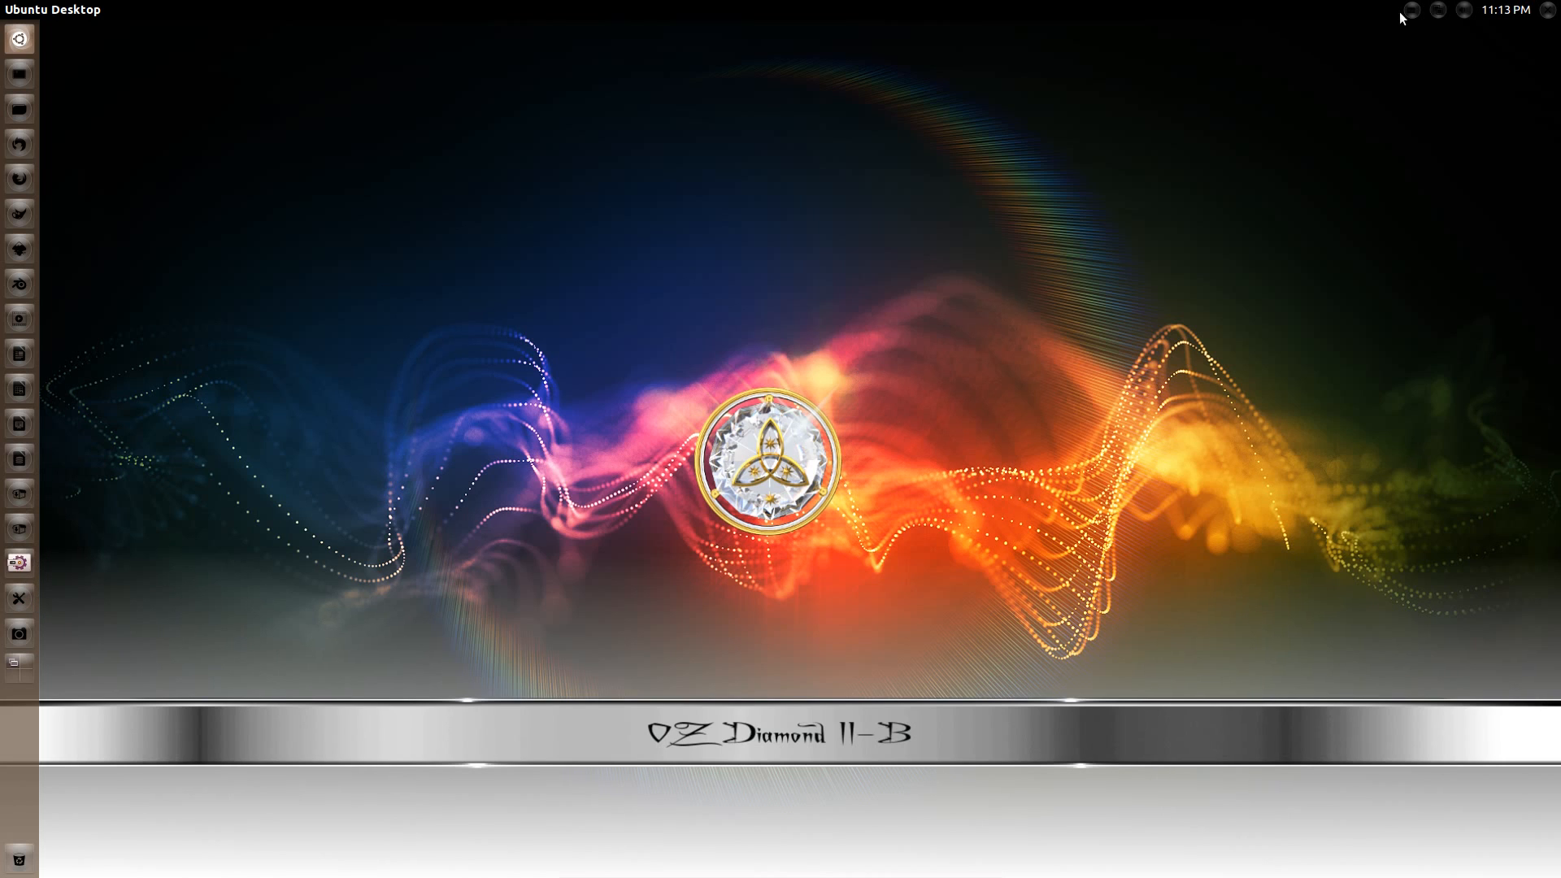
Check the messaging, network and sound indicators in the top panel, then dismiss them.
left_click(1435, 10)
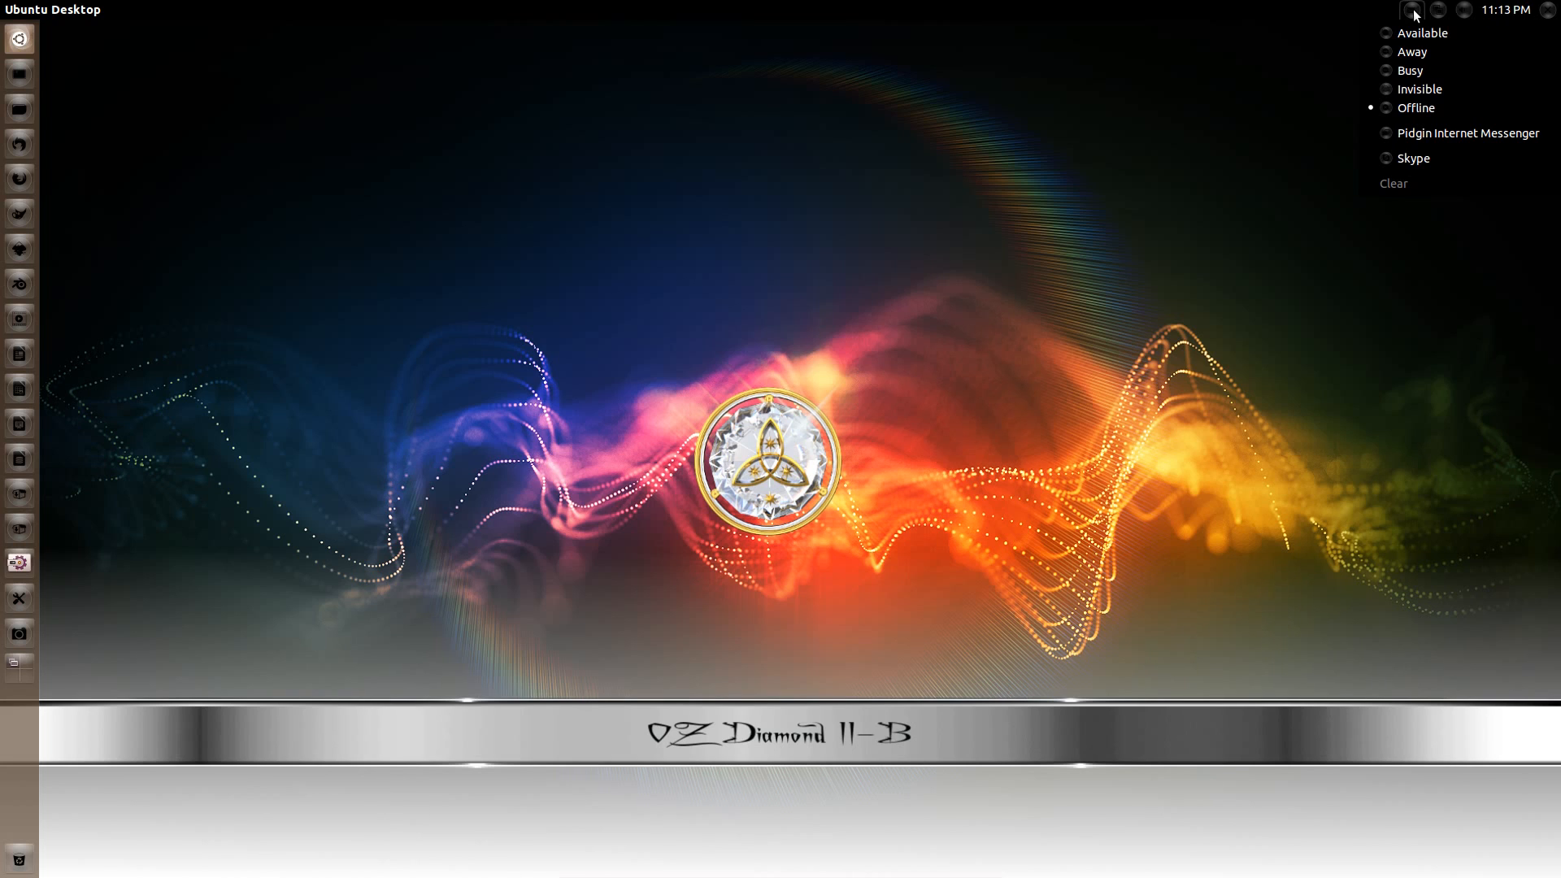
left_click(1437, 9)
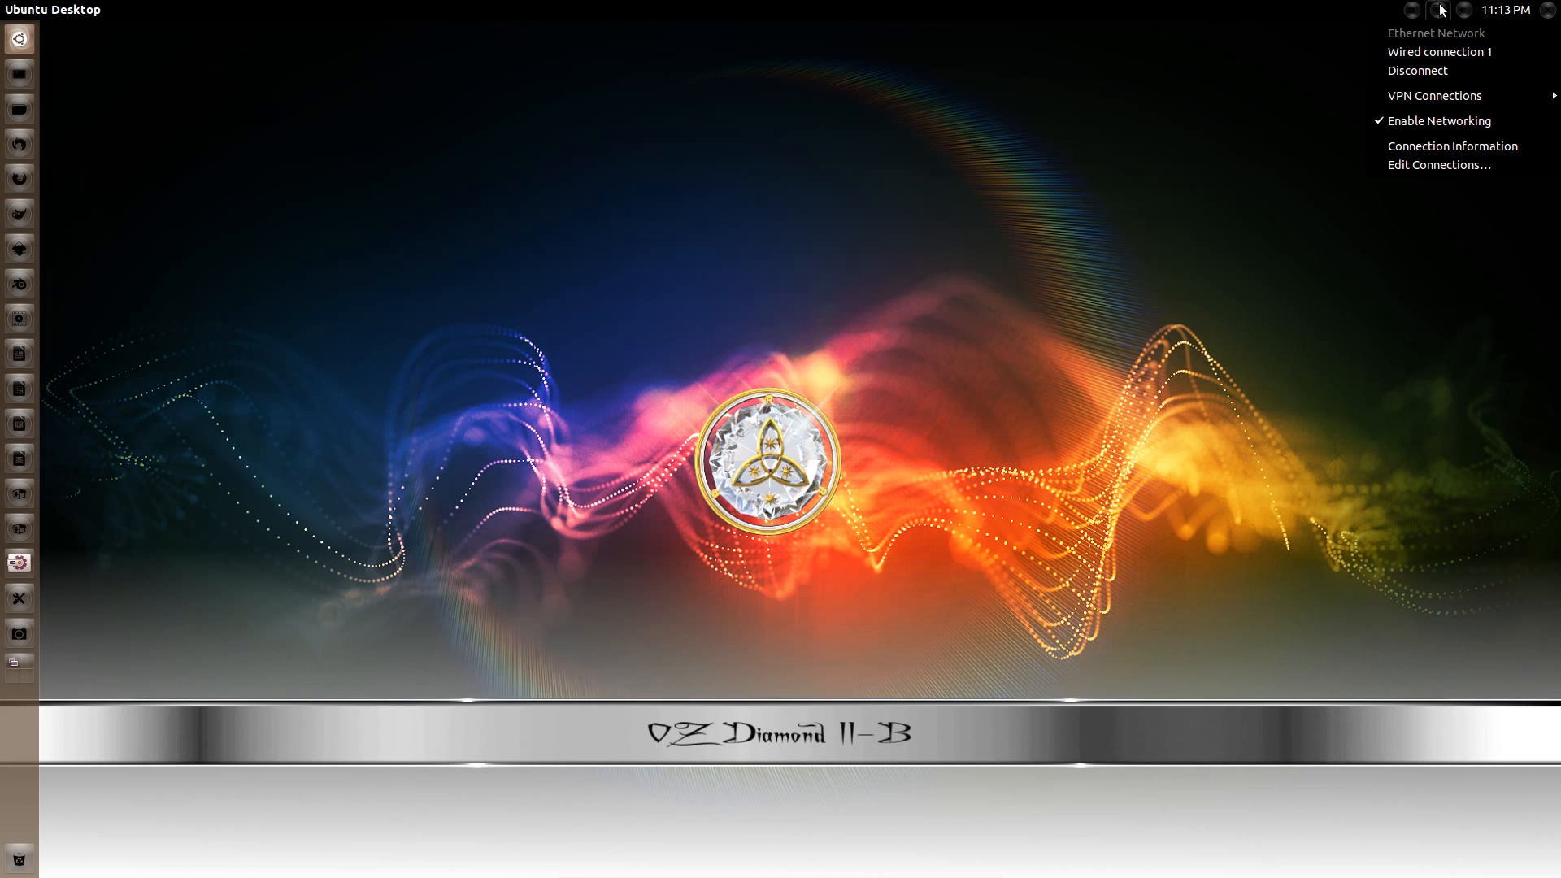
left_click(1465, 10)
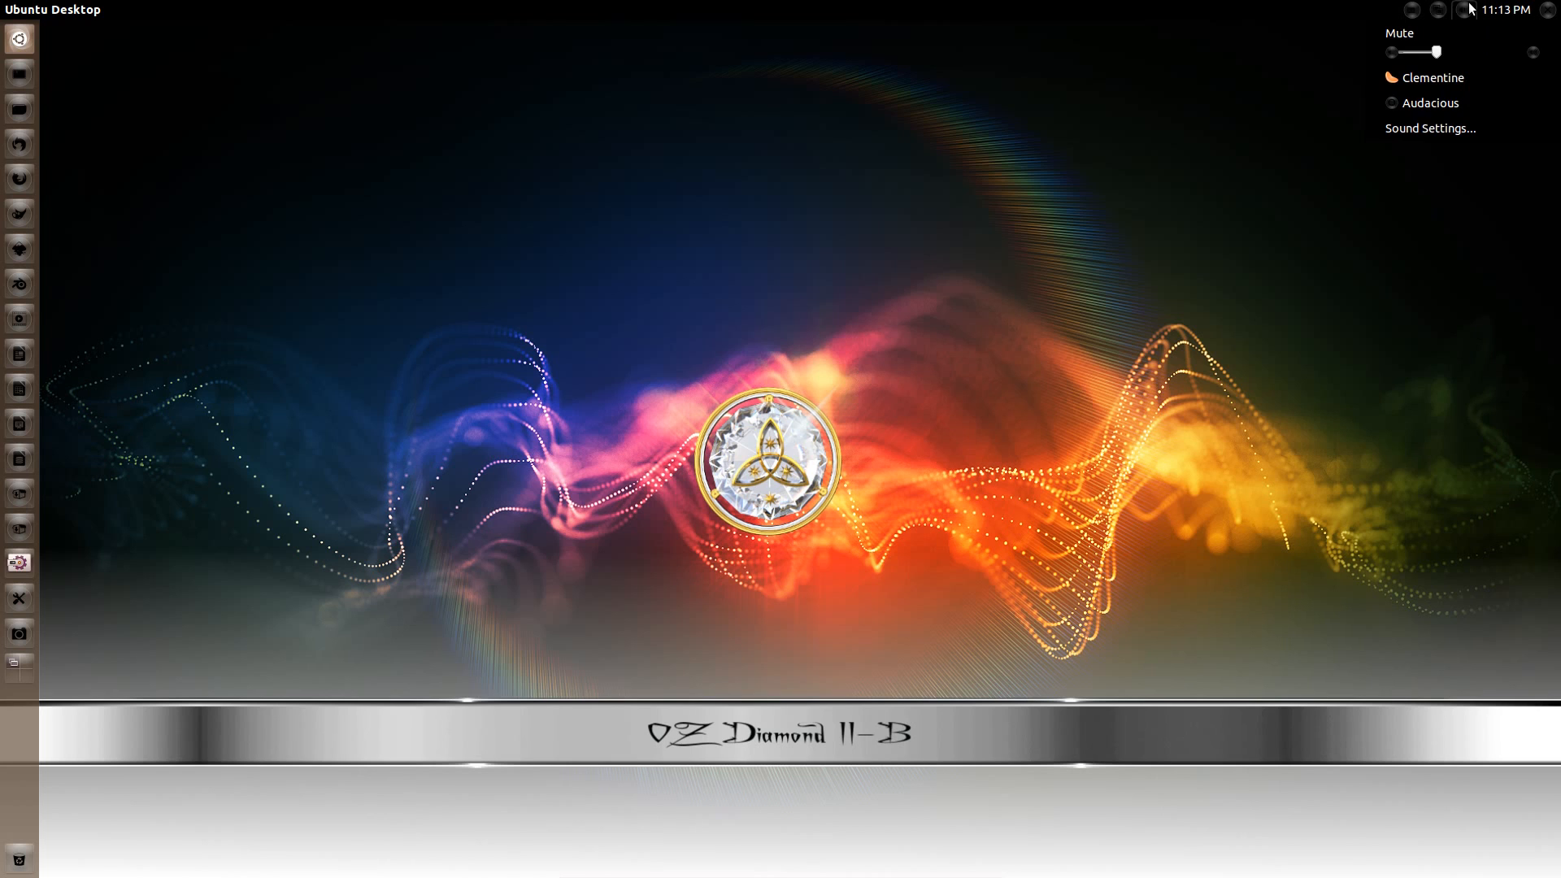
left_click(1488, 10)
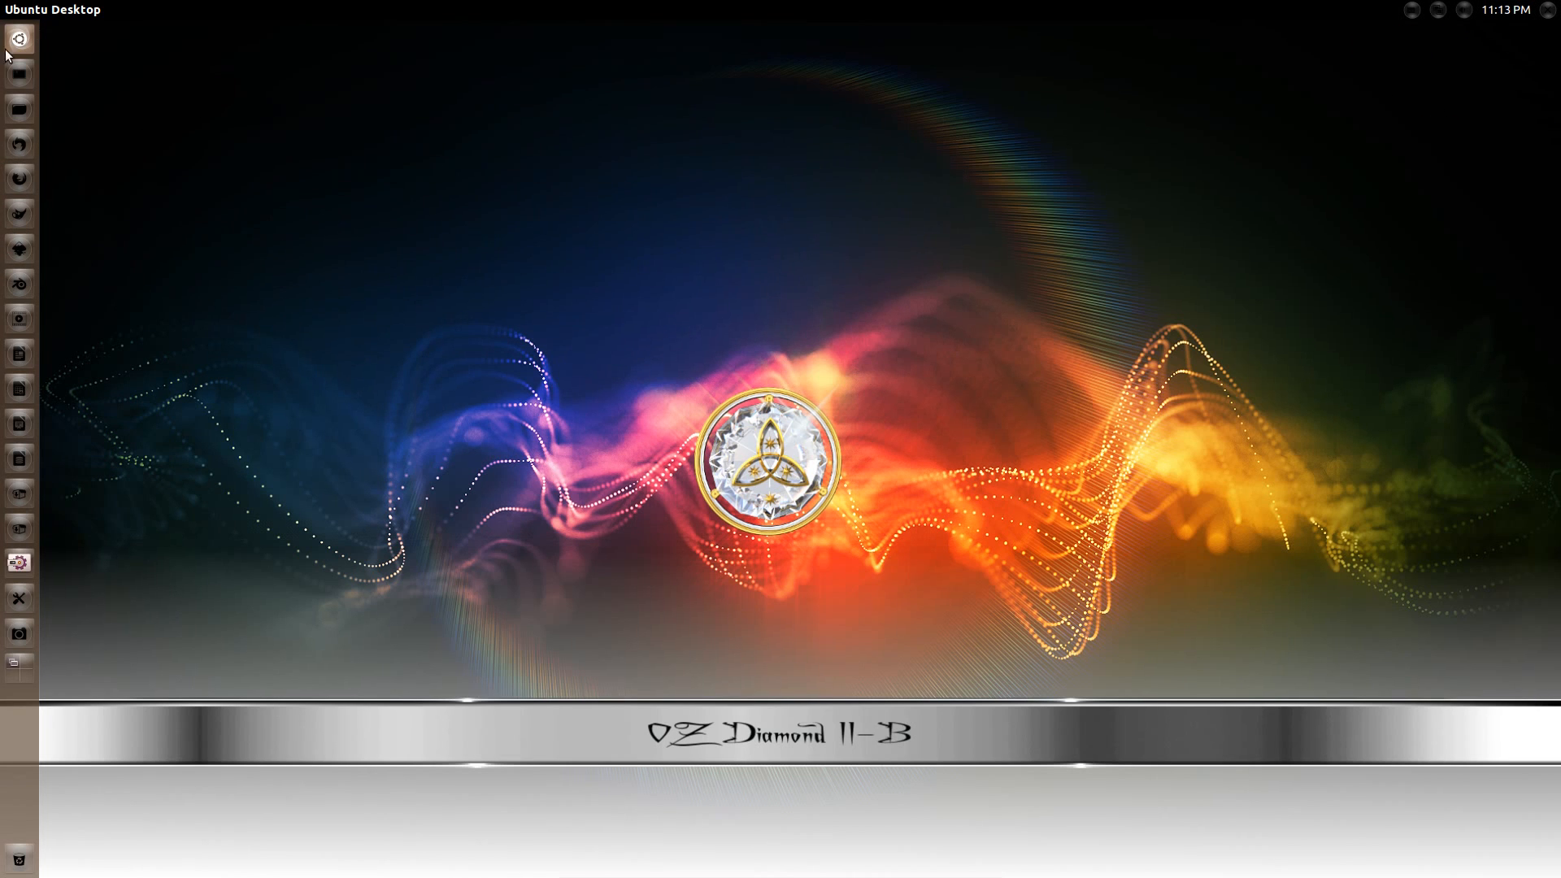
Bring up the Dash and browse the journal articles and torrent scopes.
left_click(20, 39)
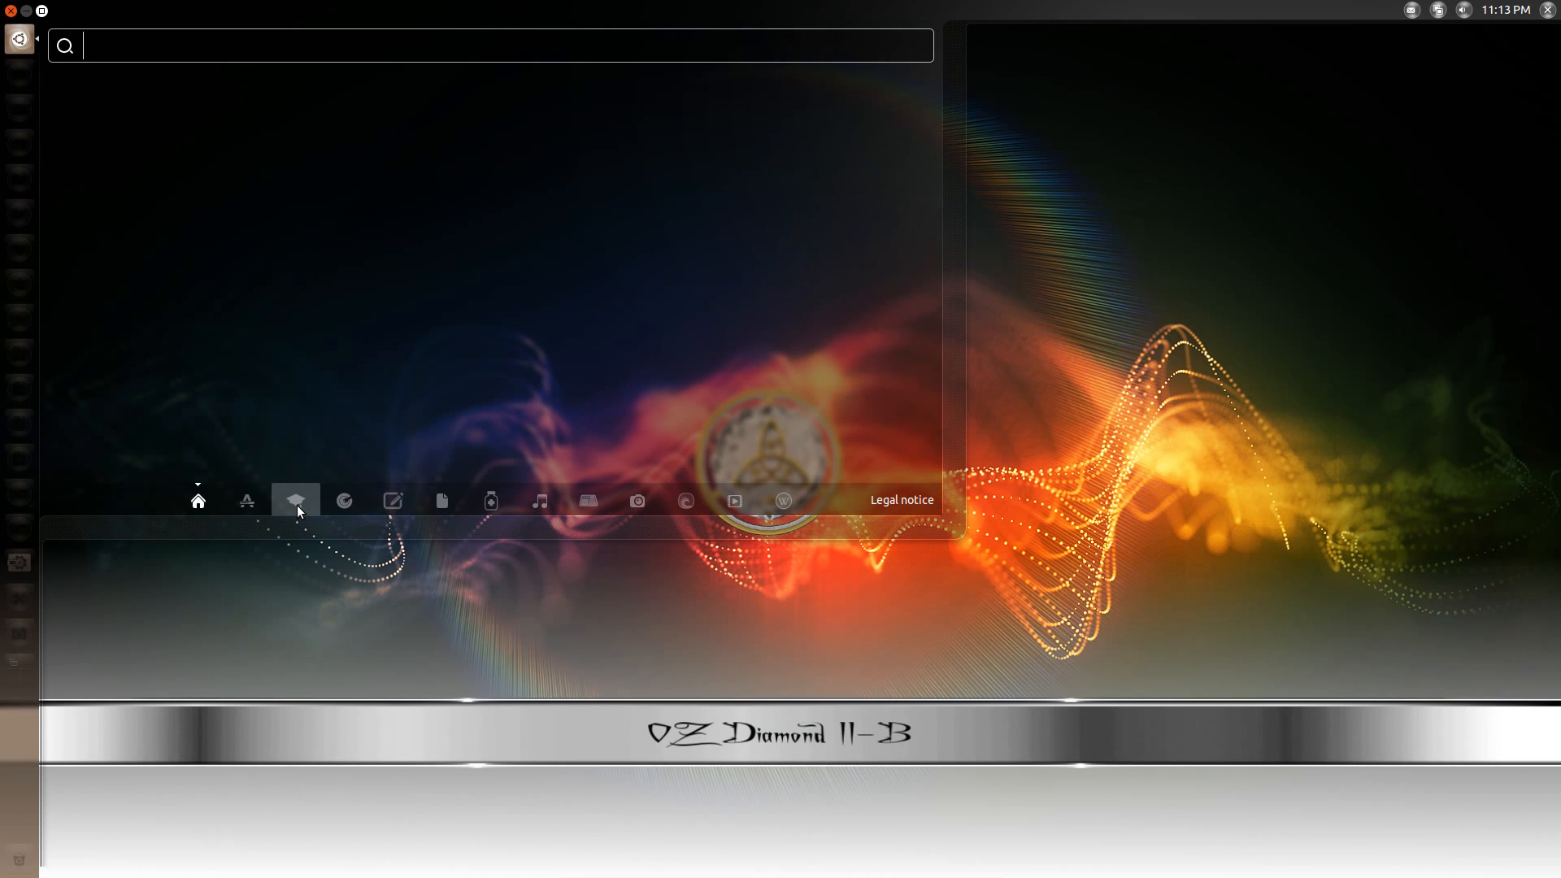
left_click(343, 500)
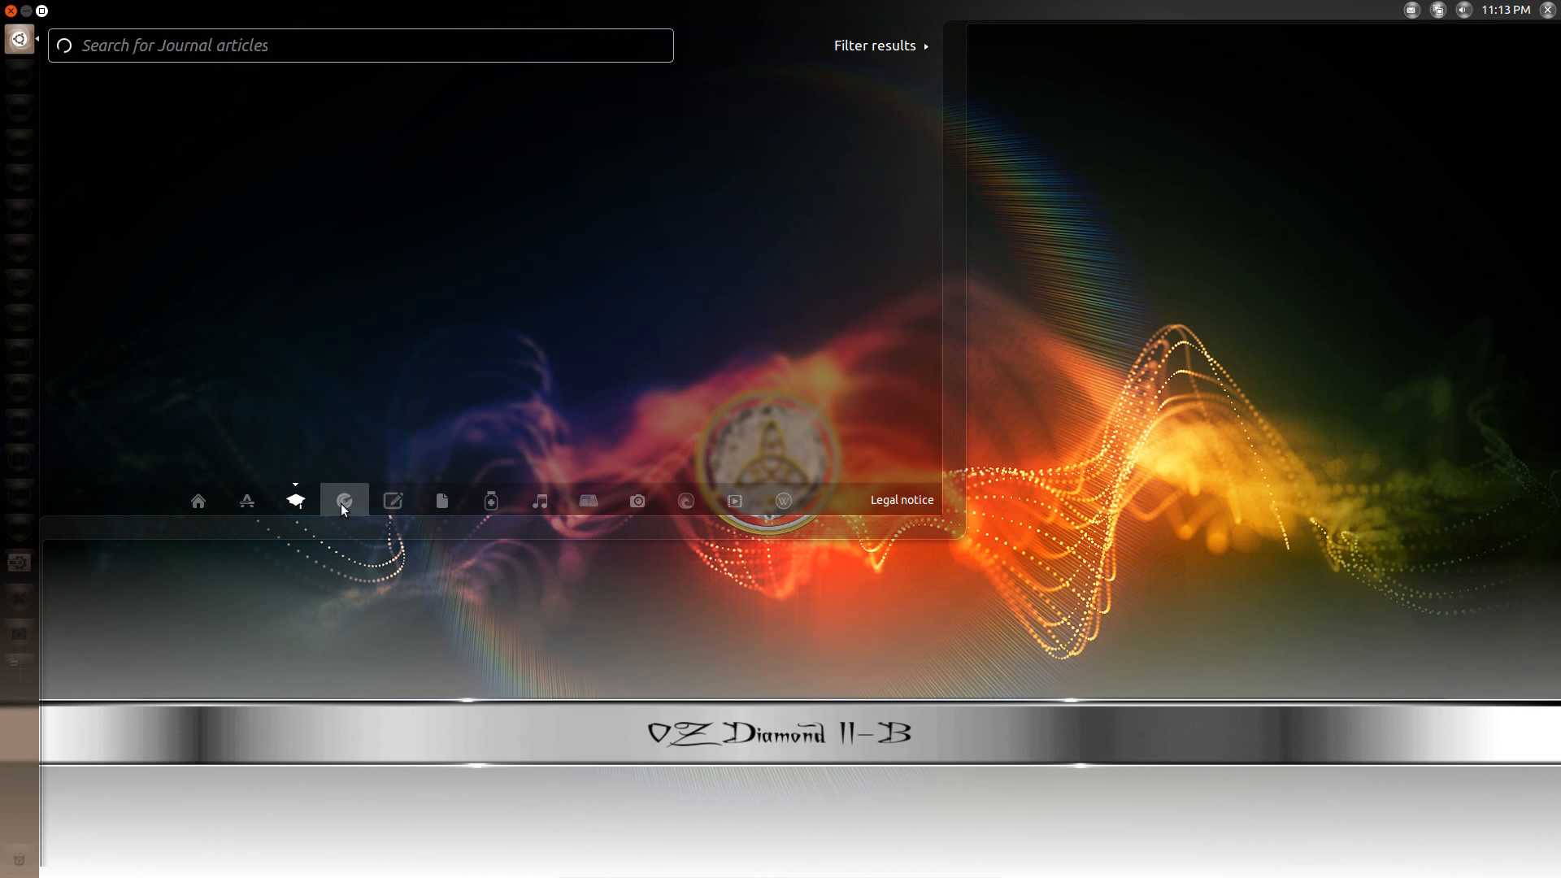
left_click(392, 499)
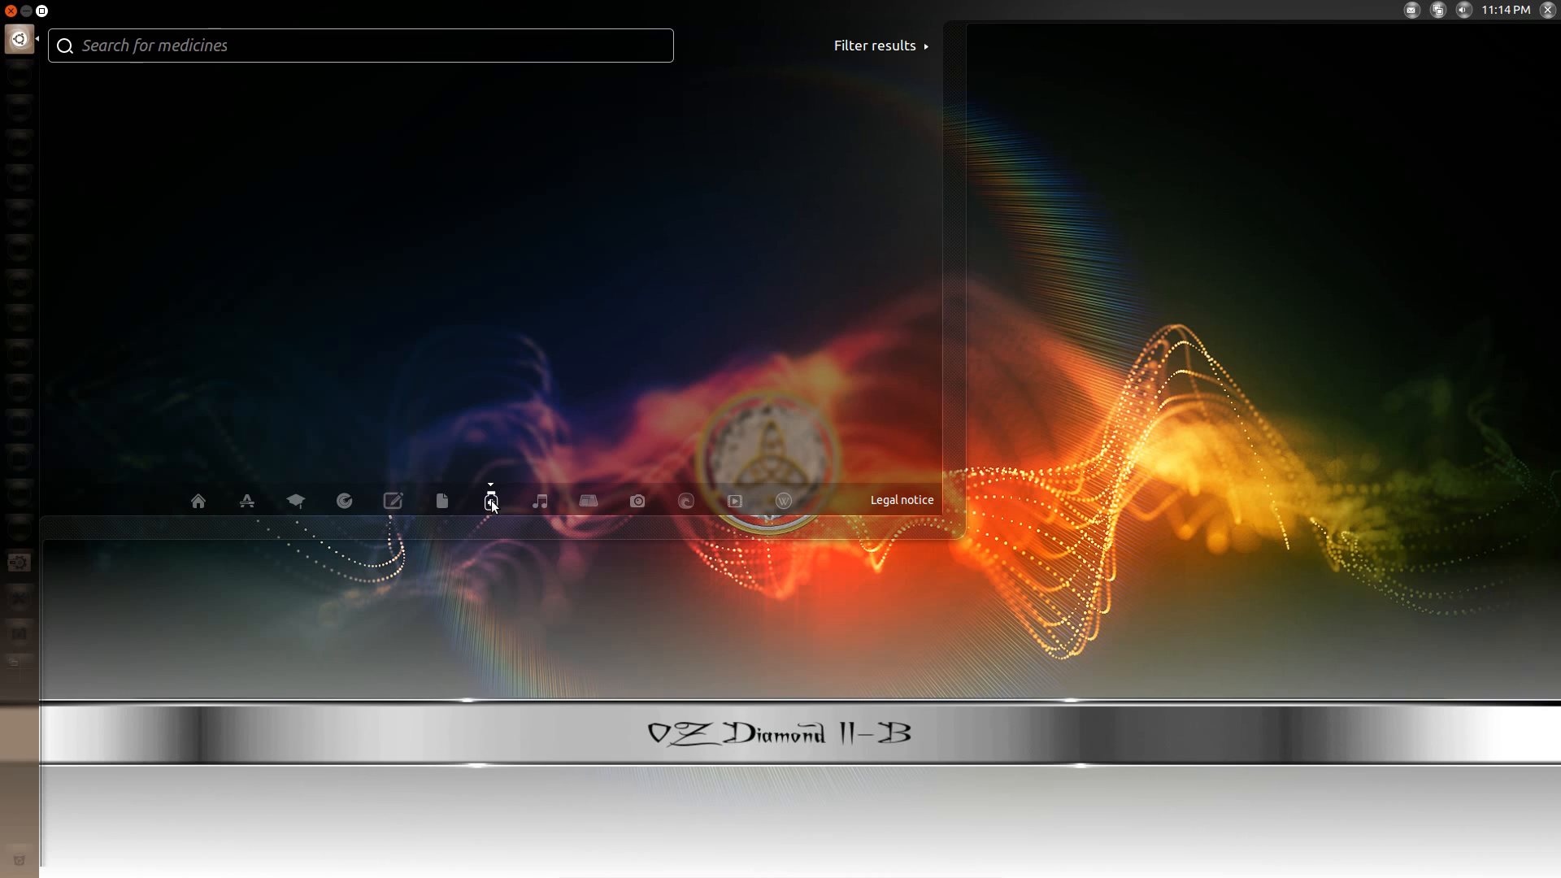
Browse the music and video scopes with online suggestions, returning to the home scope.
left_click(540, 501)
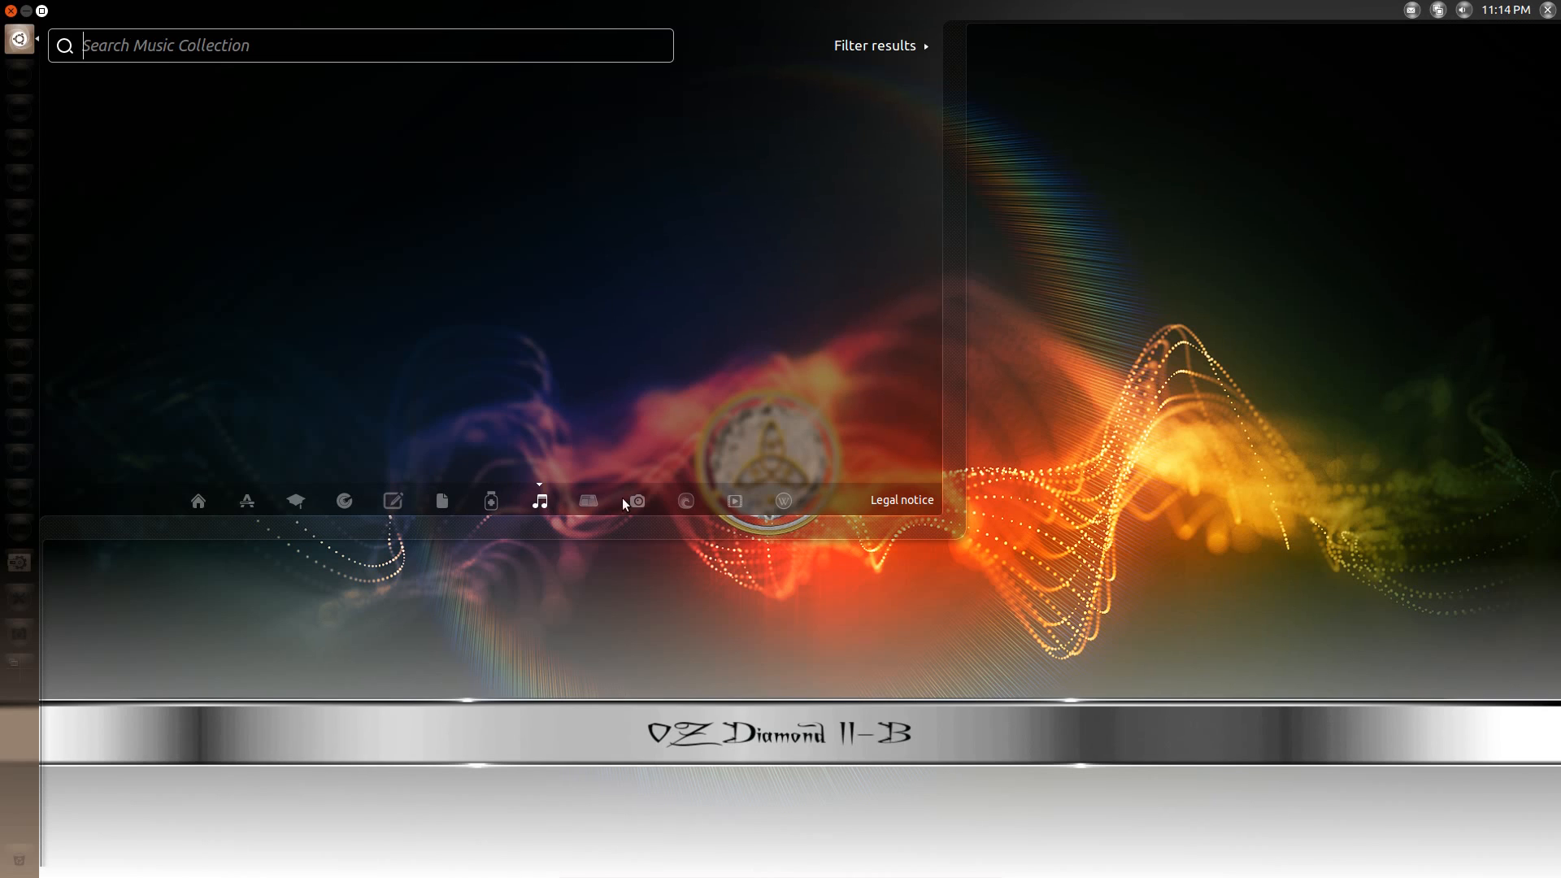
left_click(685, 501)
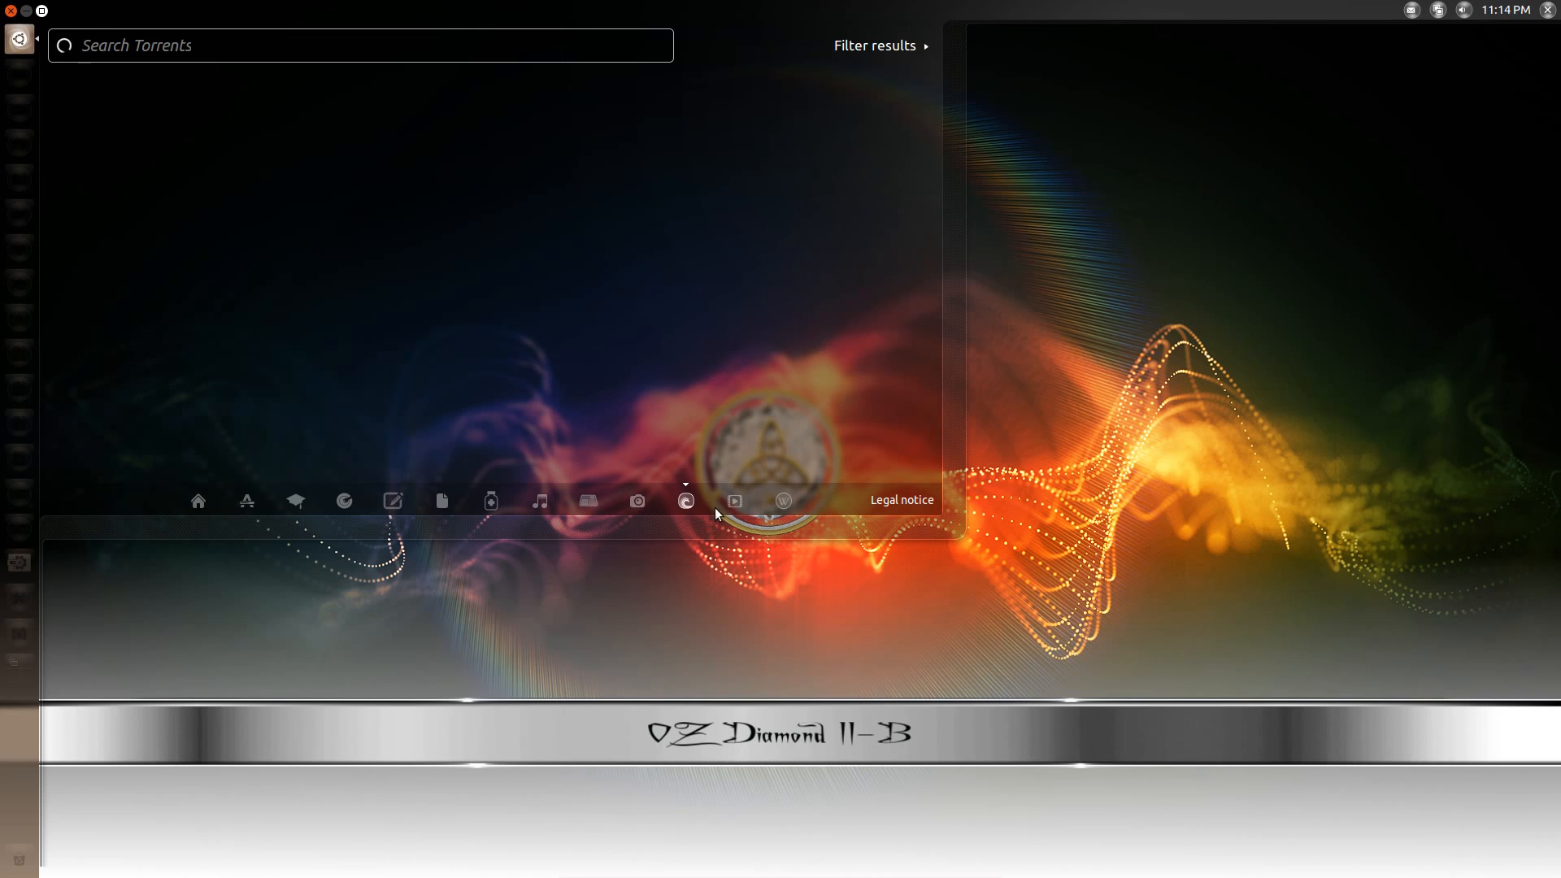
left_click(733, 500)
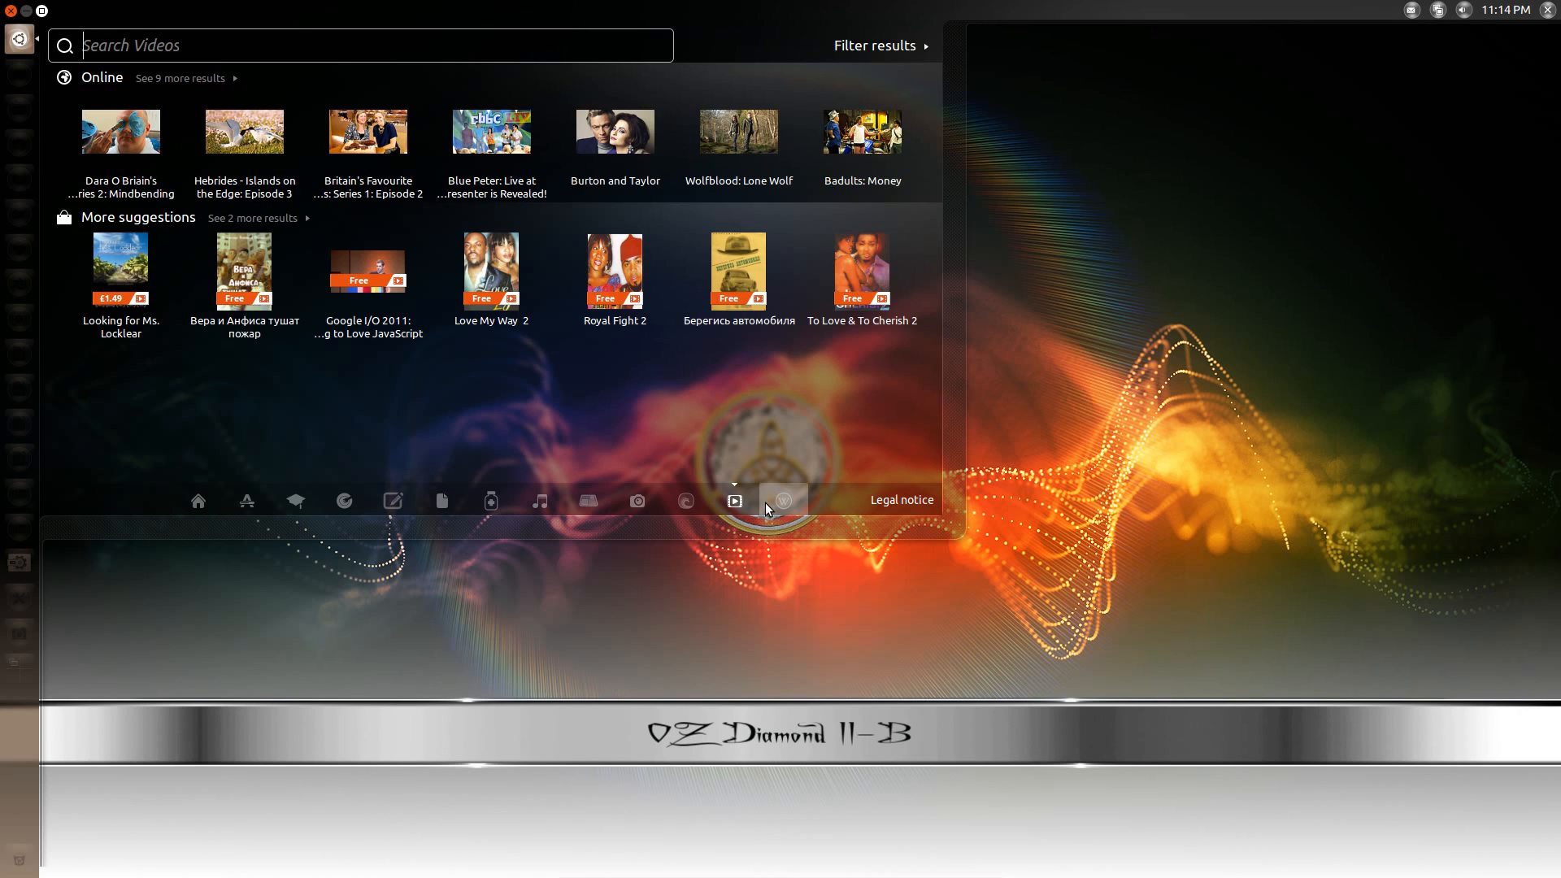
left_click(782, 499)
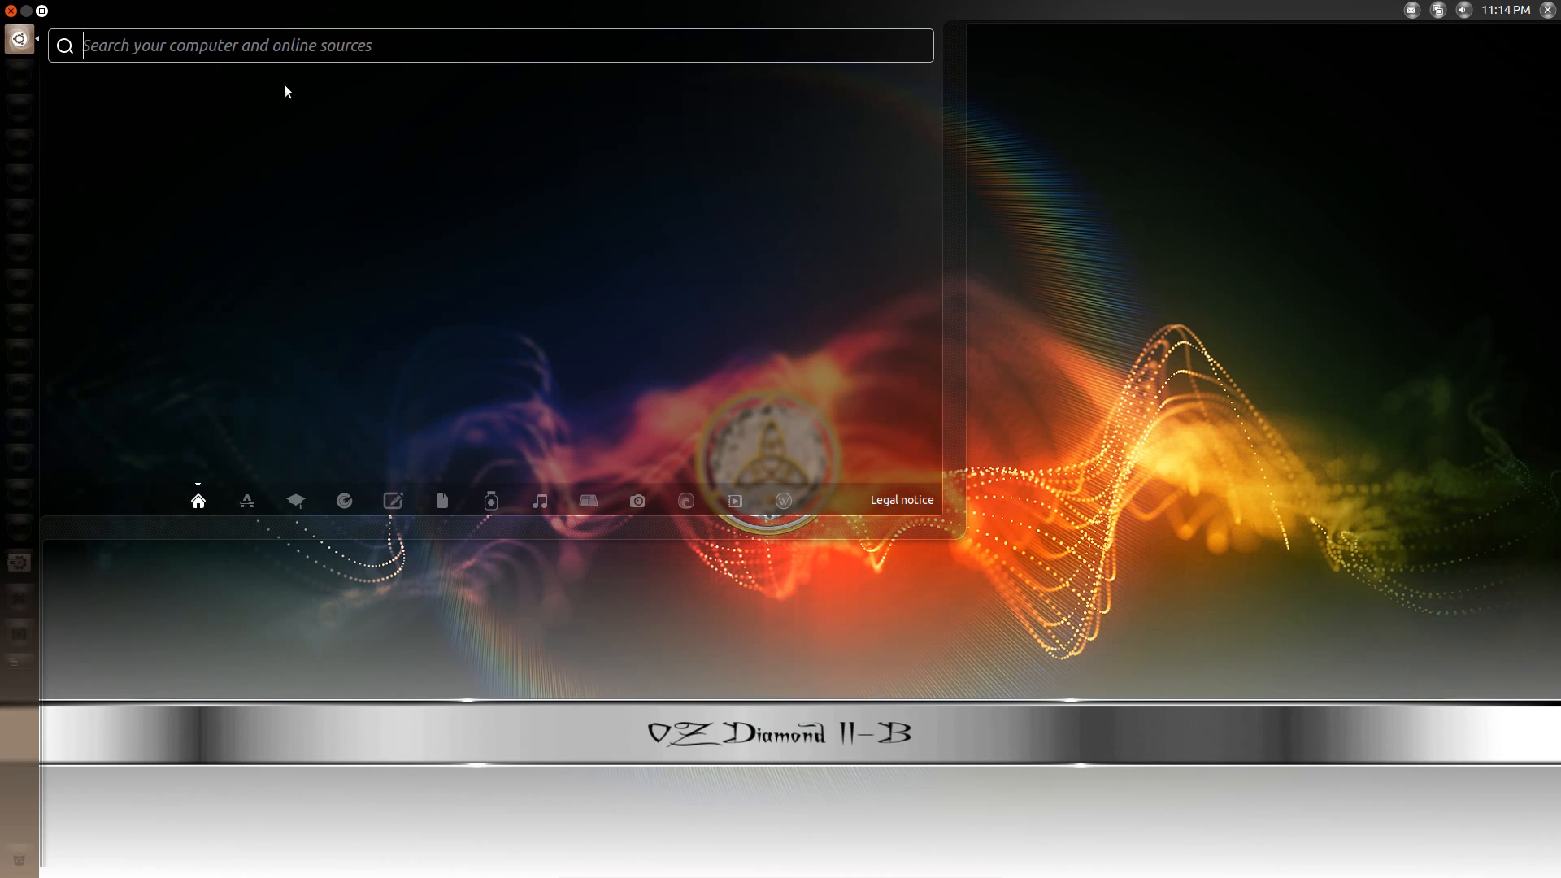
Search the Dash for naut, clem and bristol, listing matching encyclopedia articles for bristol.
type("naut")
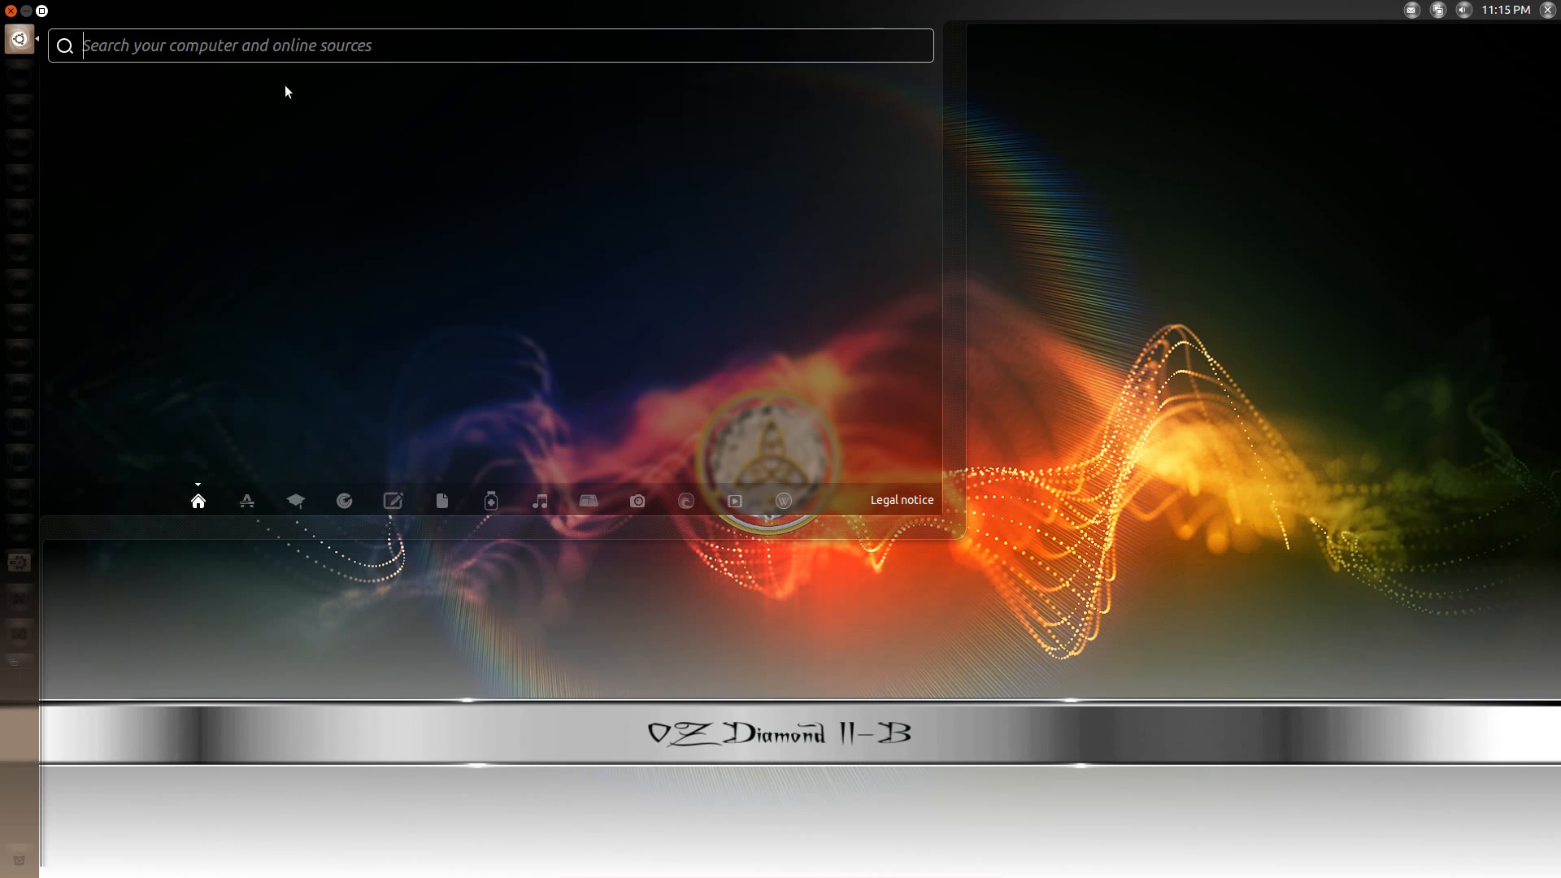
type("clem")
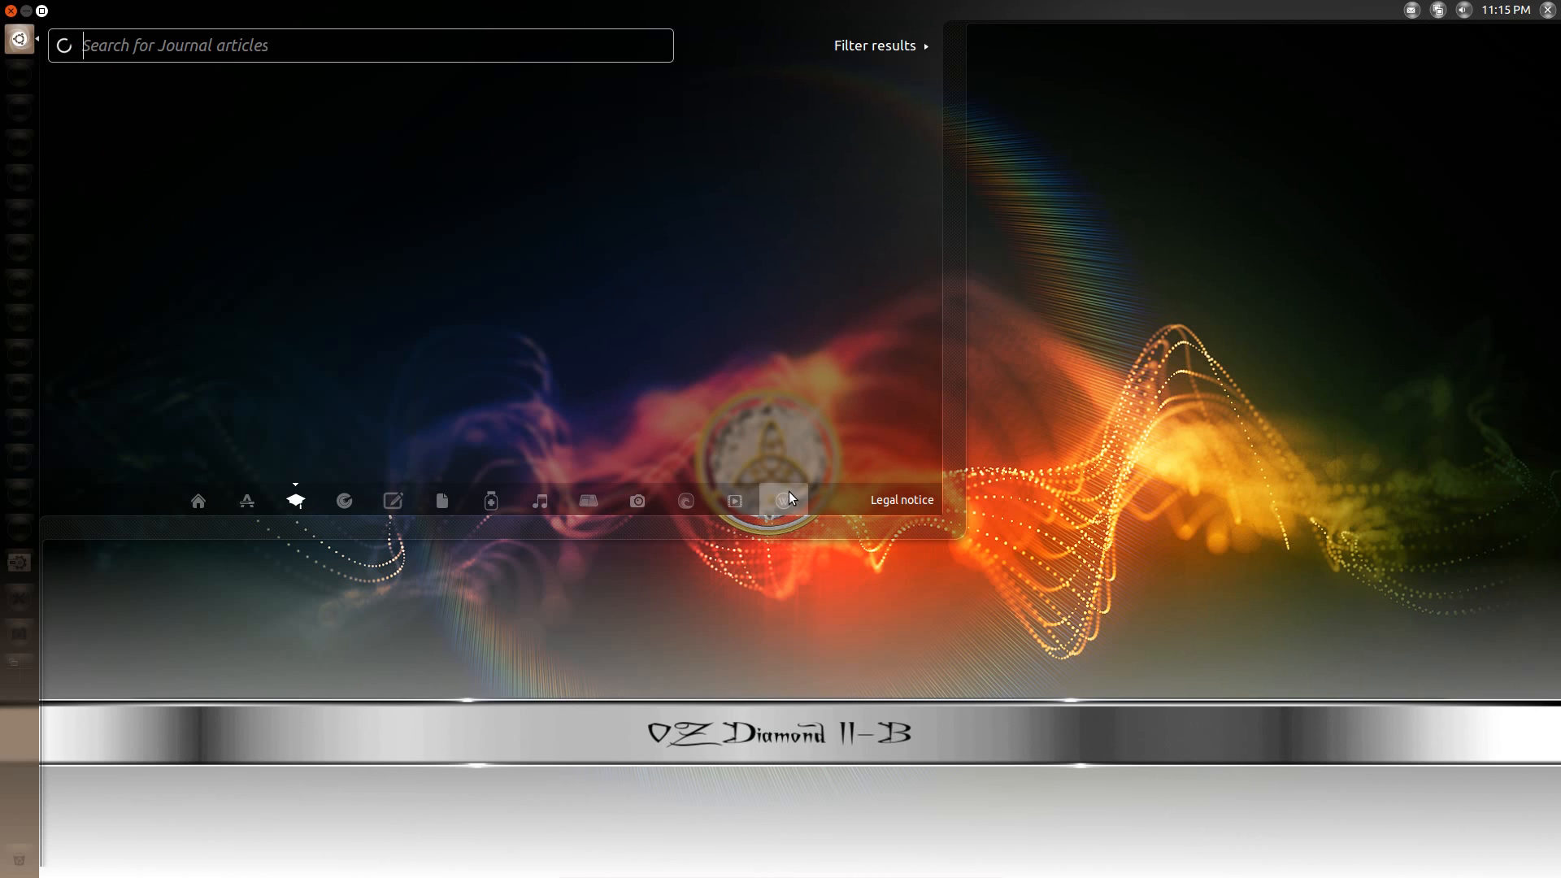
type("bristol")
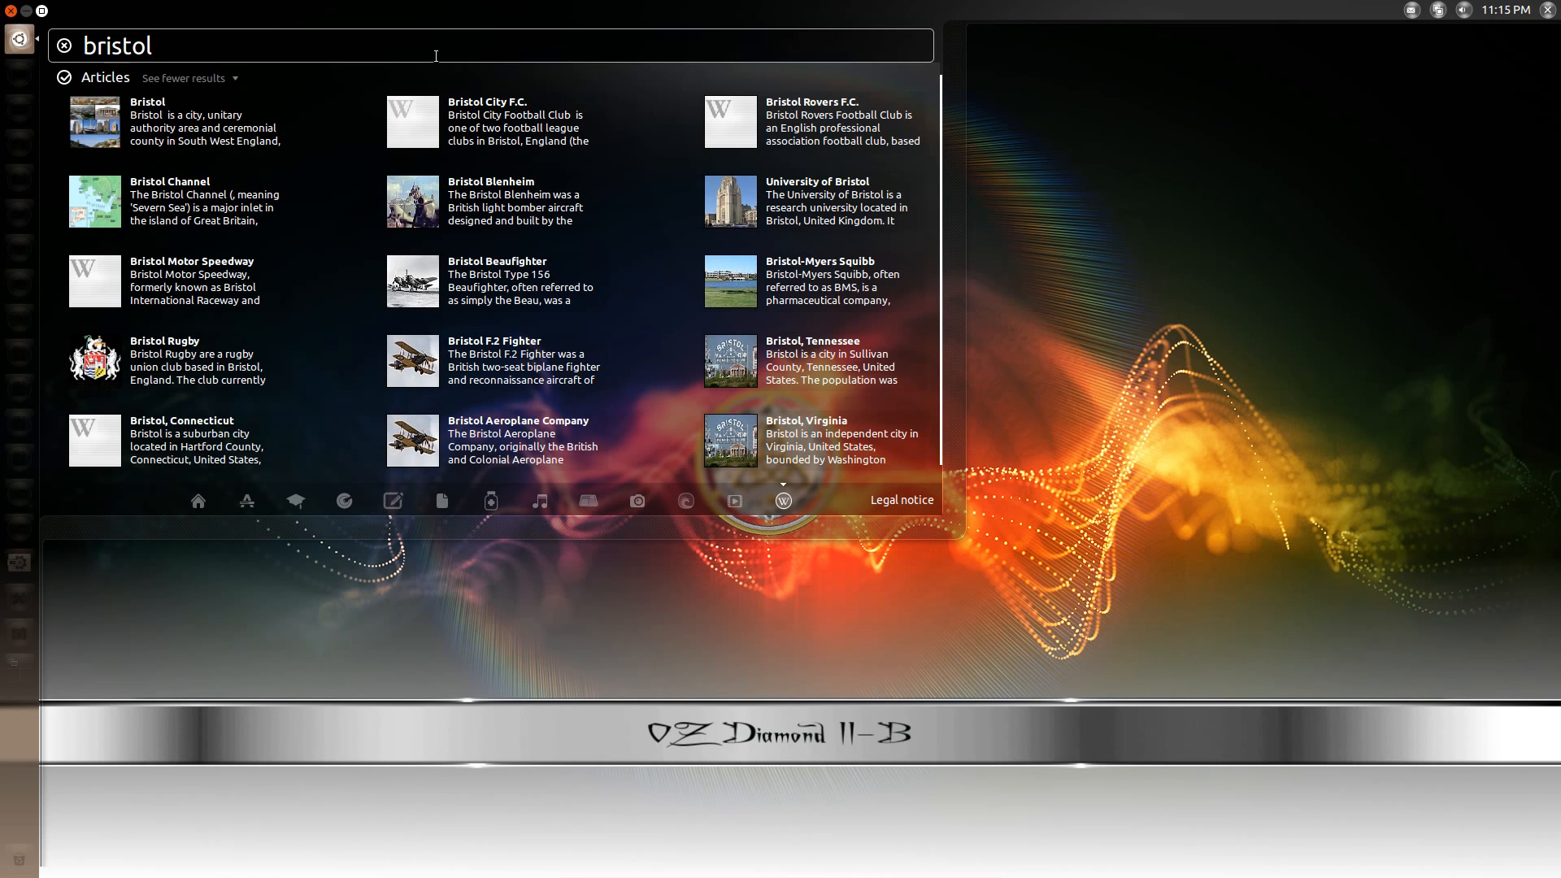
left_click(146, 123)
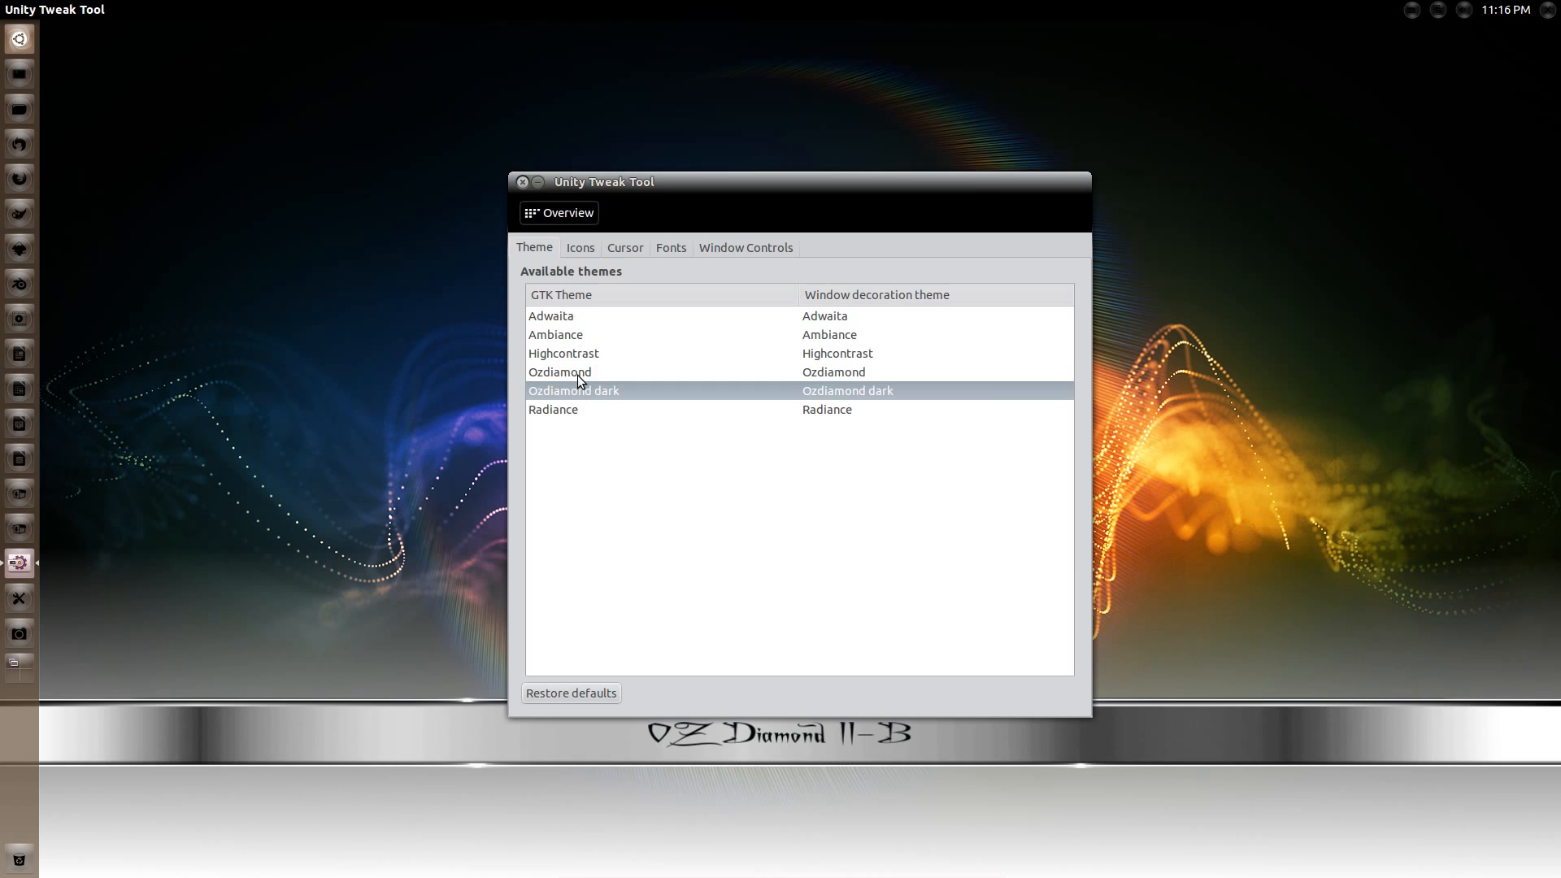
Try the Ozdiamond theme, then keep the Ozdiamond dark theme.
left_click(560, 371)
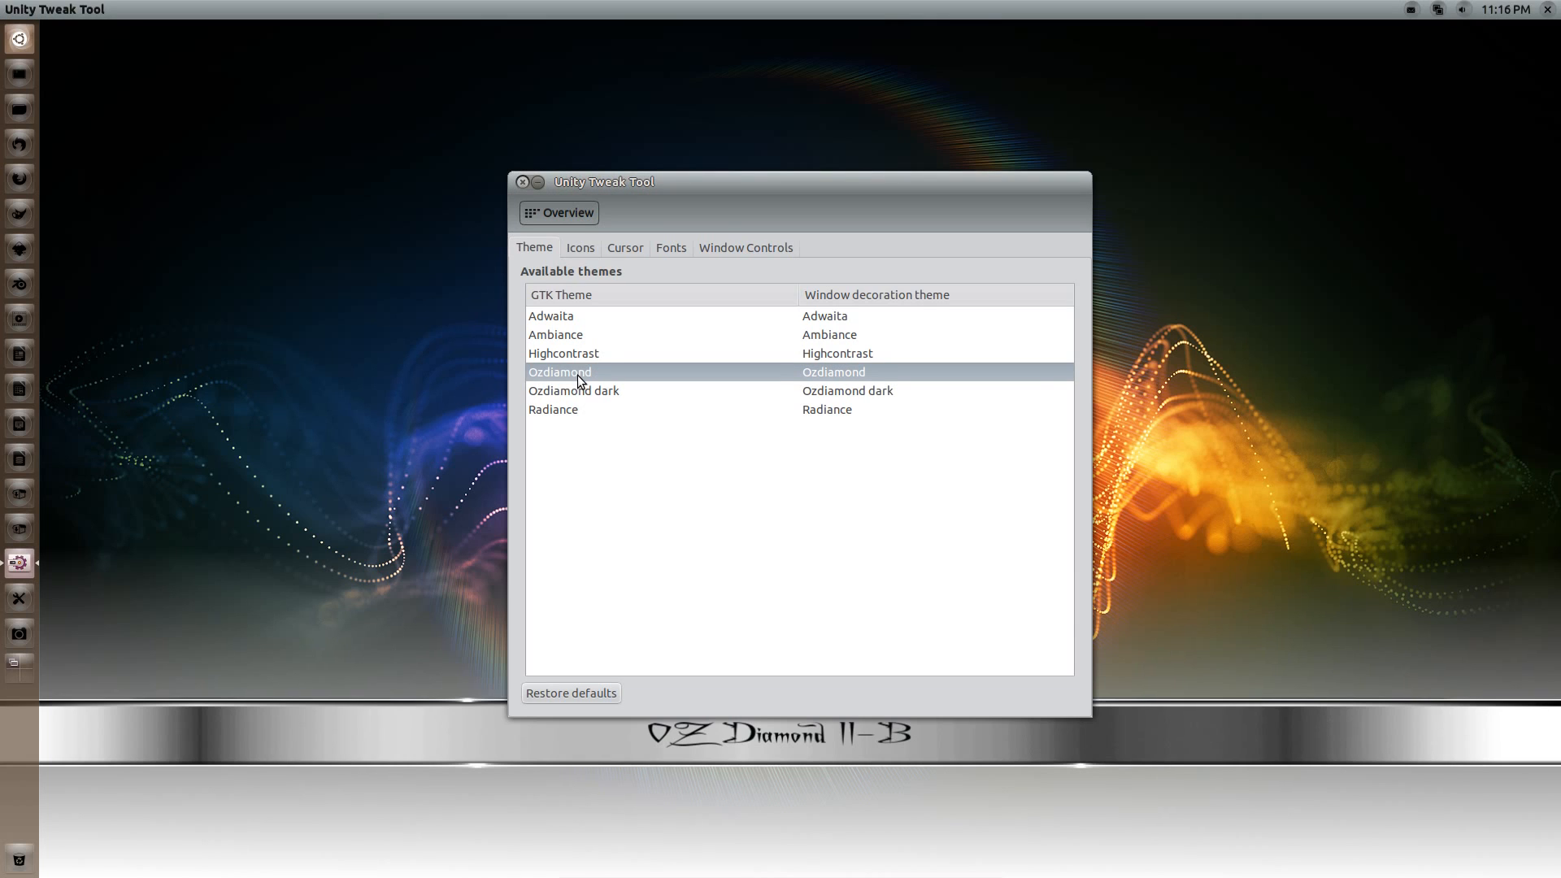
mouse_move(579, 381)
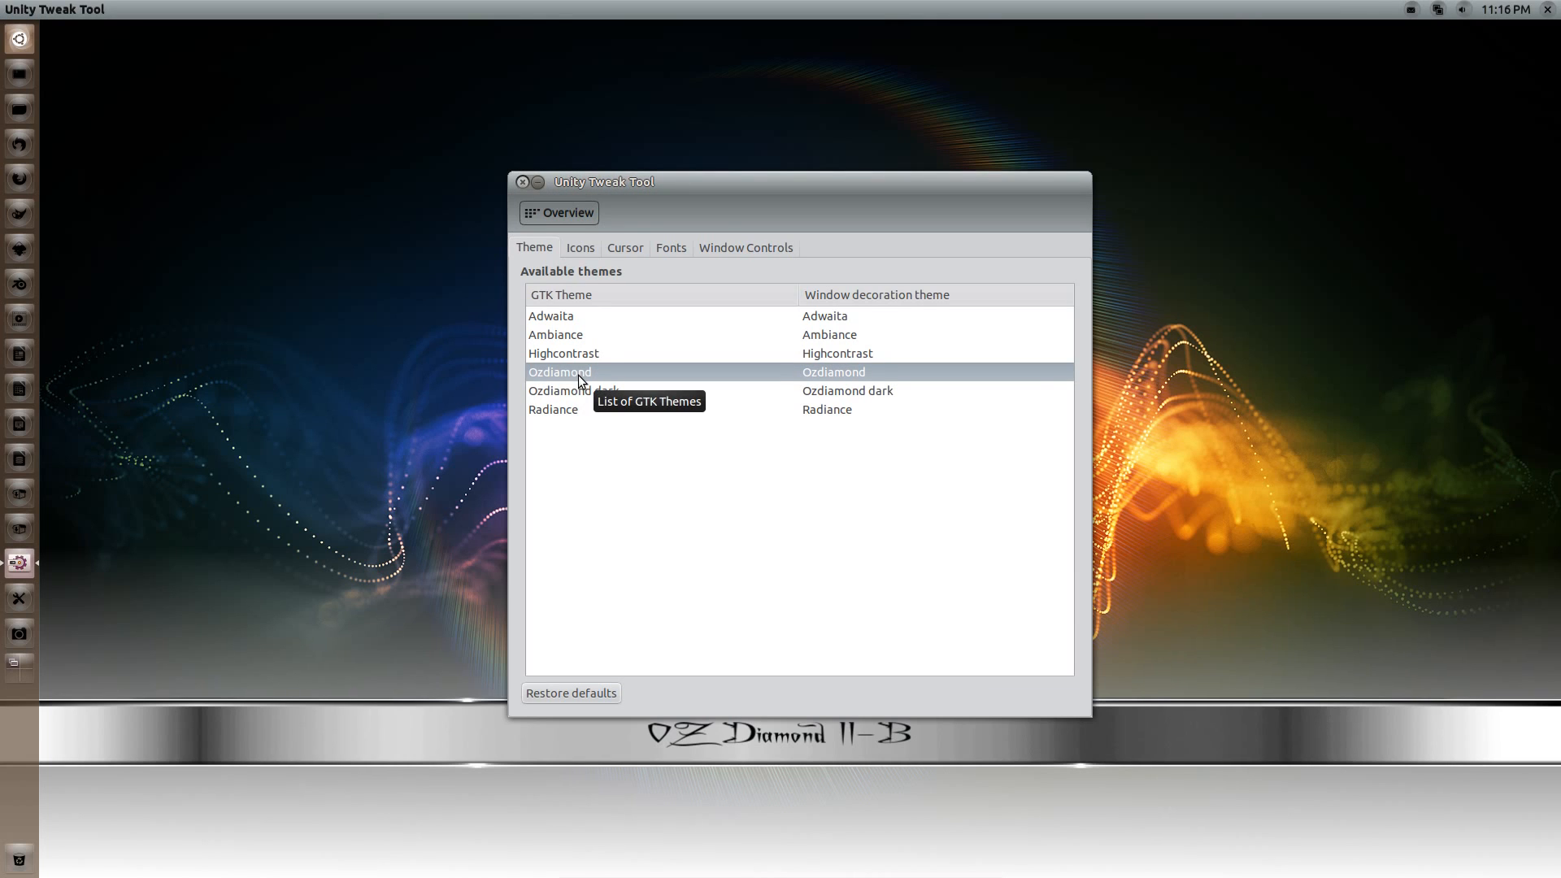
left_click(574, 391)
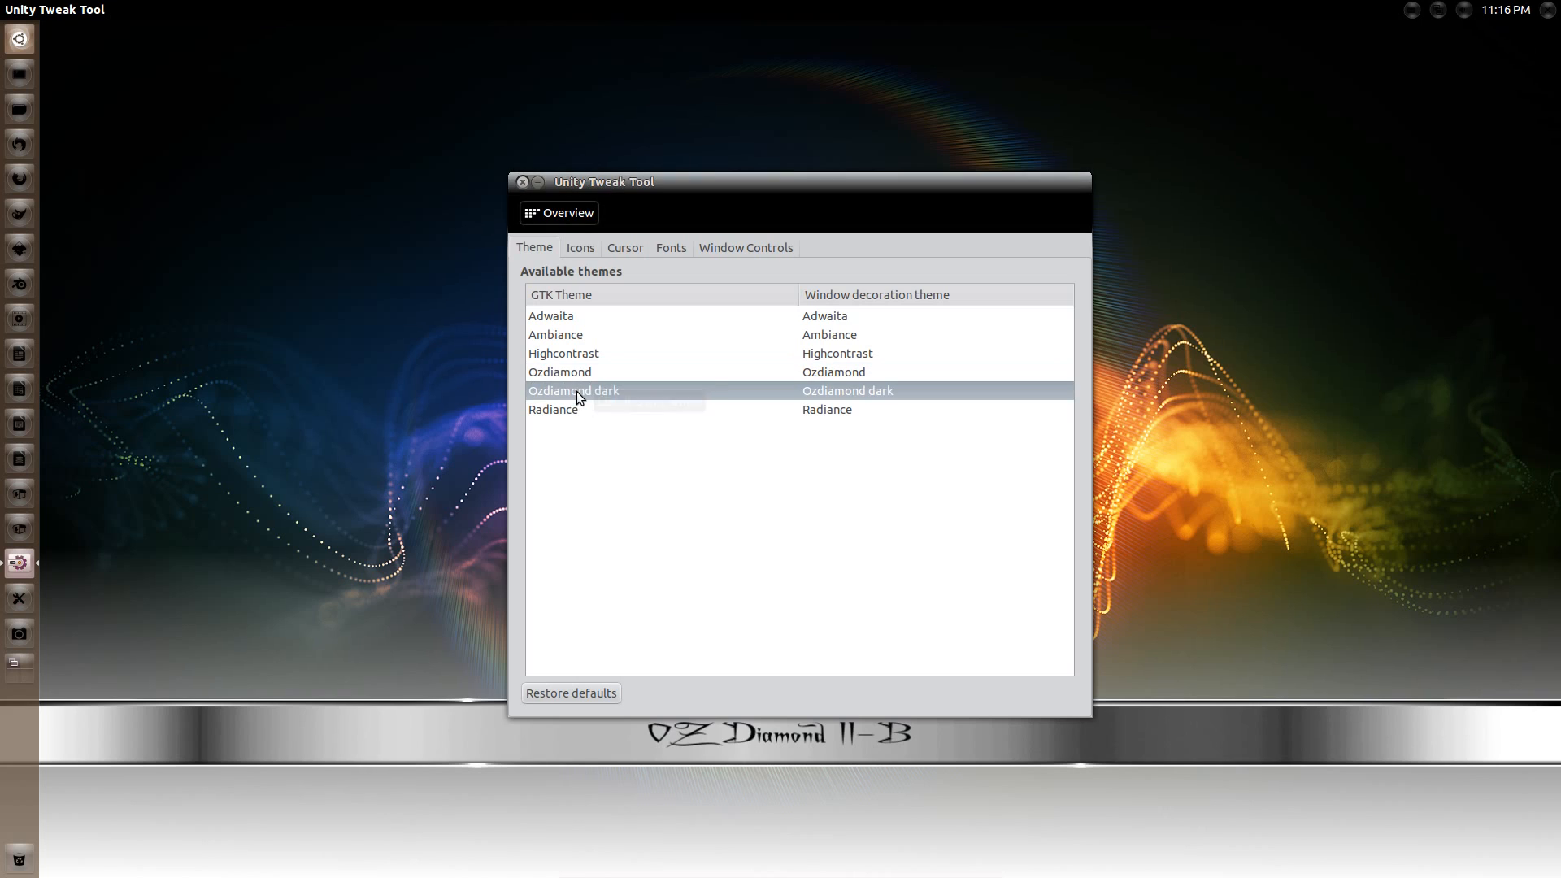
mouse_move(582, 393)
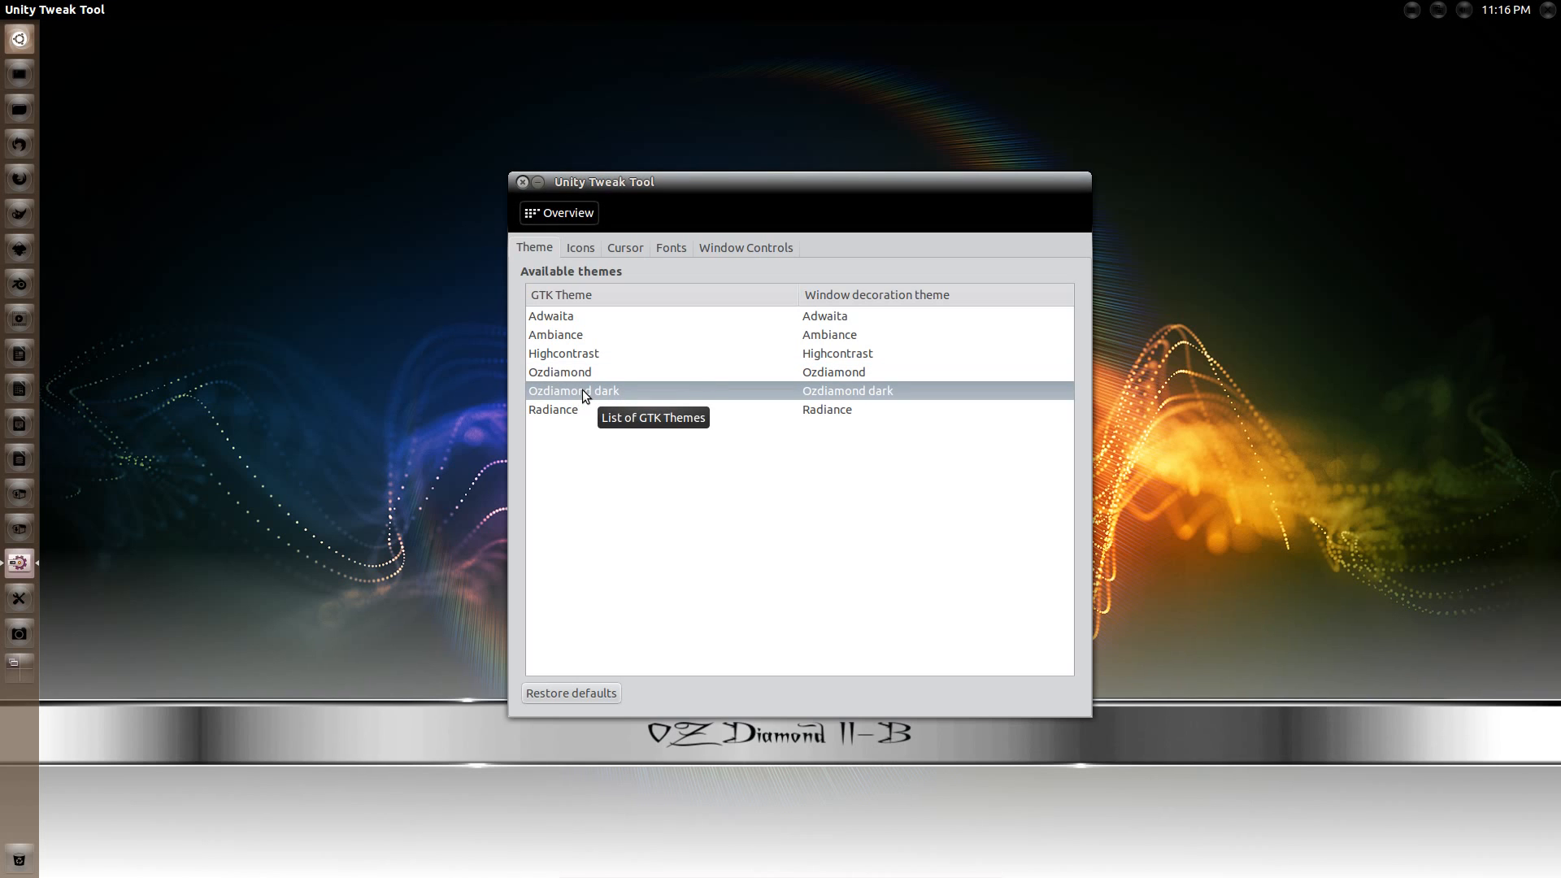
Review Acyl-icons, cursor and window-control settings, then close Unity Tweak Tool.
left_click(579, 247)
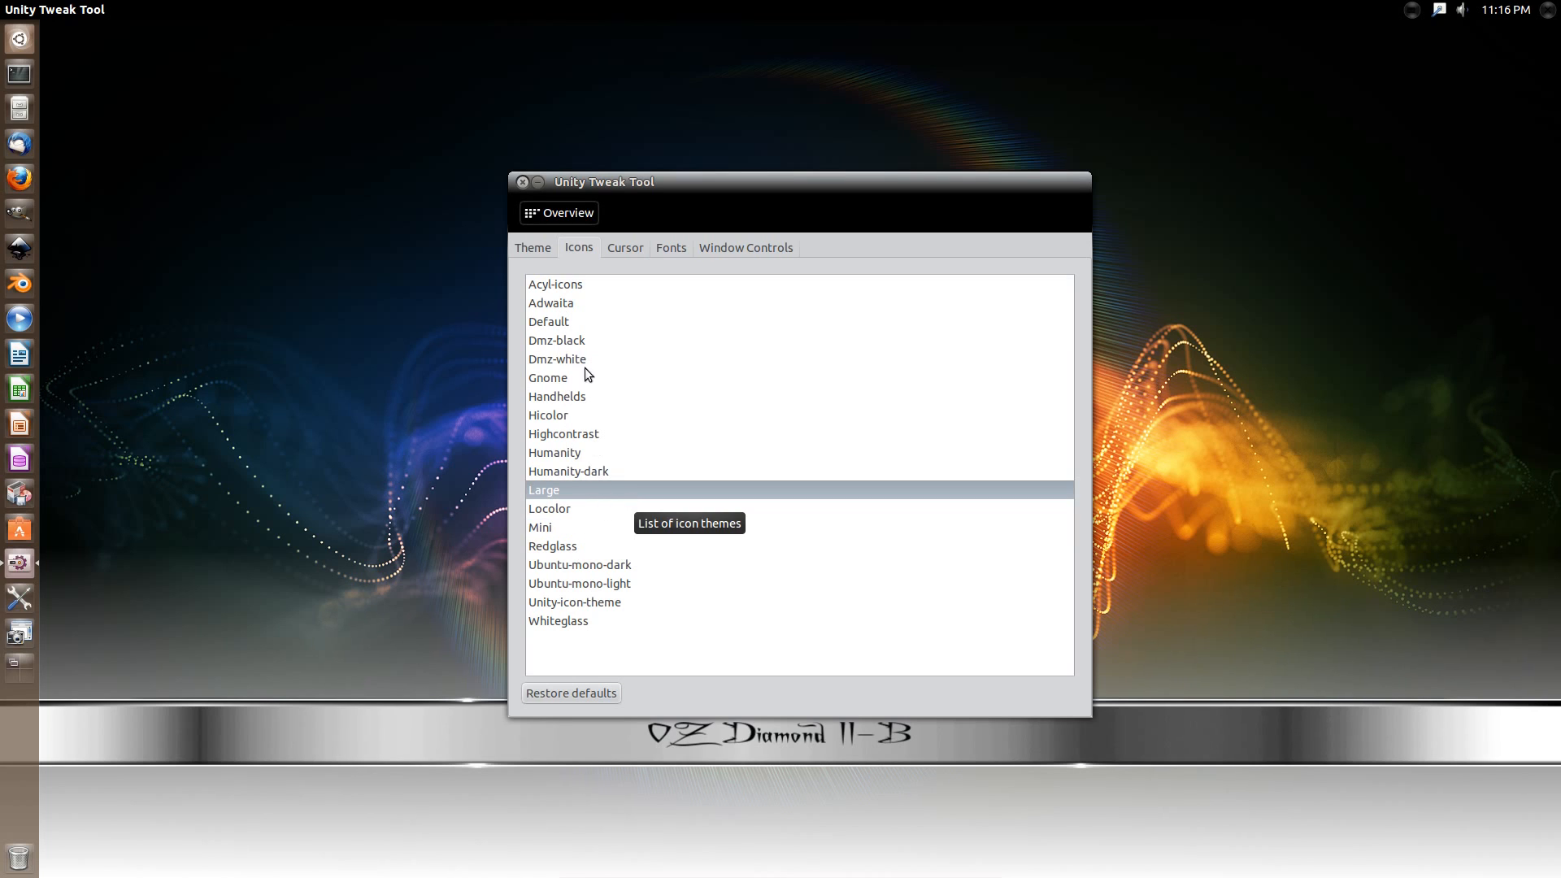
left_click(556, 283)
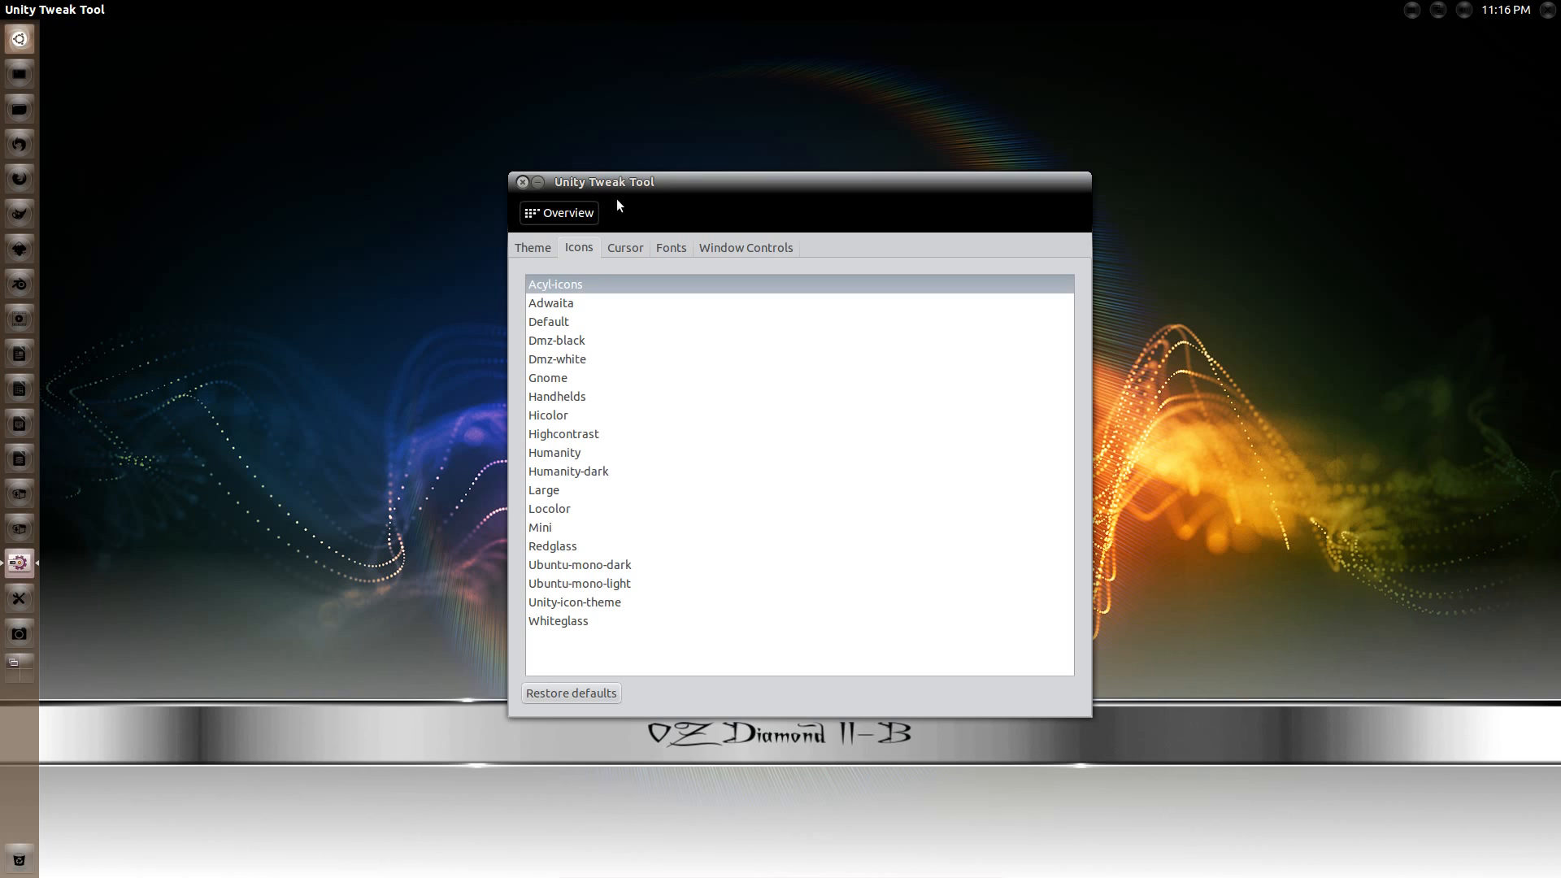
left_click(624, 247)
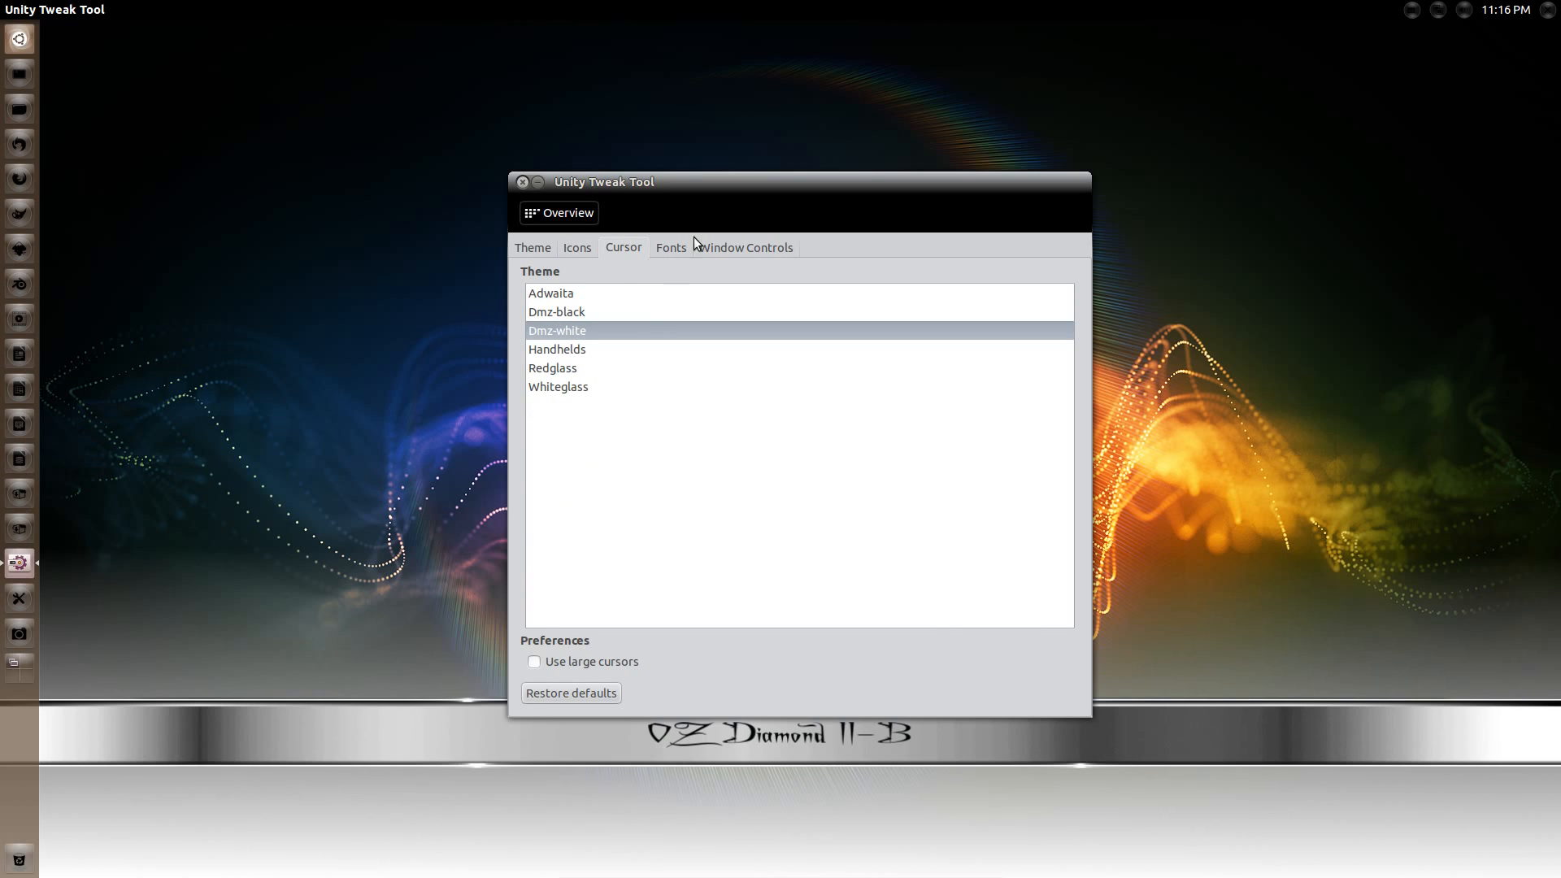
left_click(744, 248)
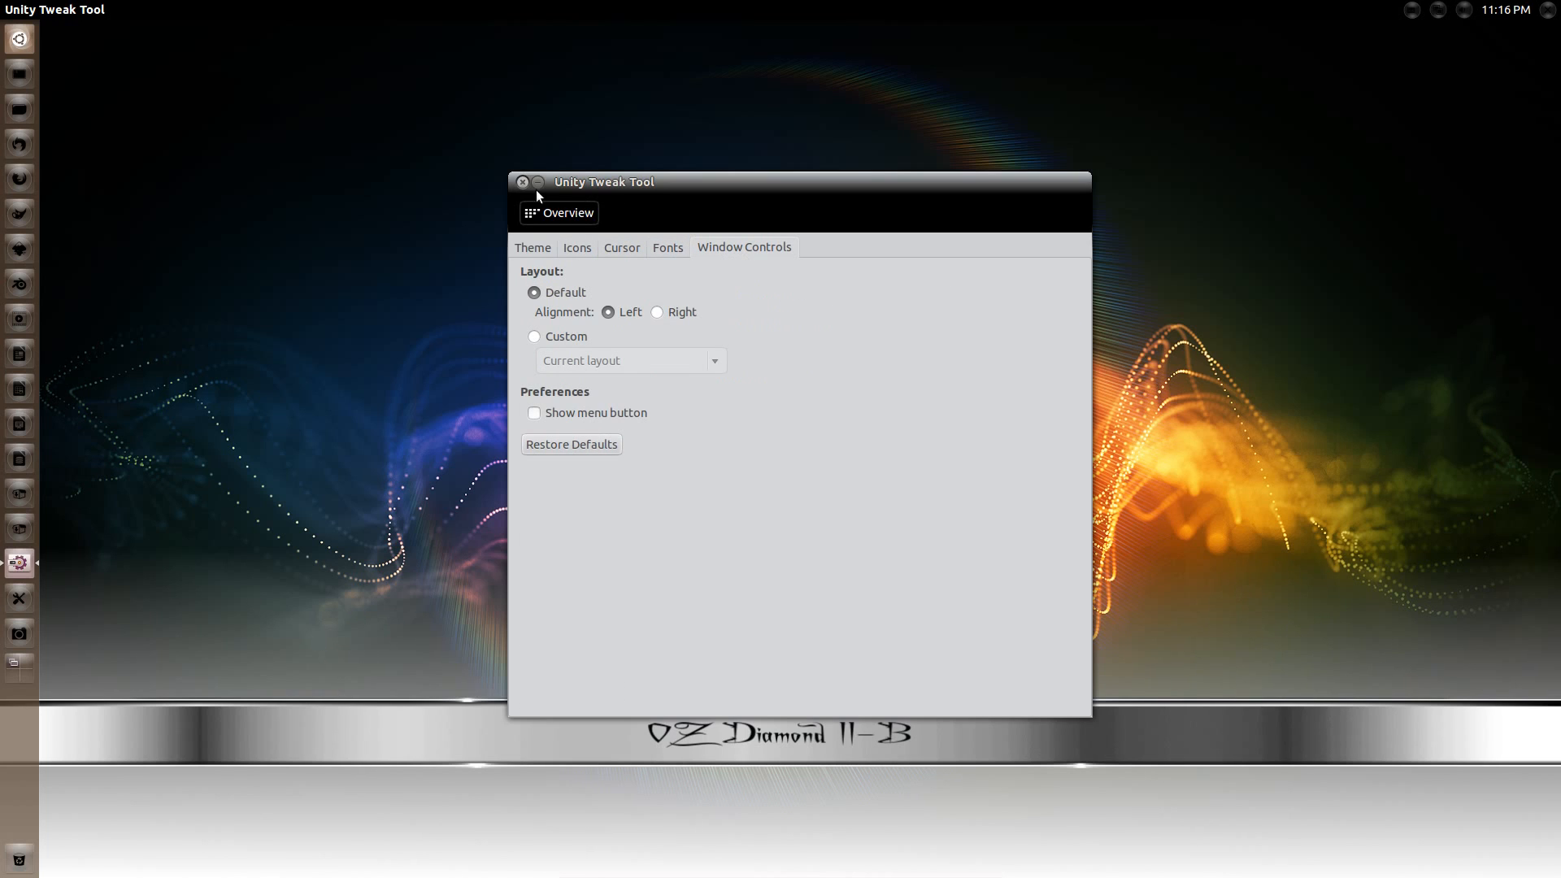
left_click(522, 183)
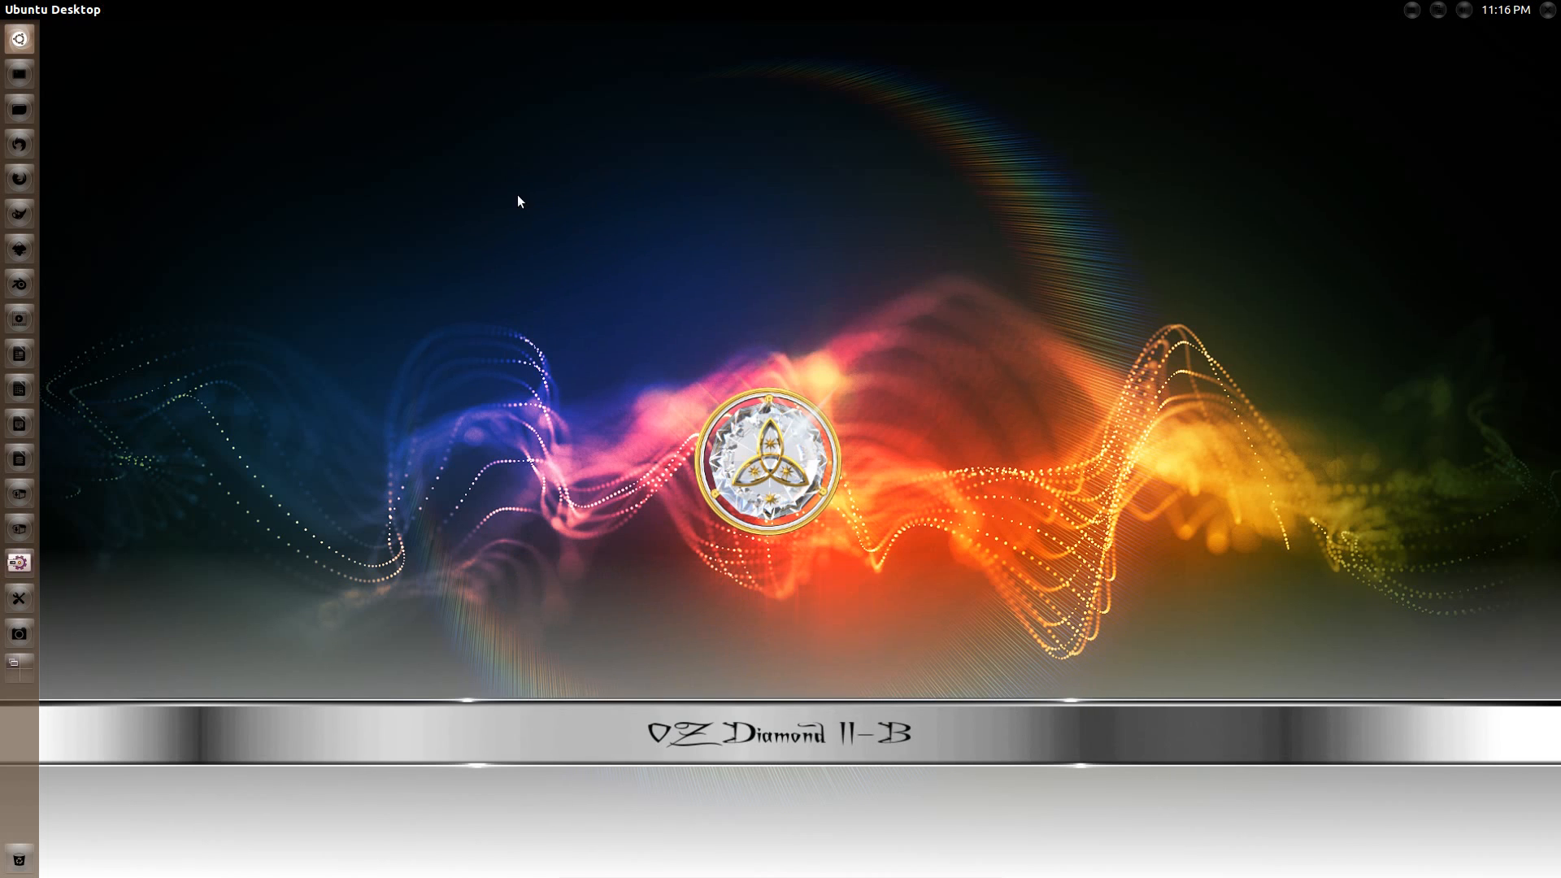
Search the Dash for clem to find Clementine, then clear the search.
type("clem")
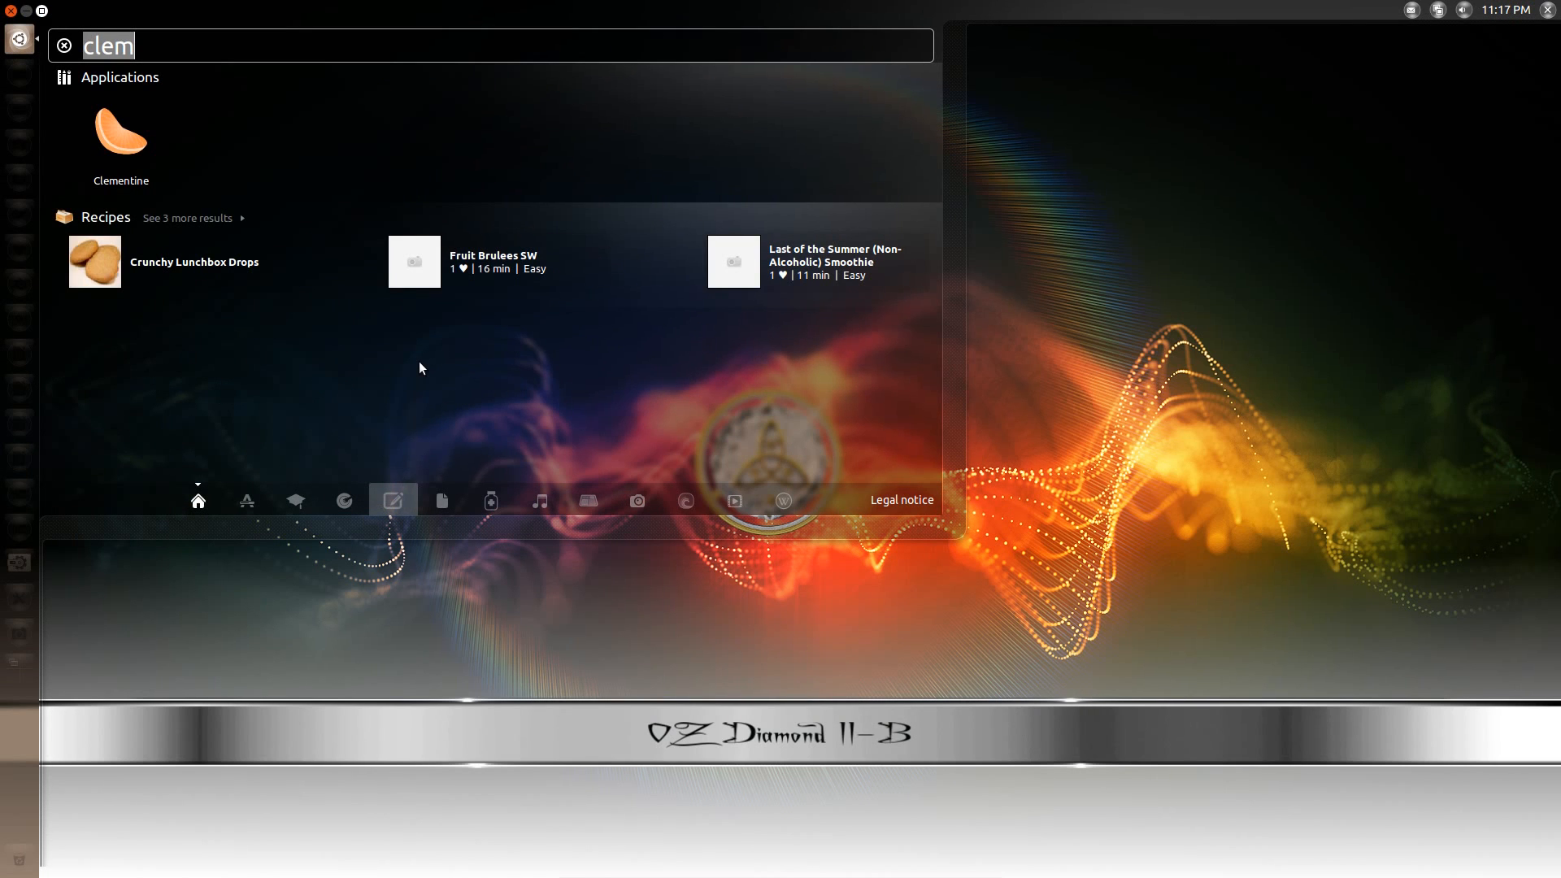
left_click(441, 501)
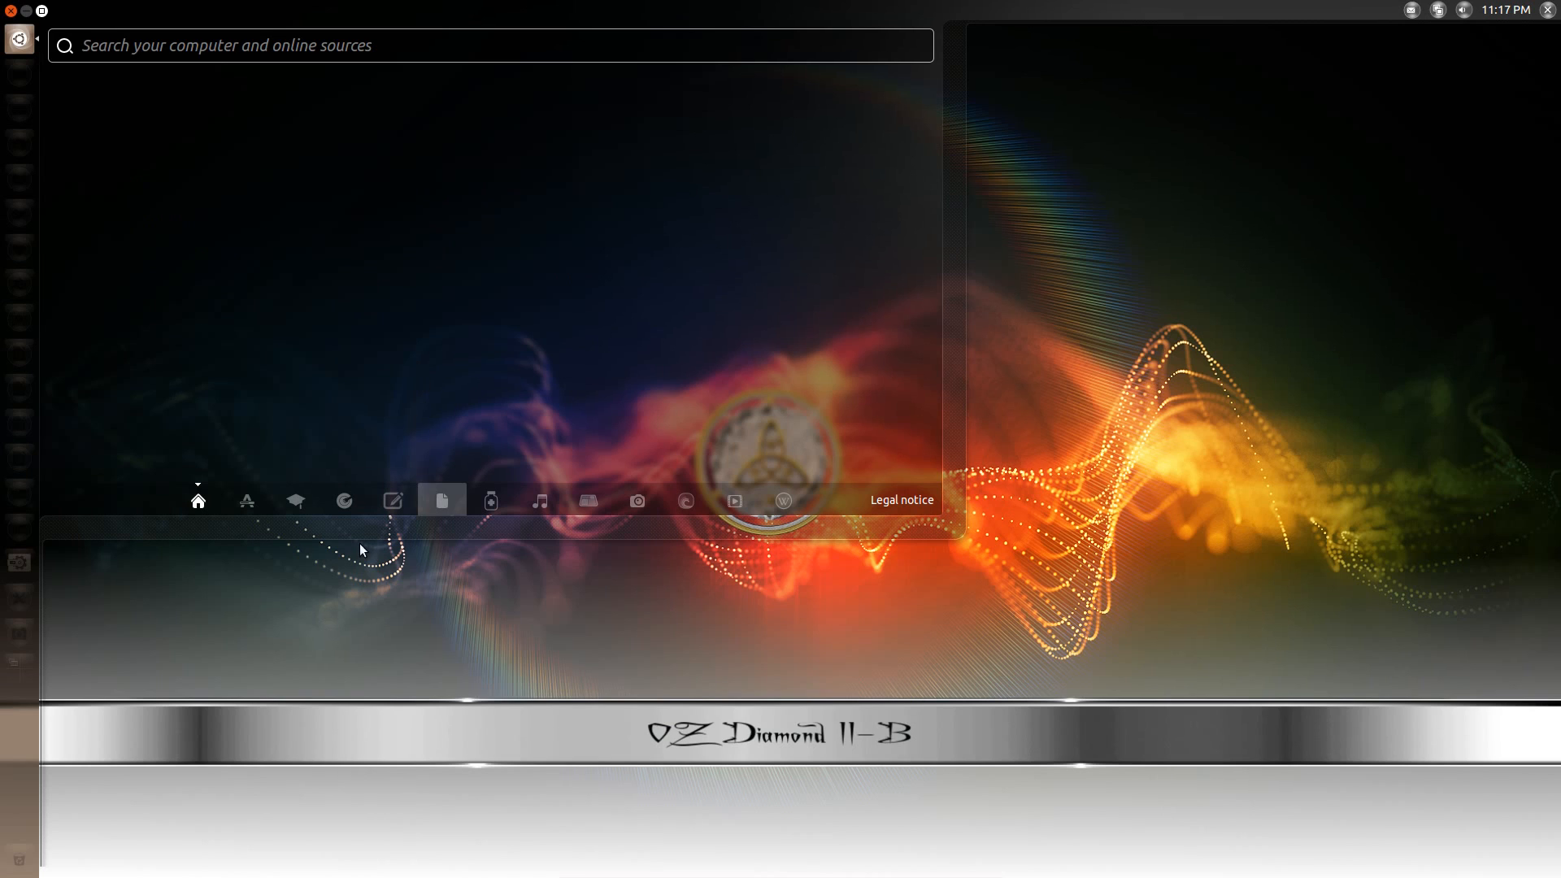
mouse_move(247, 501)
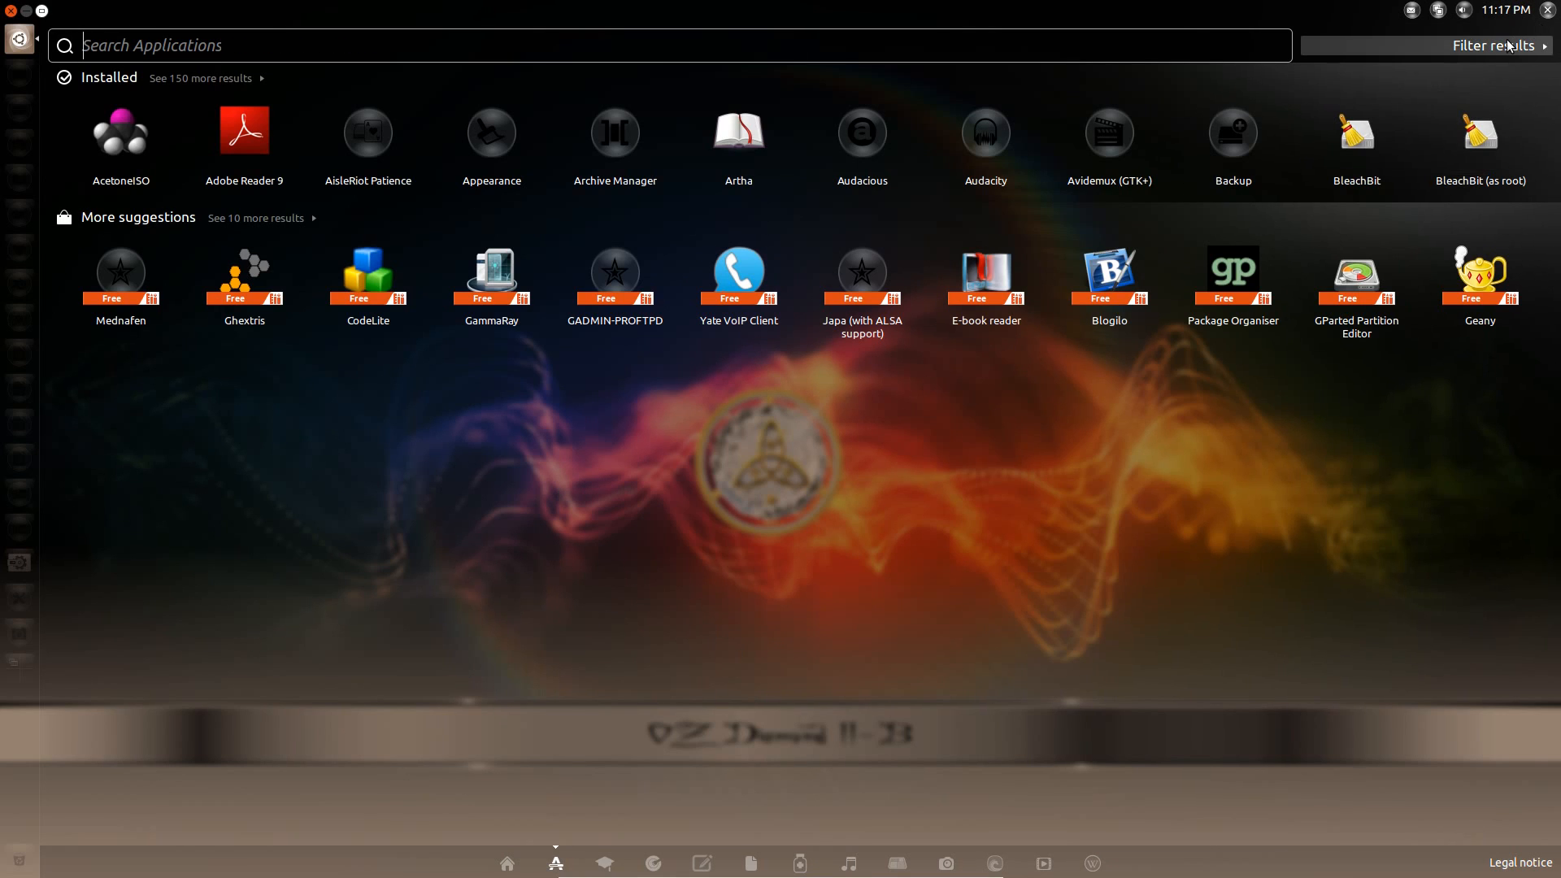
Filter applications to the Customisation type and expand the full installed list.
left_click(1496, 46)
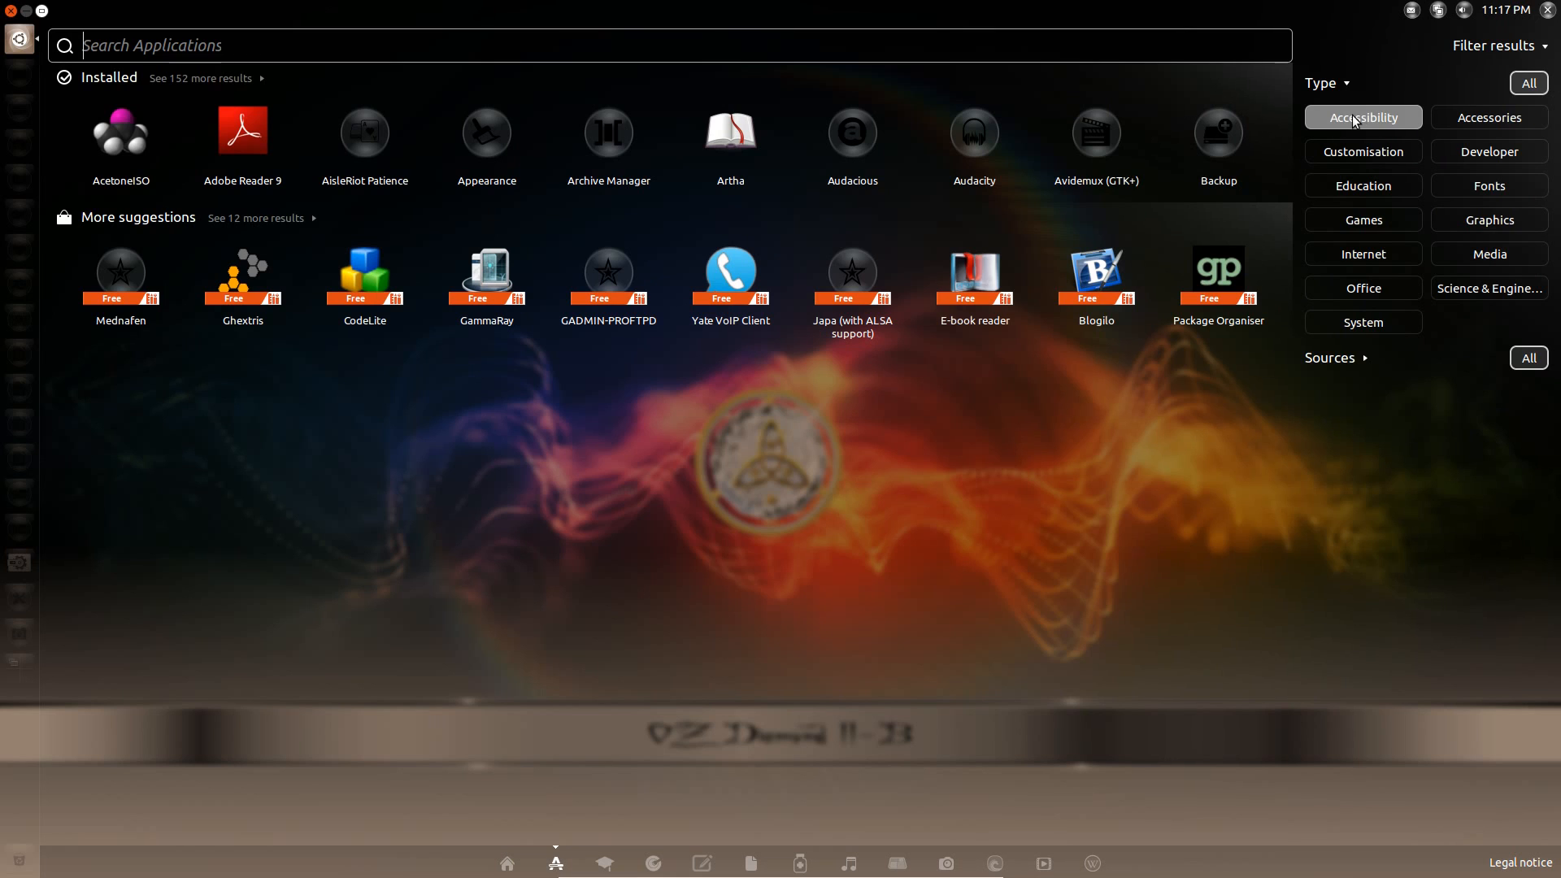
left_click(1363, 117)
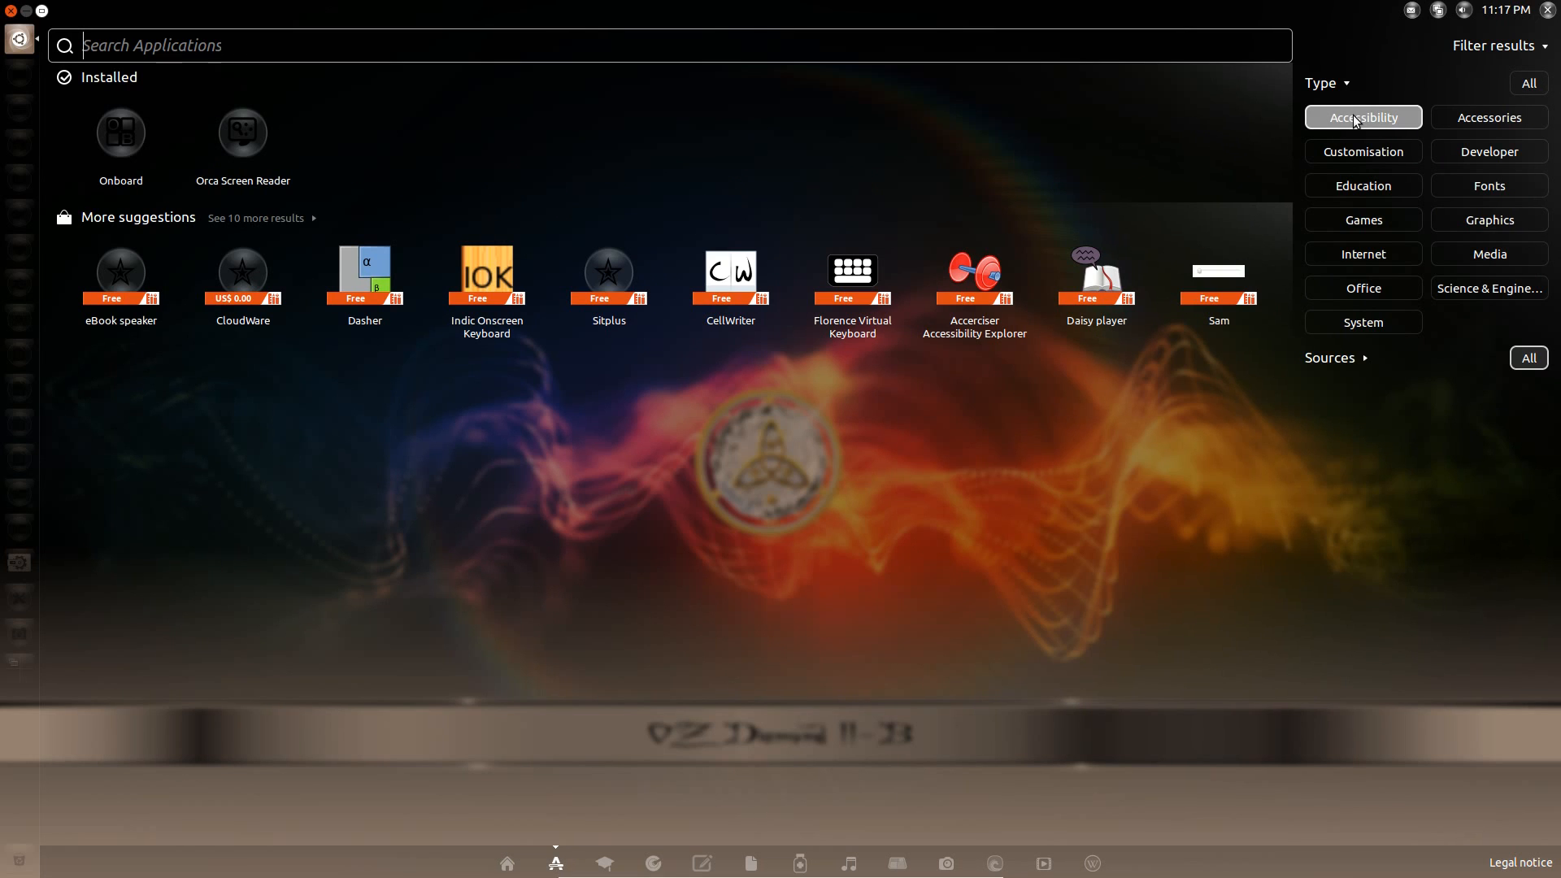
left_click(1363, 150)
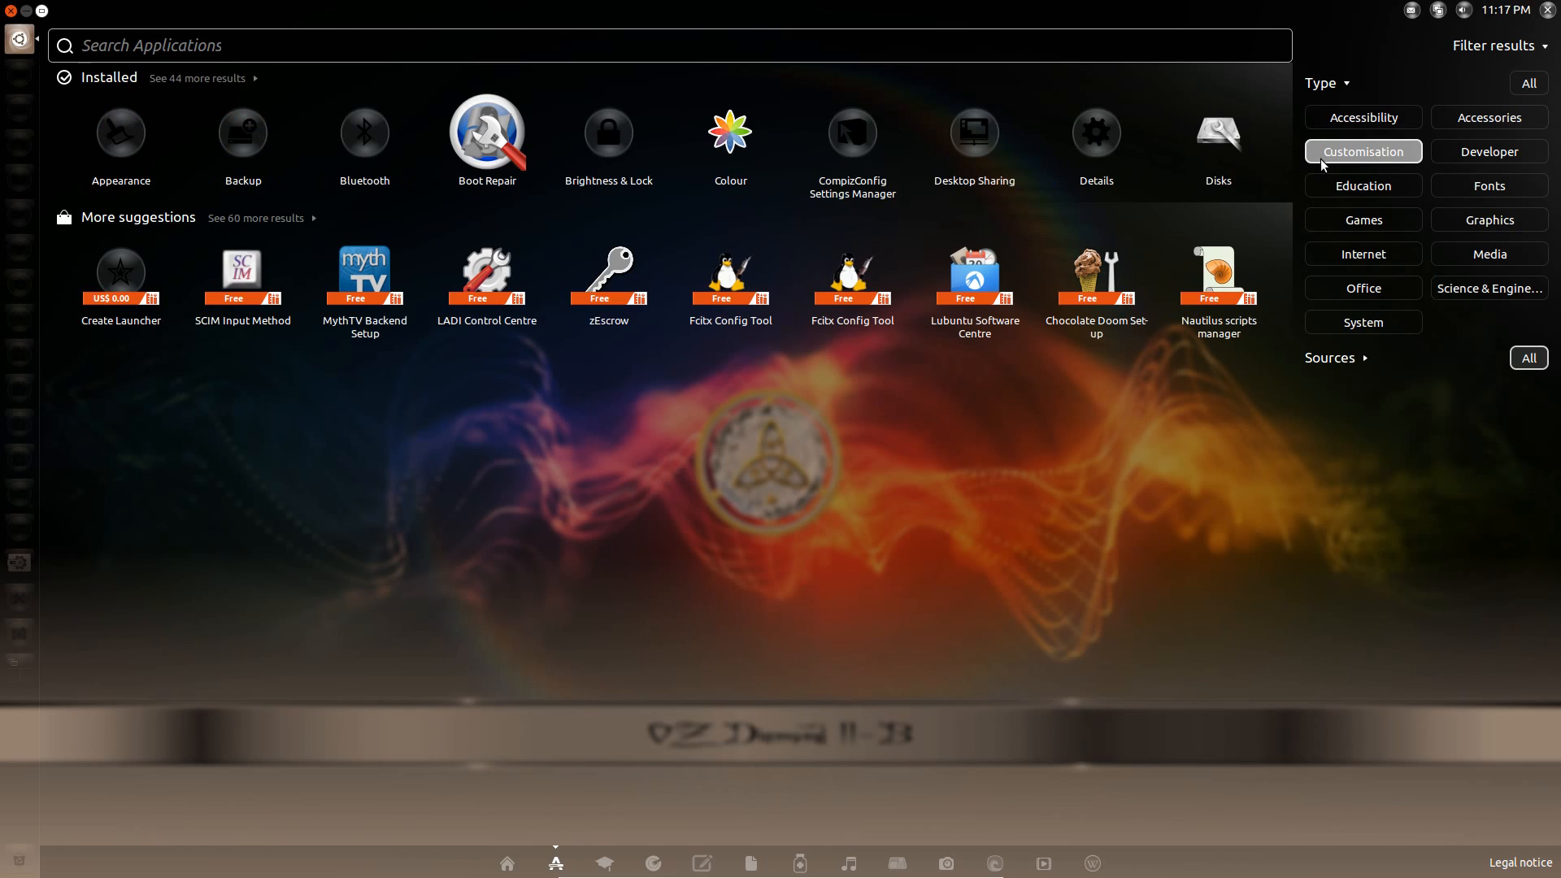
mouse_move(364, 131)
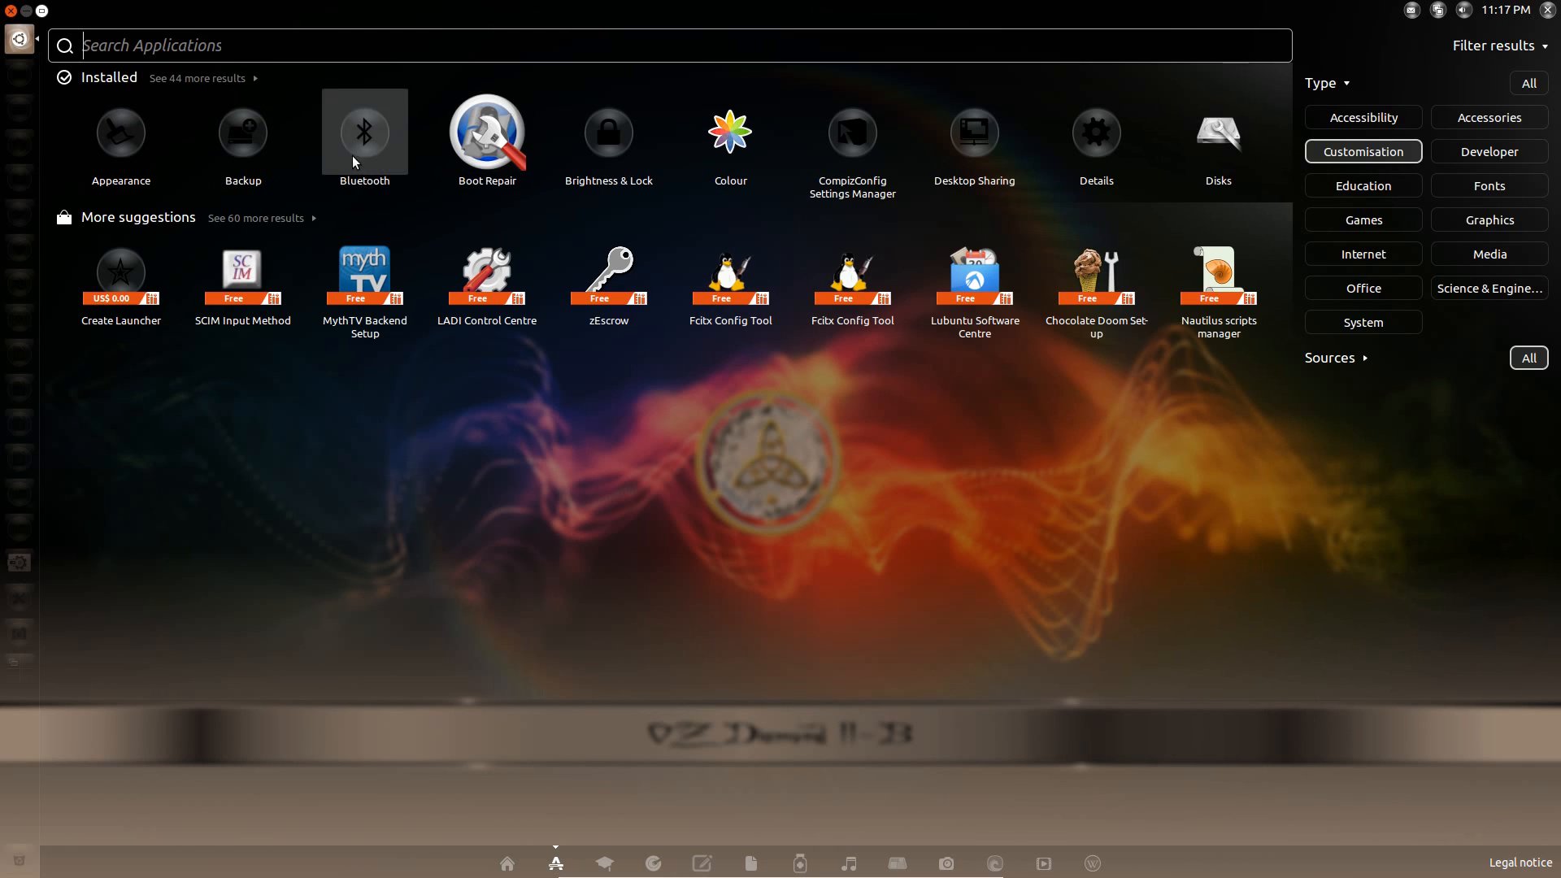
left_click(200, 78)
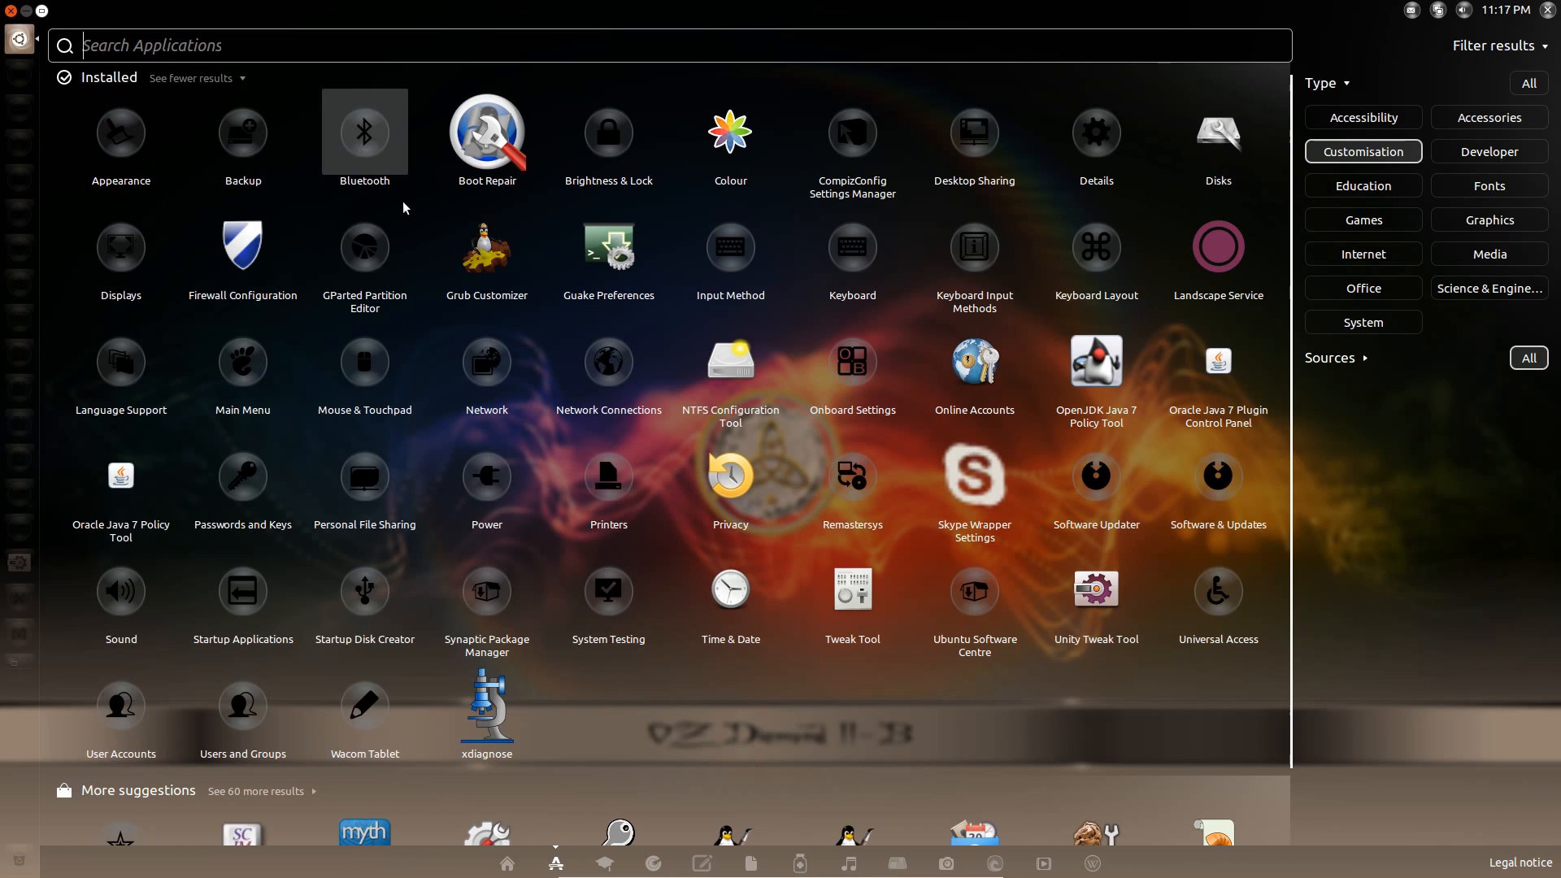
mouse_move(242, 247)
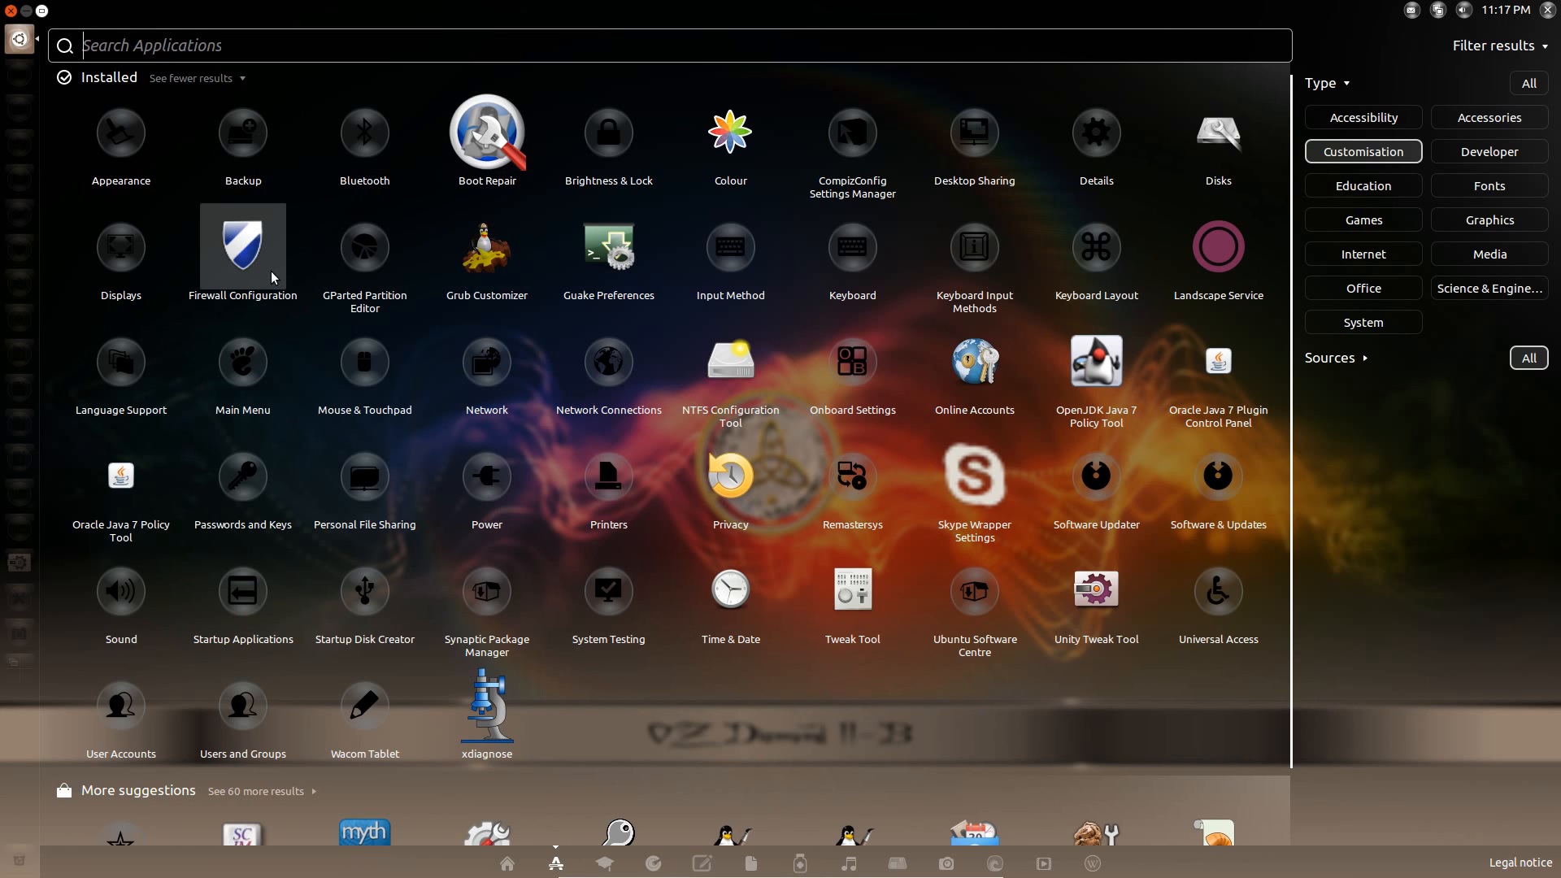
mouse_move(487, 247)
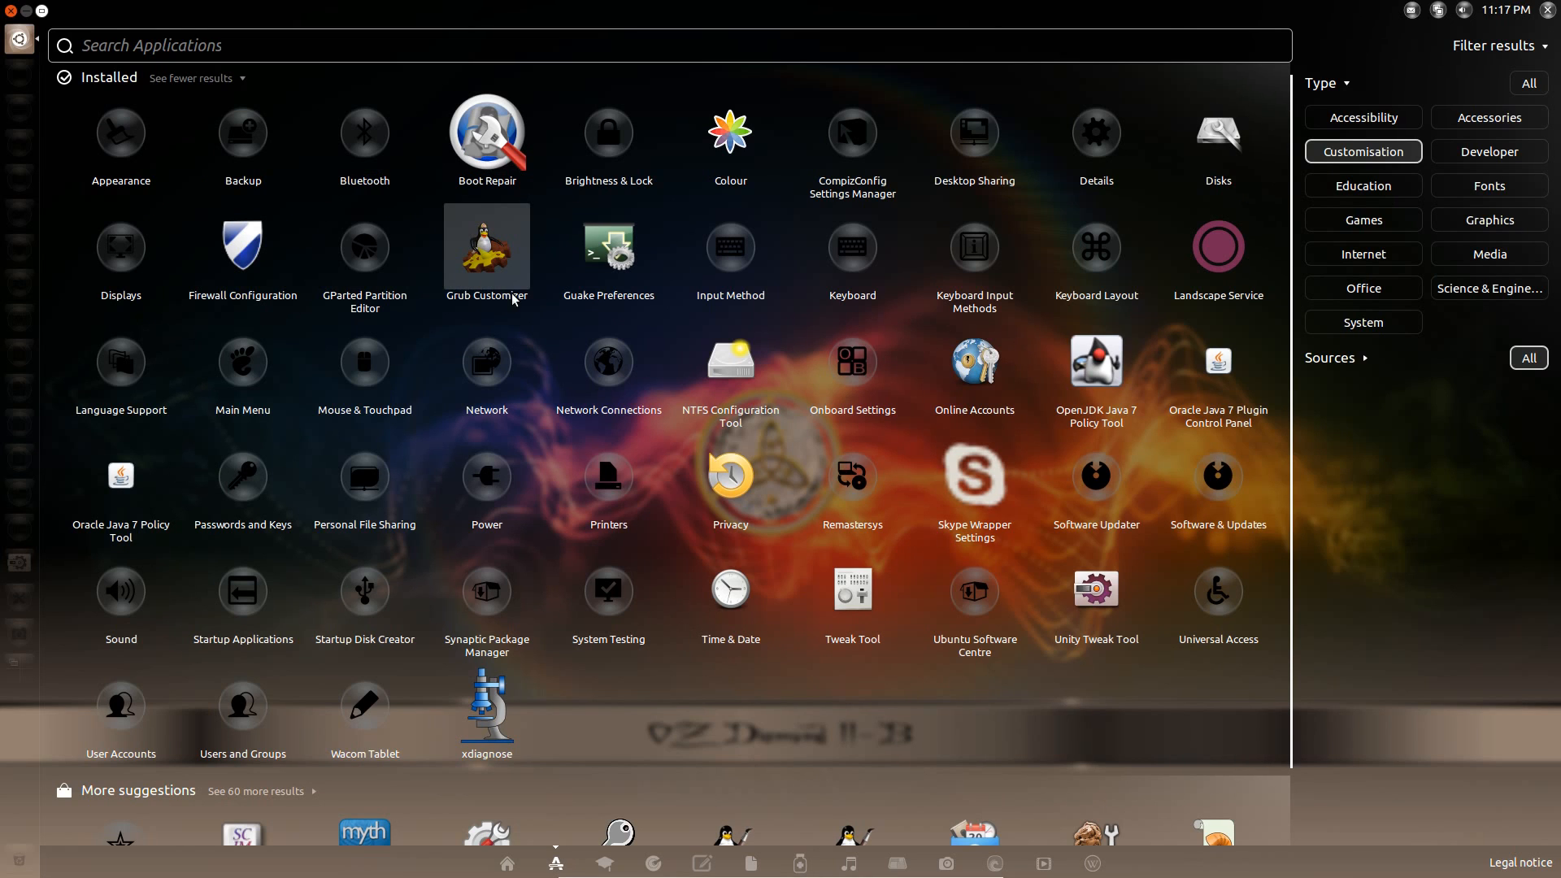
mouse_move(1095, 474)
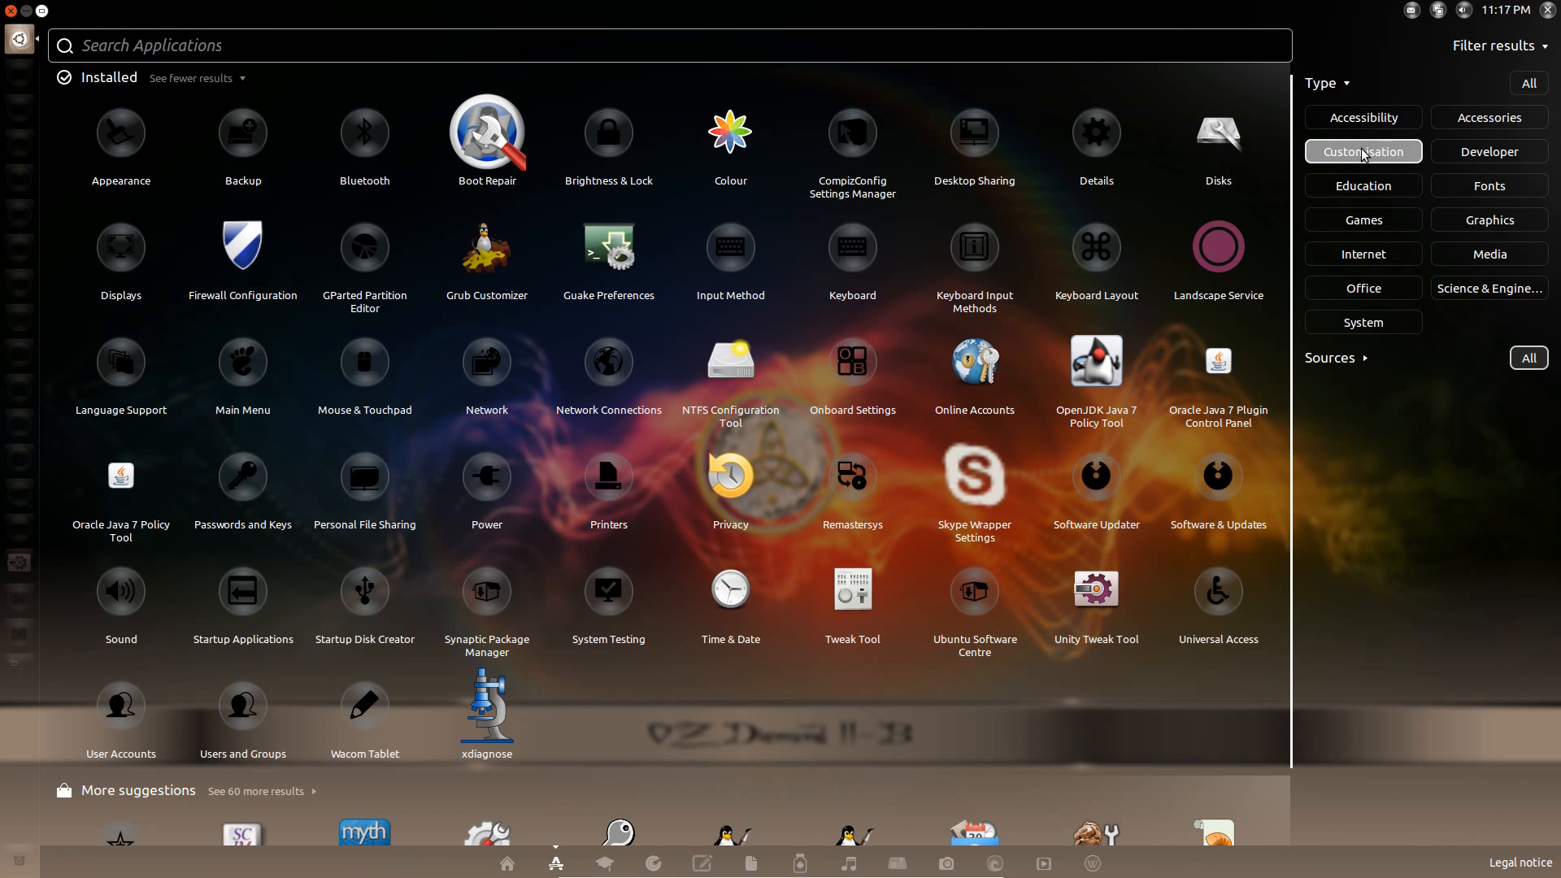
Switch the type filter to Education, then to Games listing Mahjongg, Mines and Sudoku.
left_click(1363, 186)
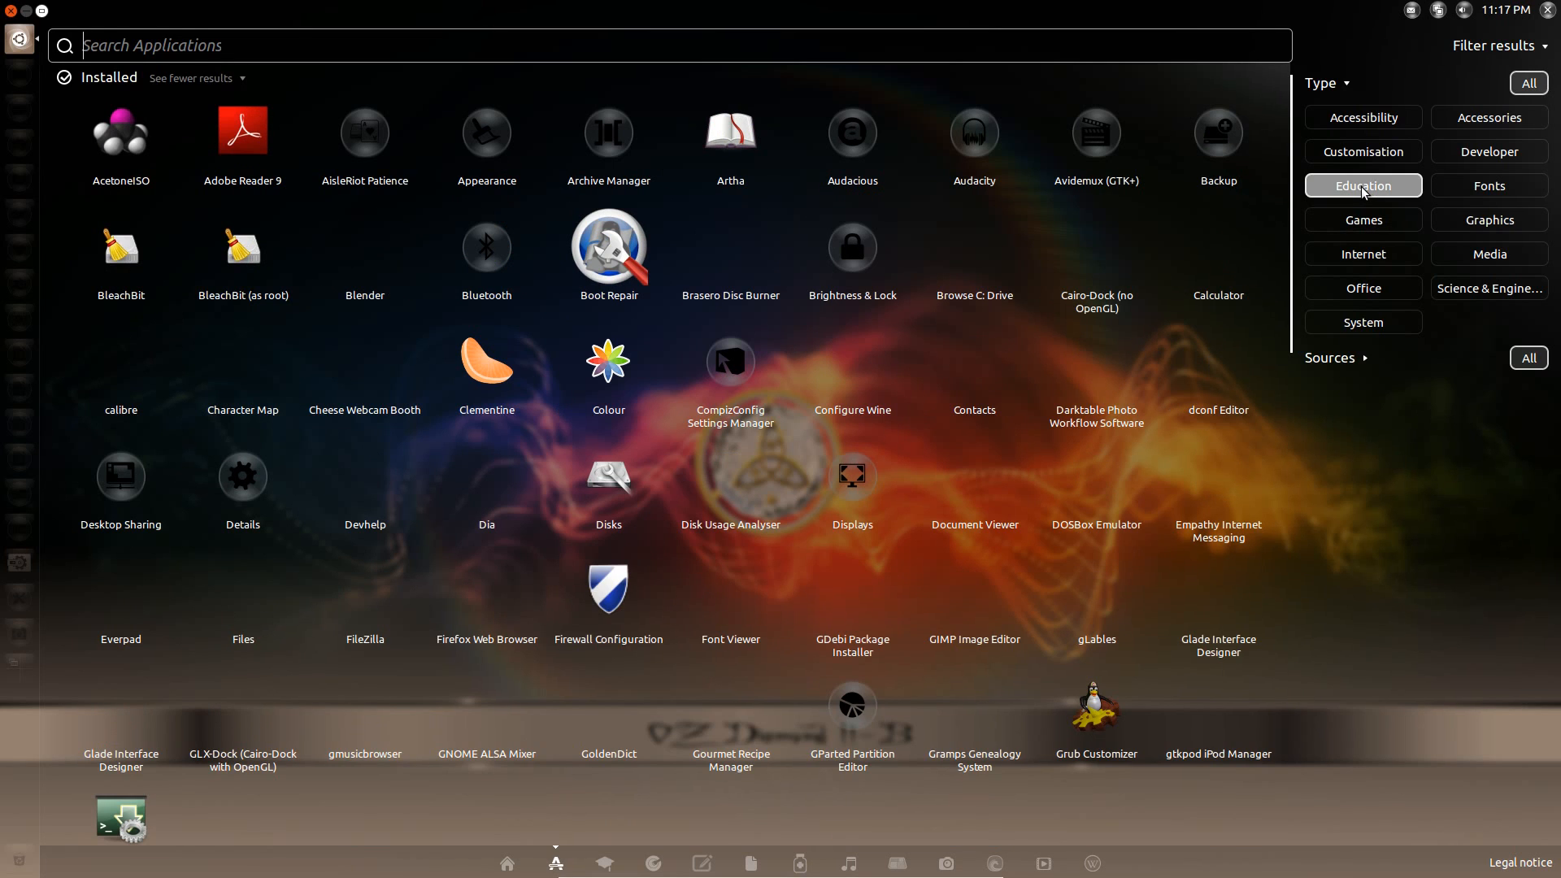
left_click(1362, 185)
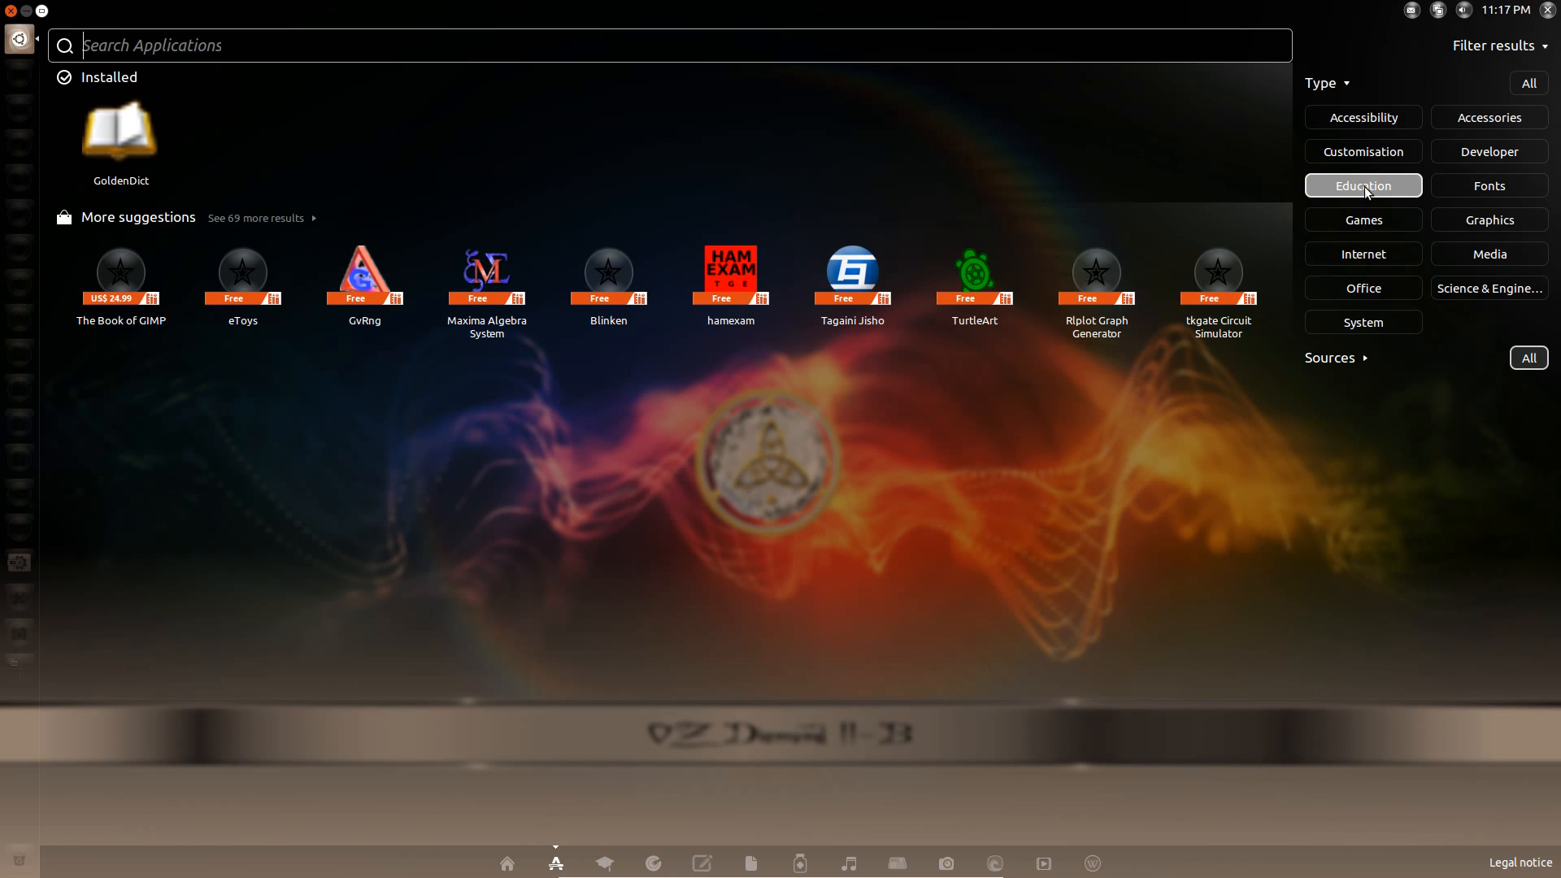
left_click(1363, 220)
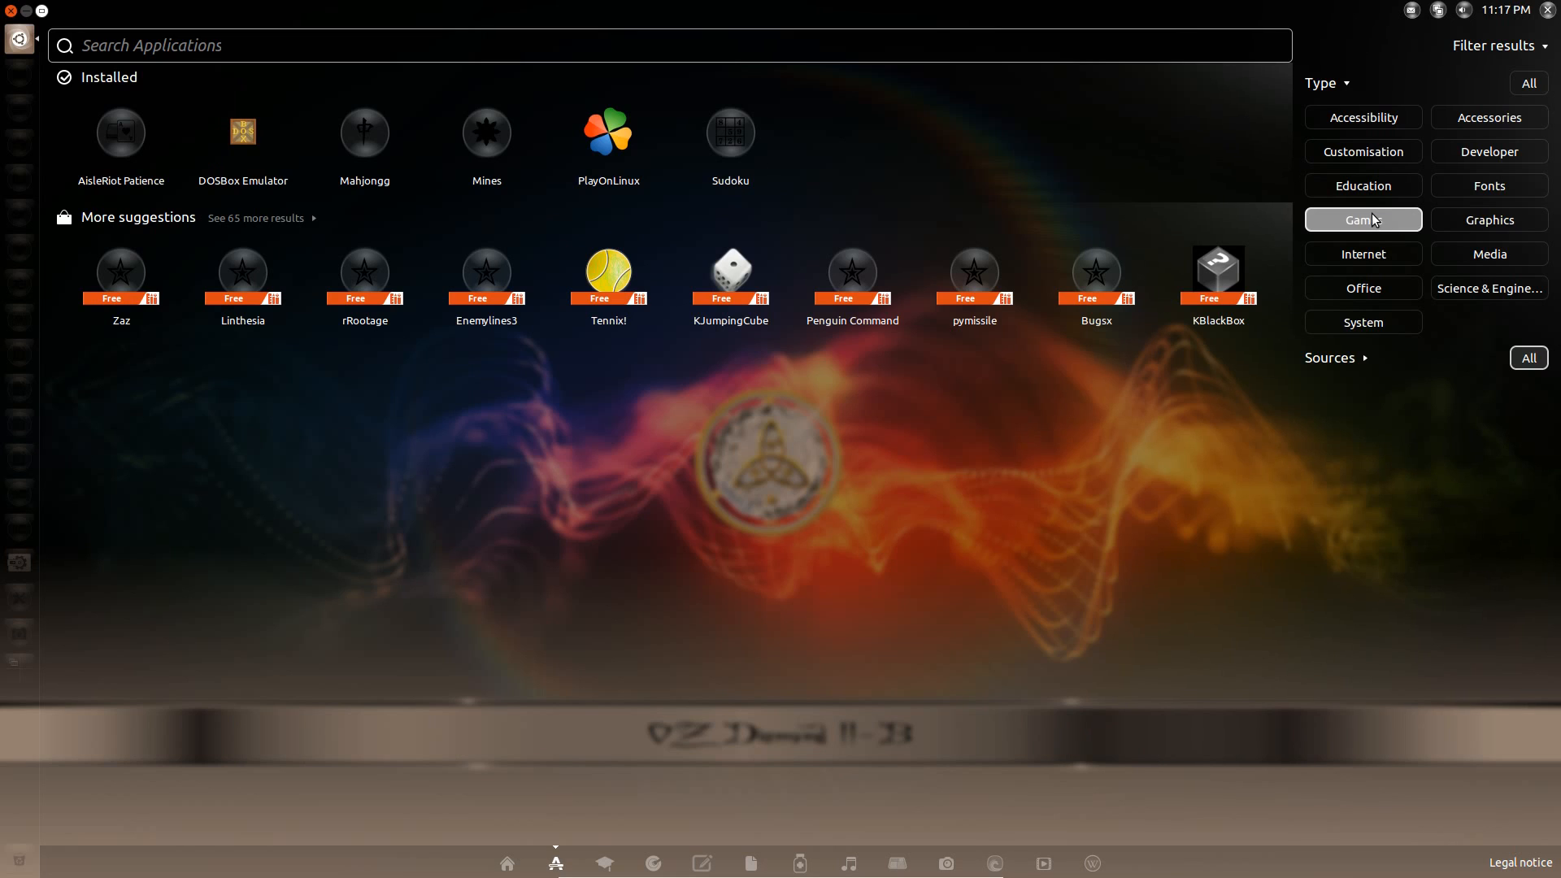
mouse_move(1366, 234)
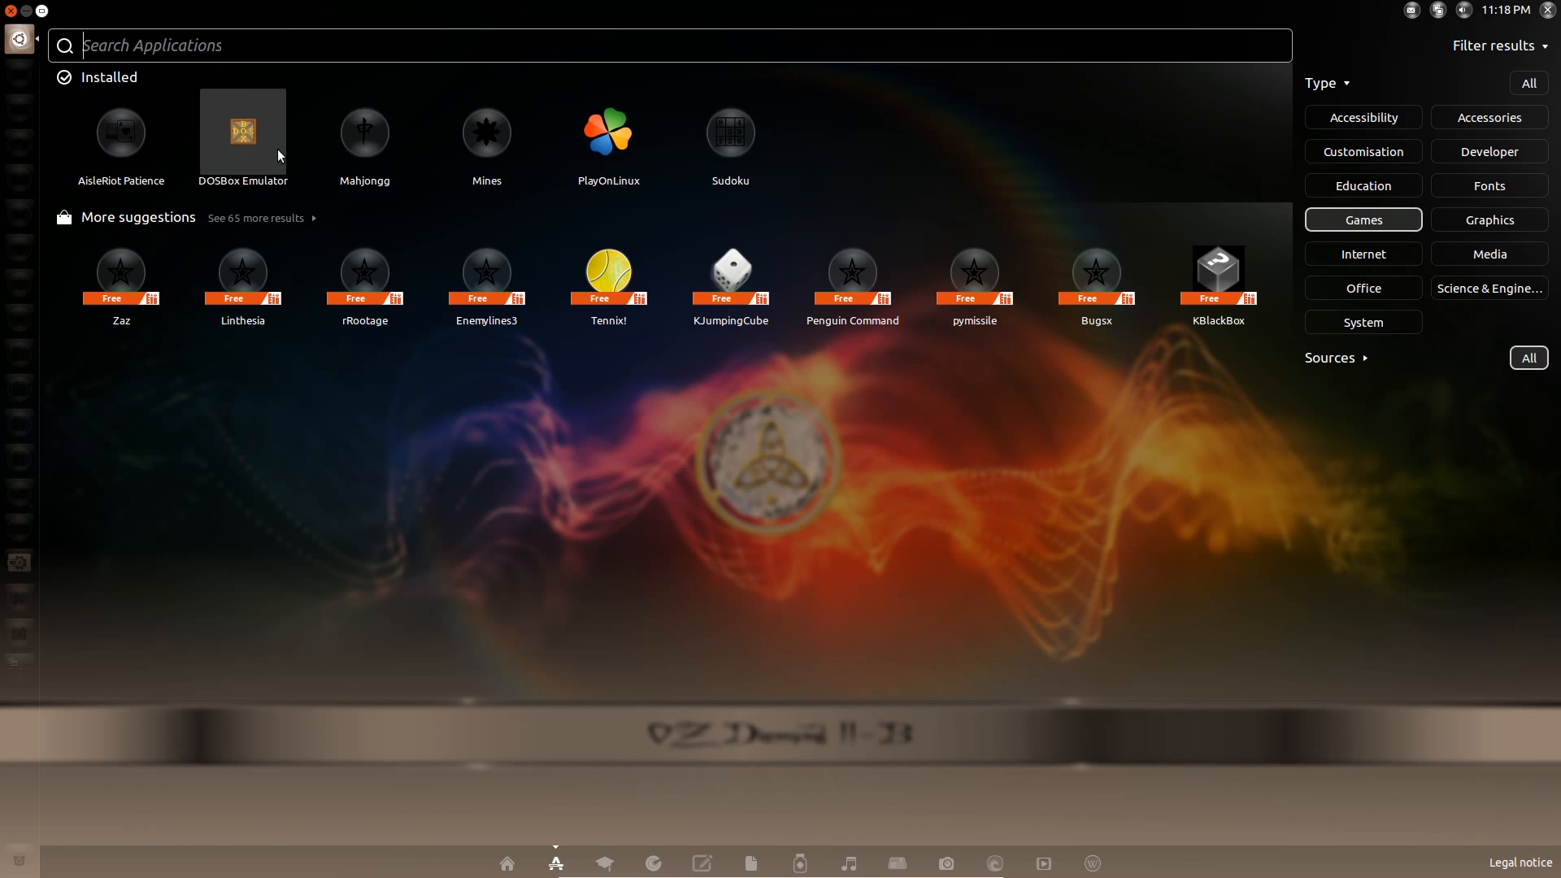
mouse_move(608, 131)
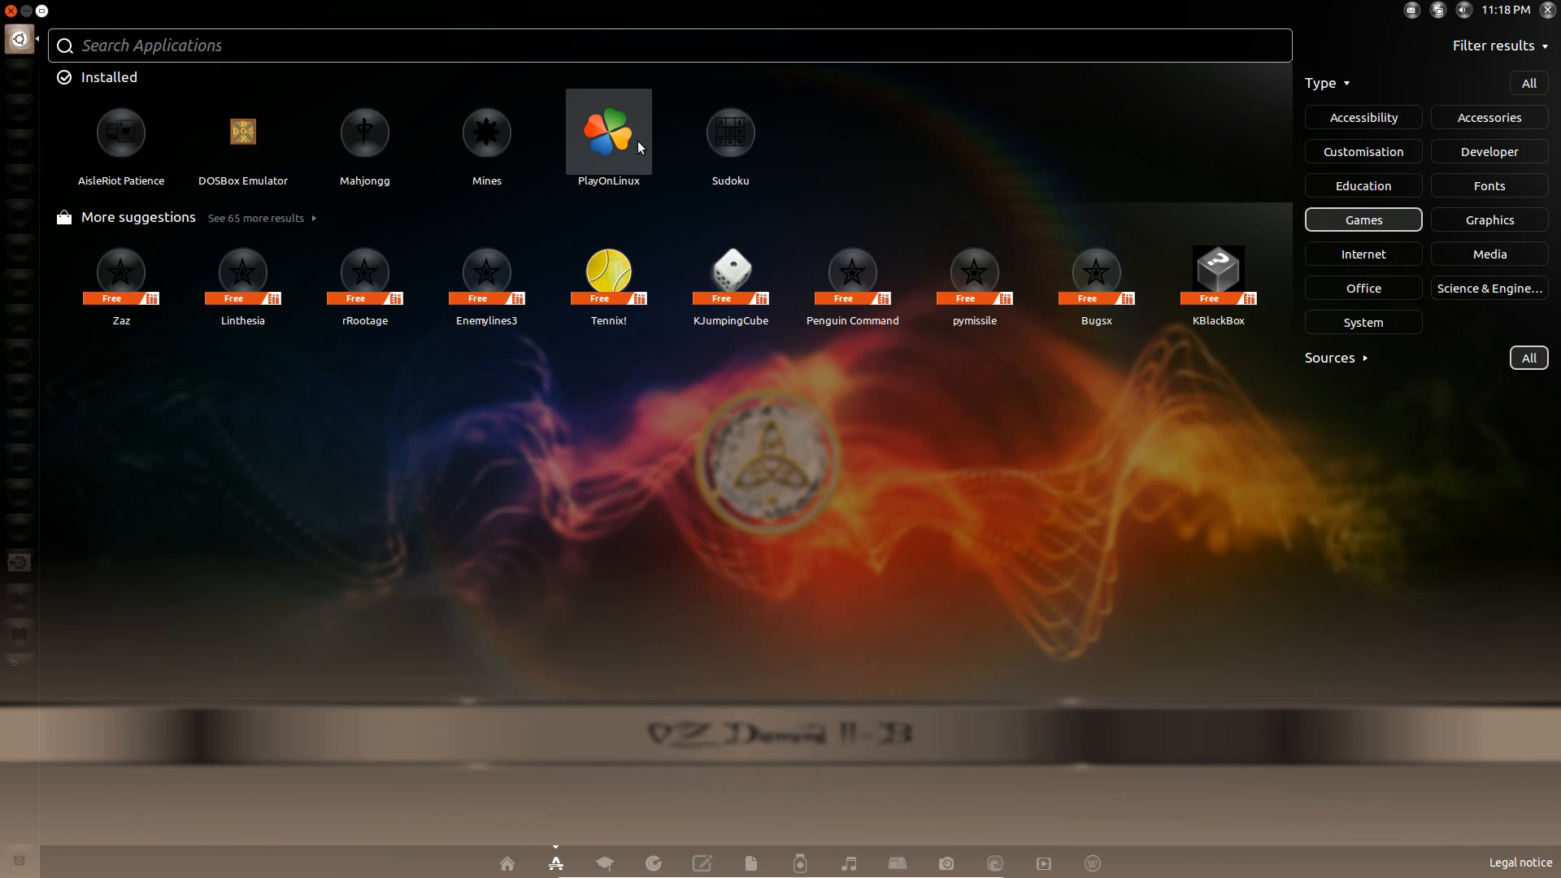
mouse_move(1262, 206)
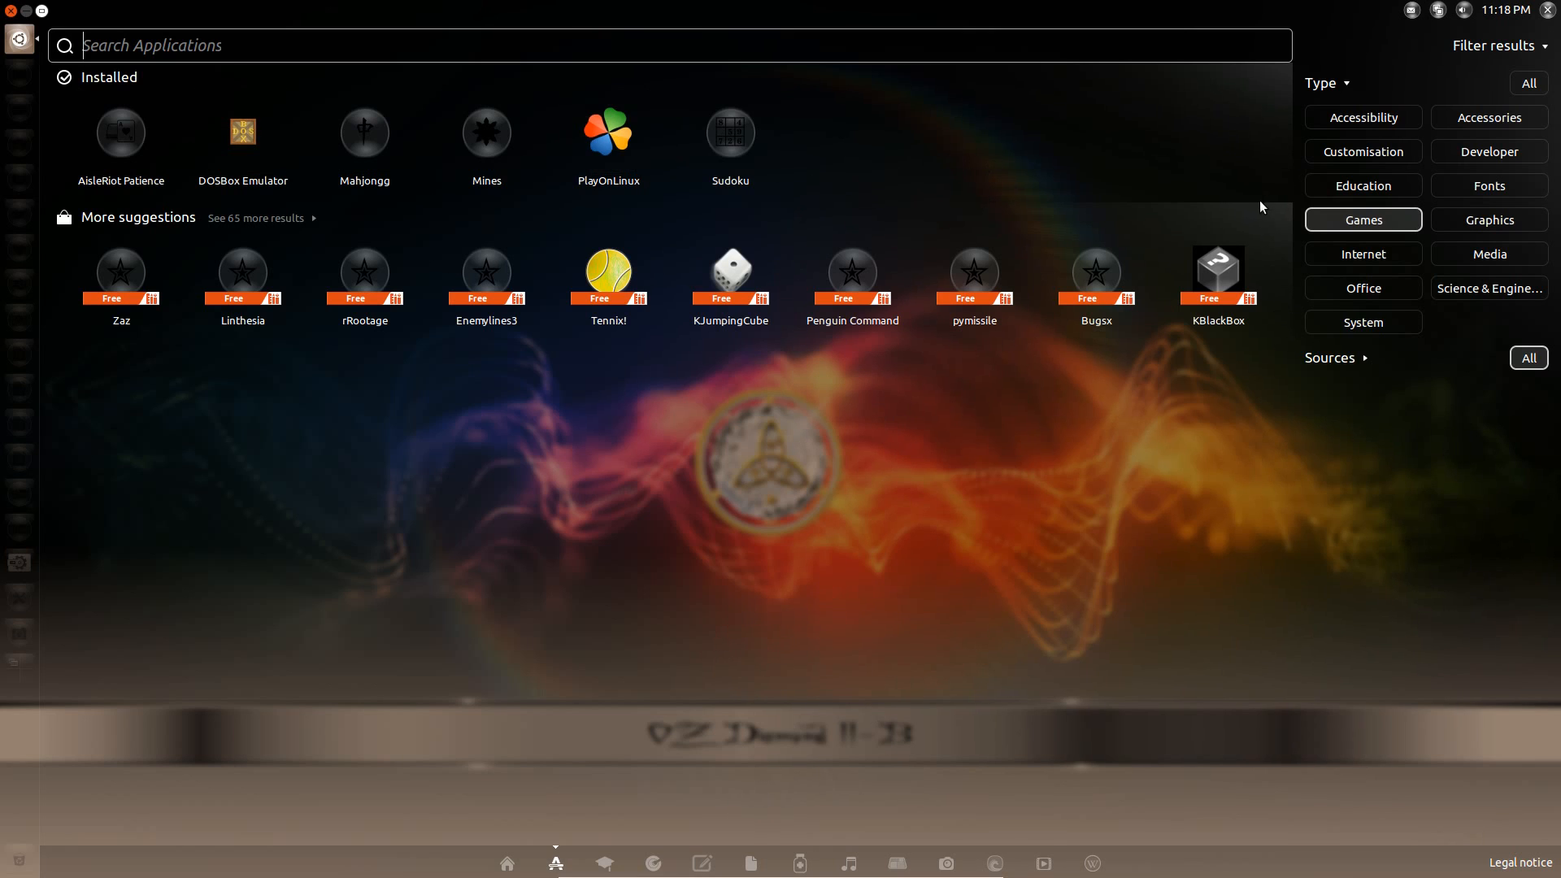
mouse_move(608, 130)
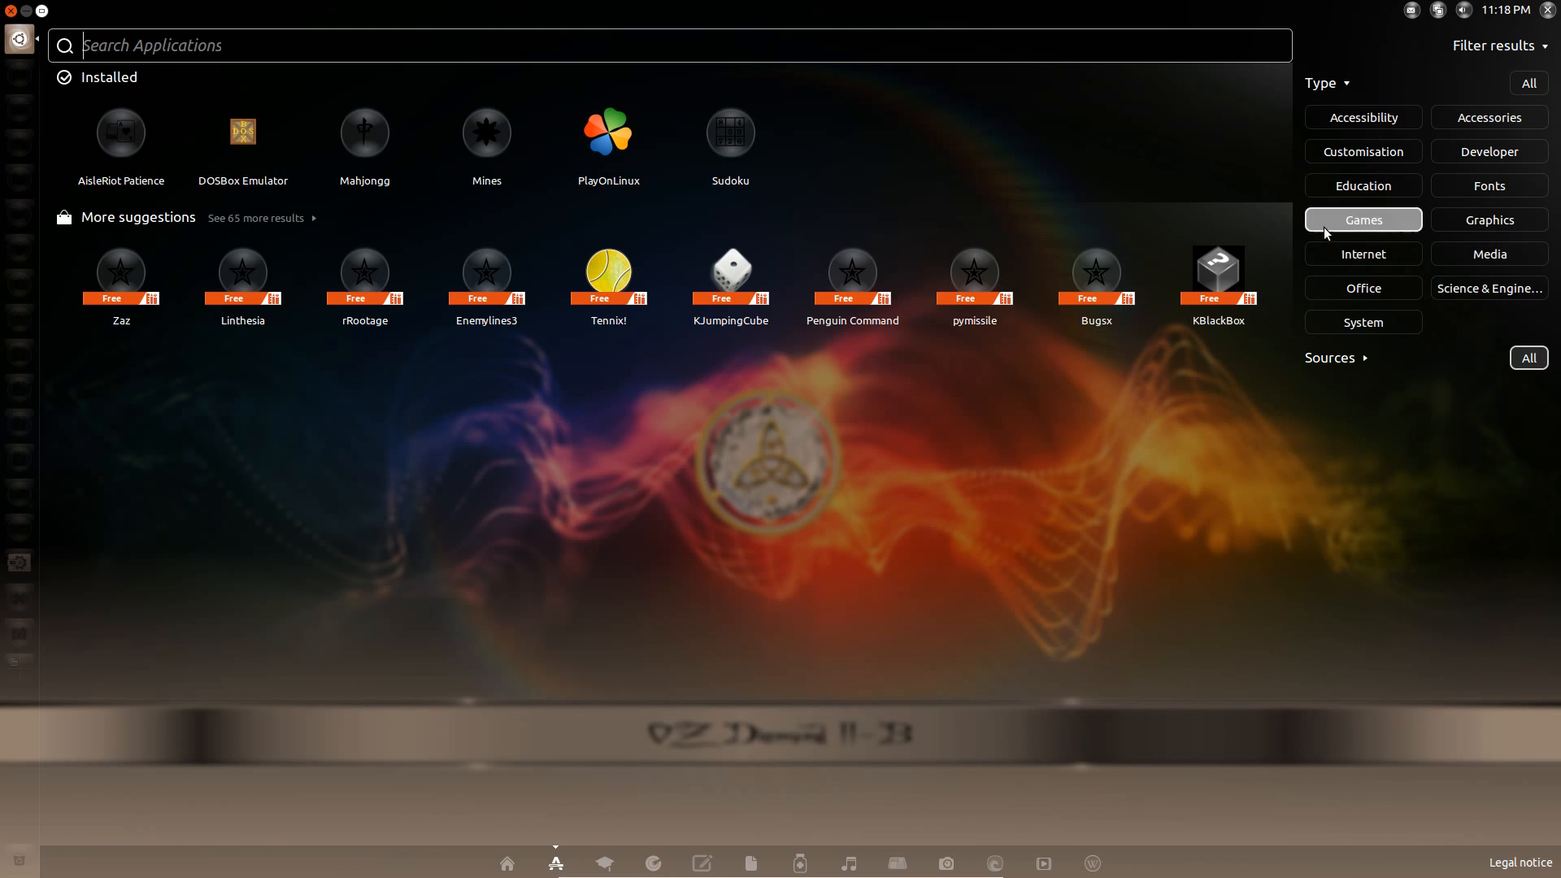
Filter to Internet applications, then to Office apps like Adobe Reader, calibre and Writer.
left_click(1362, 254)
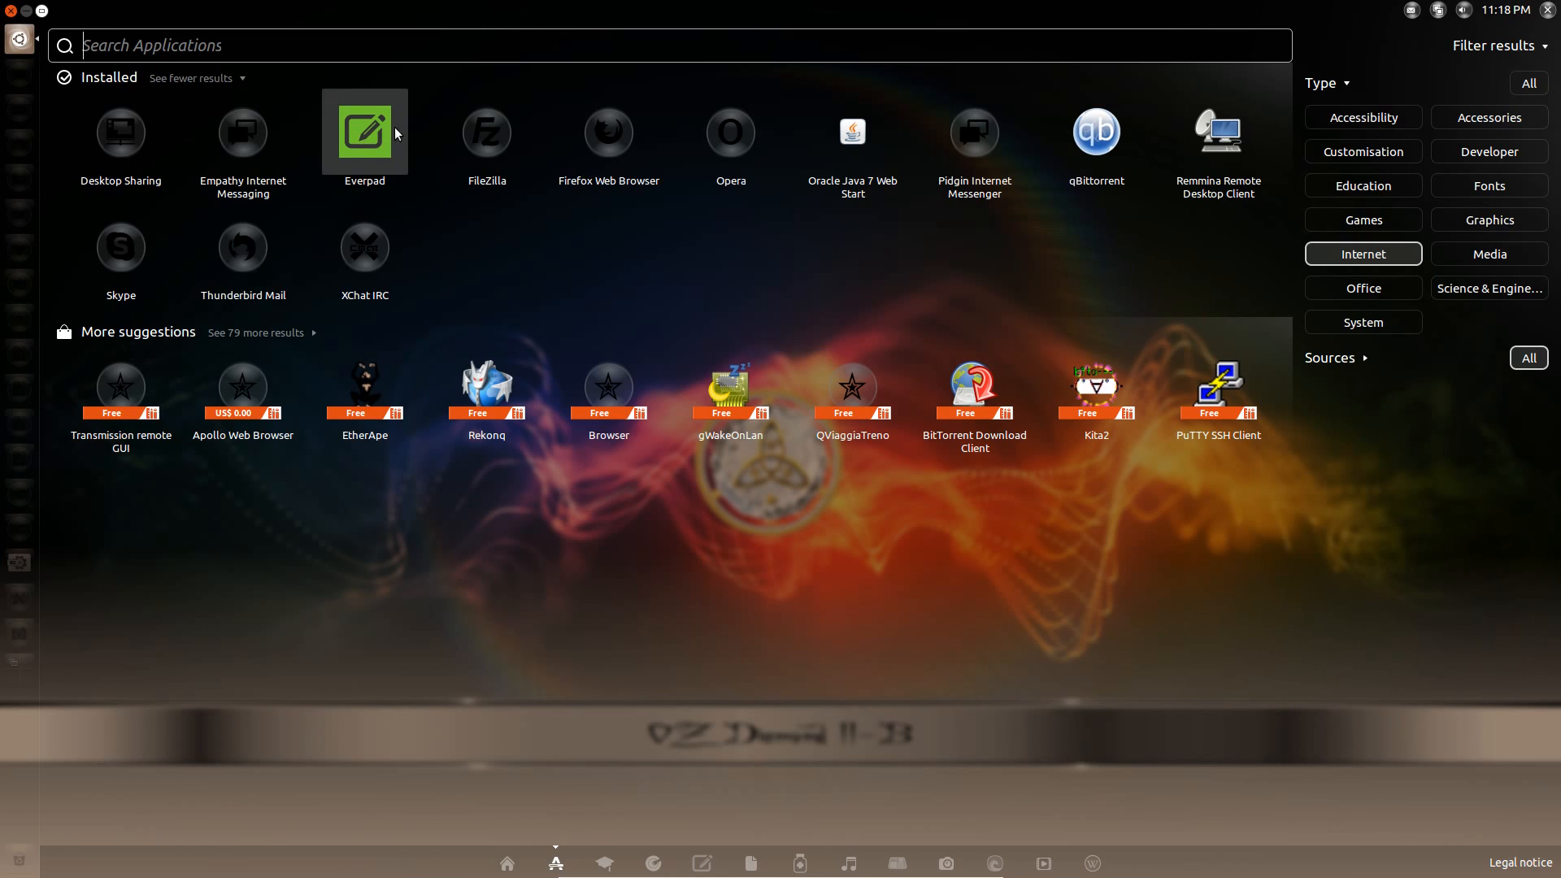
mouse_move(609, 130)
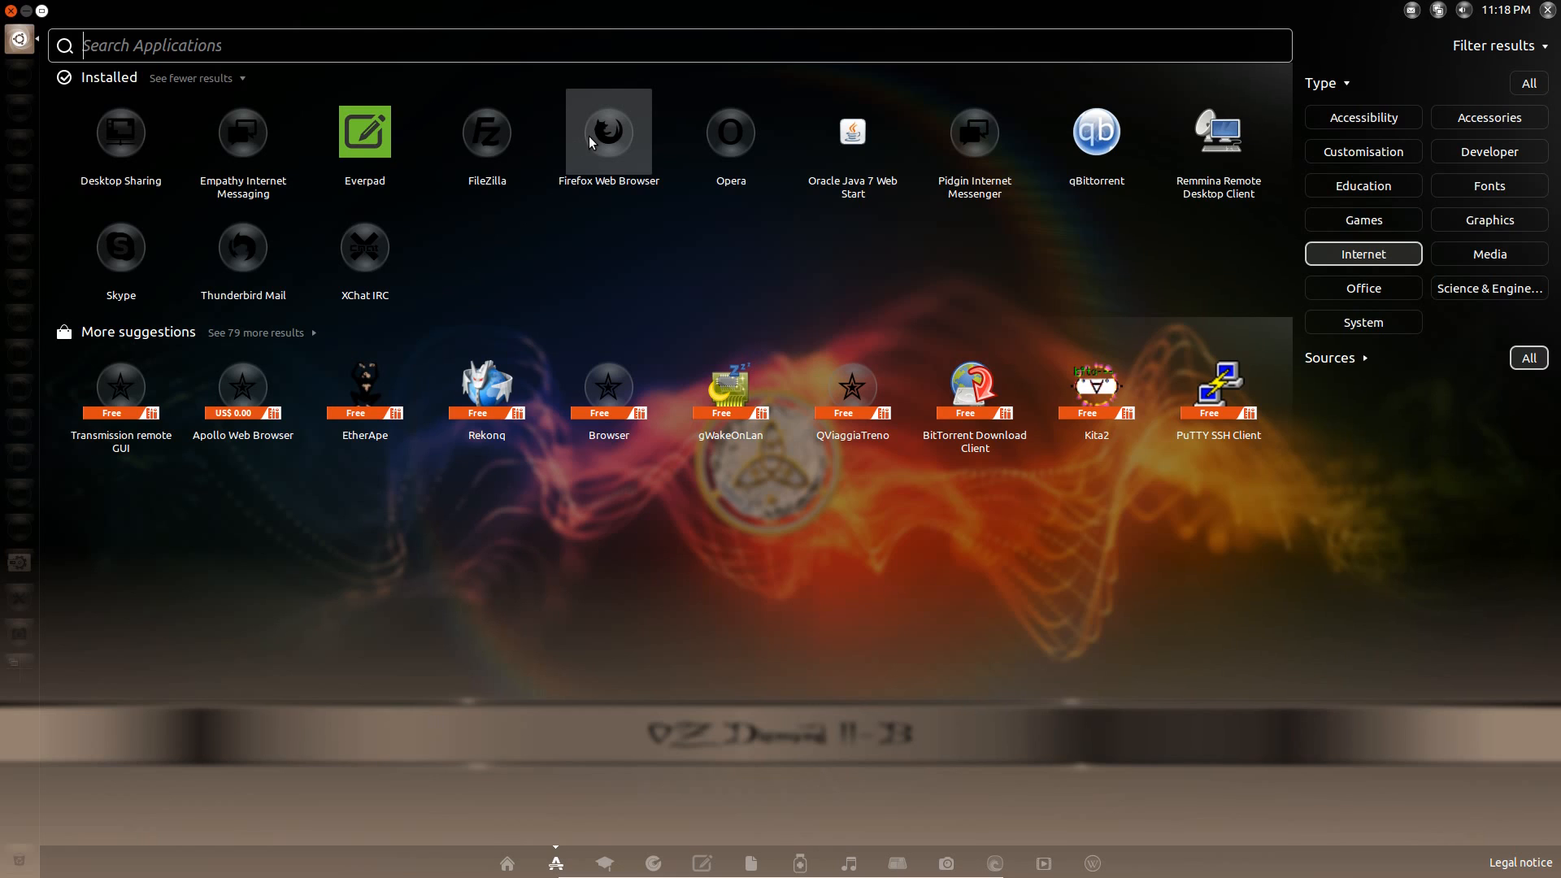
mouse_move(655, 132)
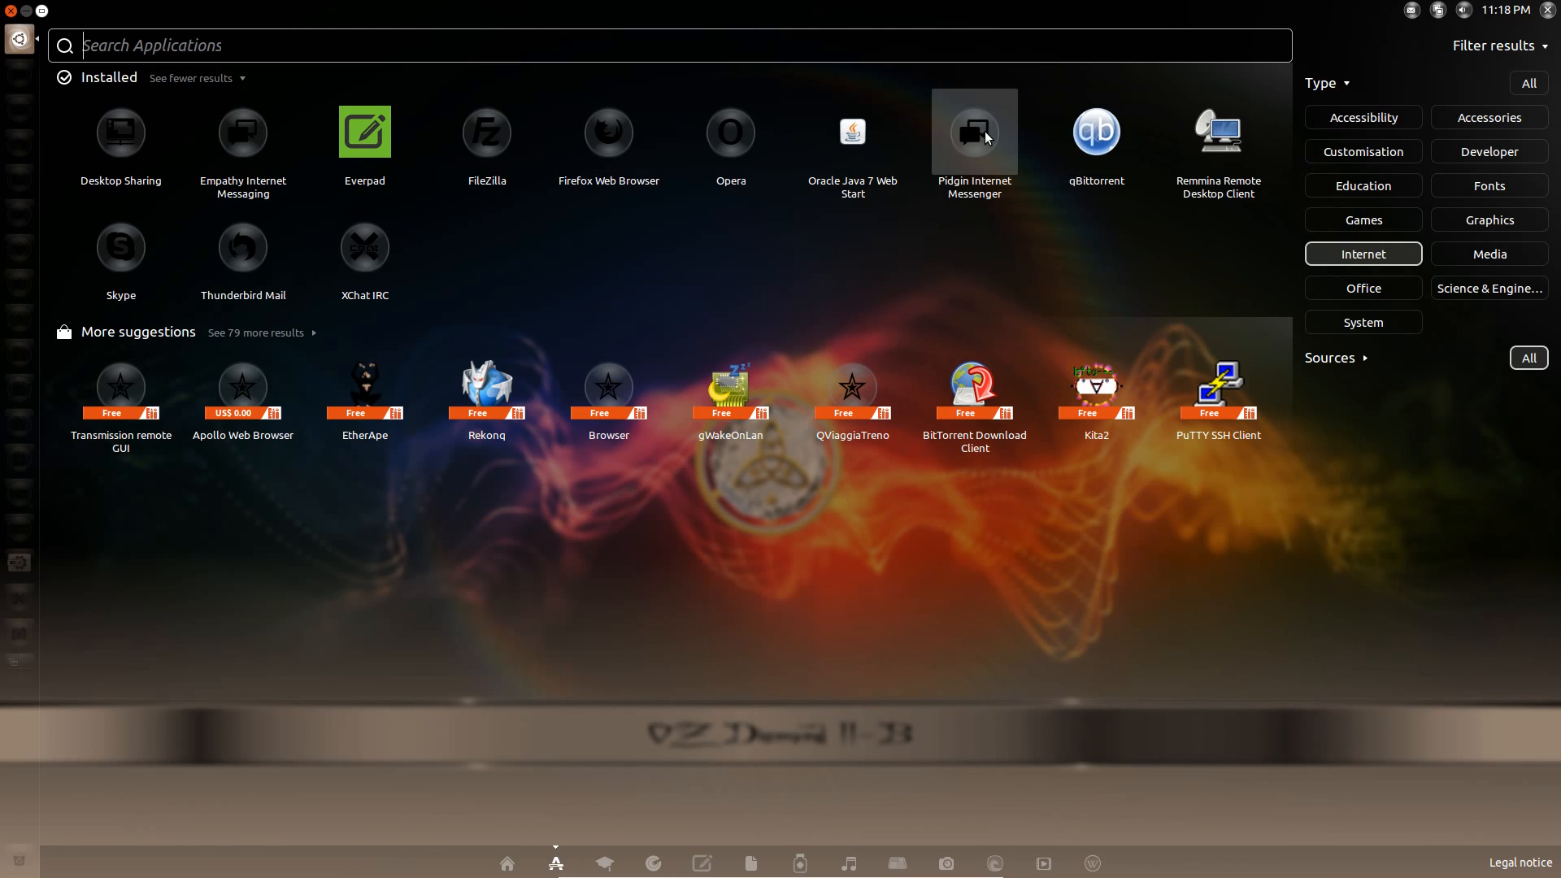
mouse_move(1095, 130)
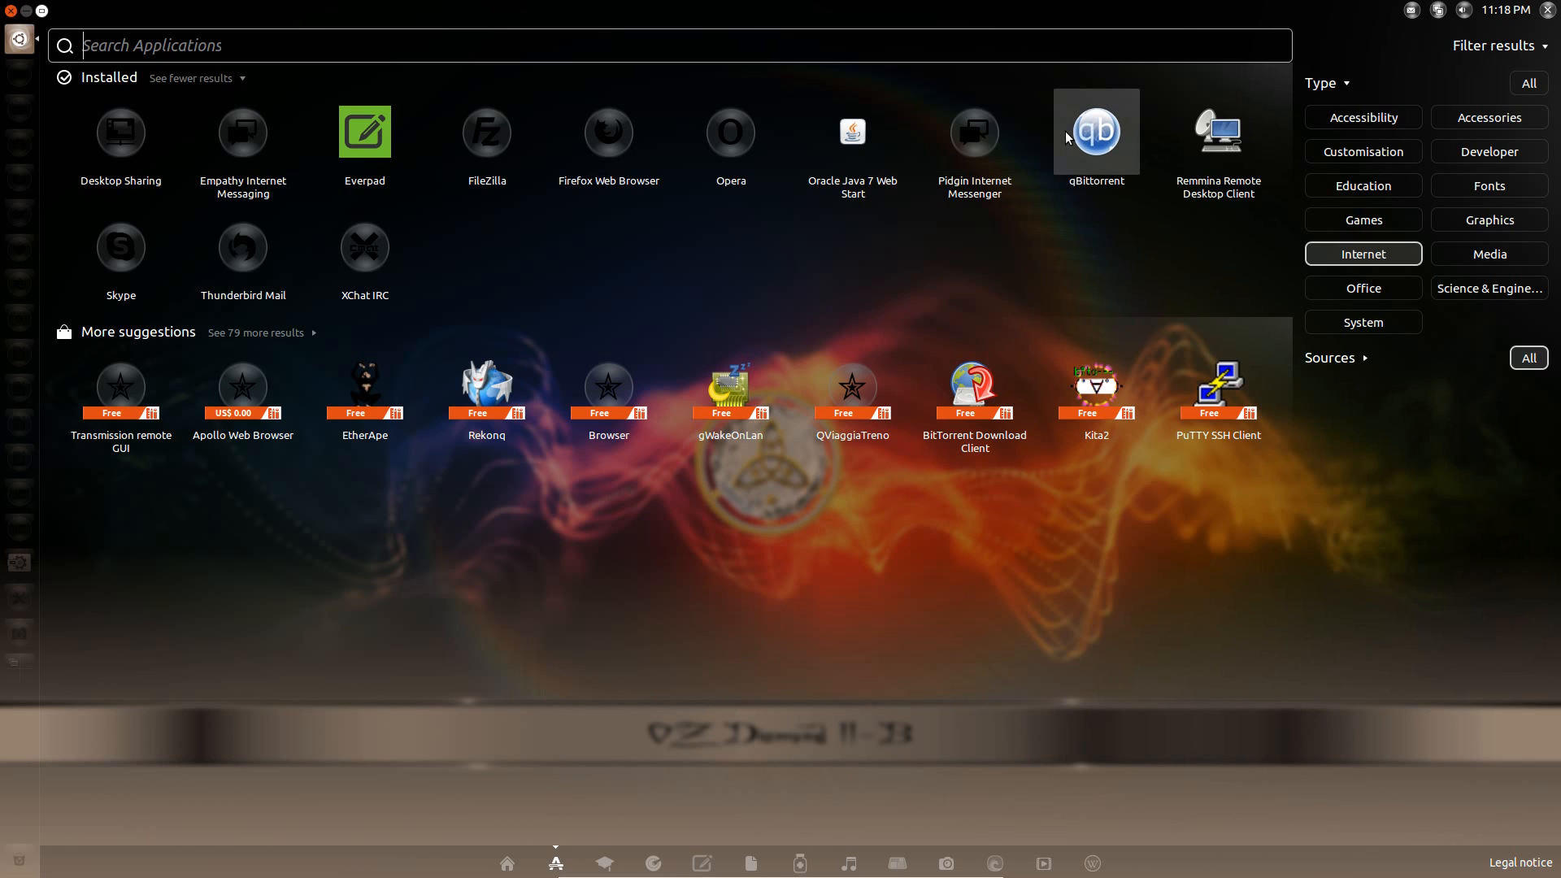
mouse_move(1218, 130)
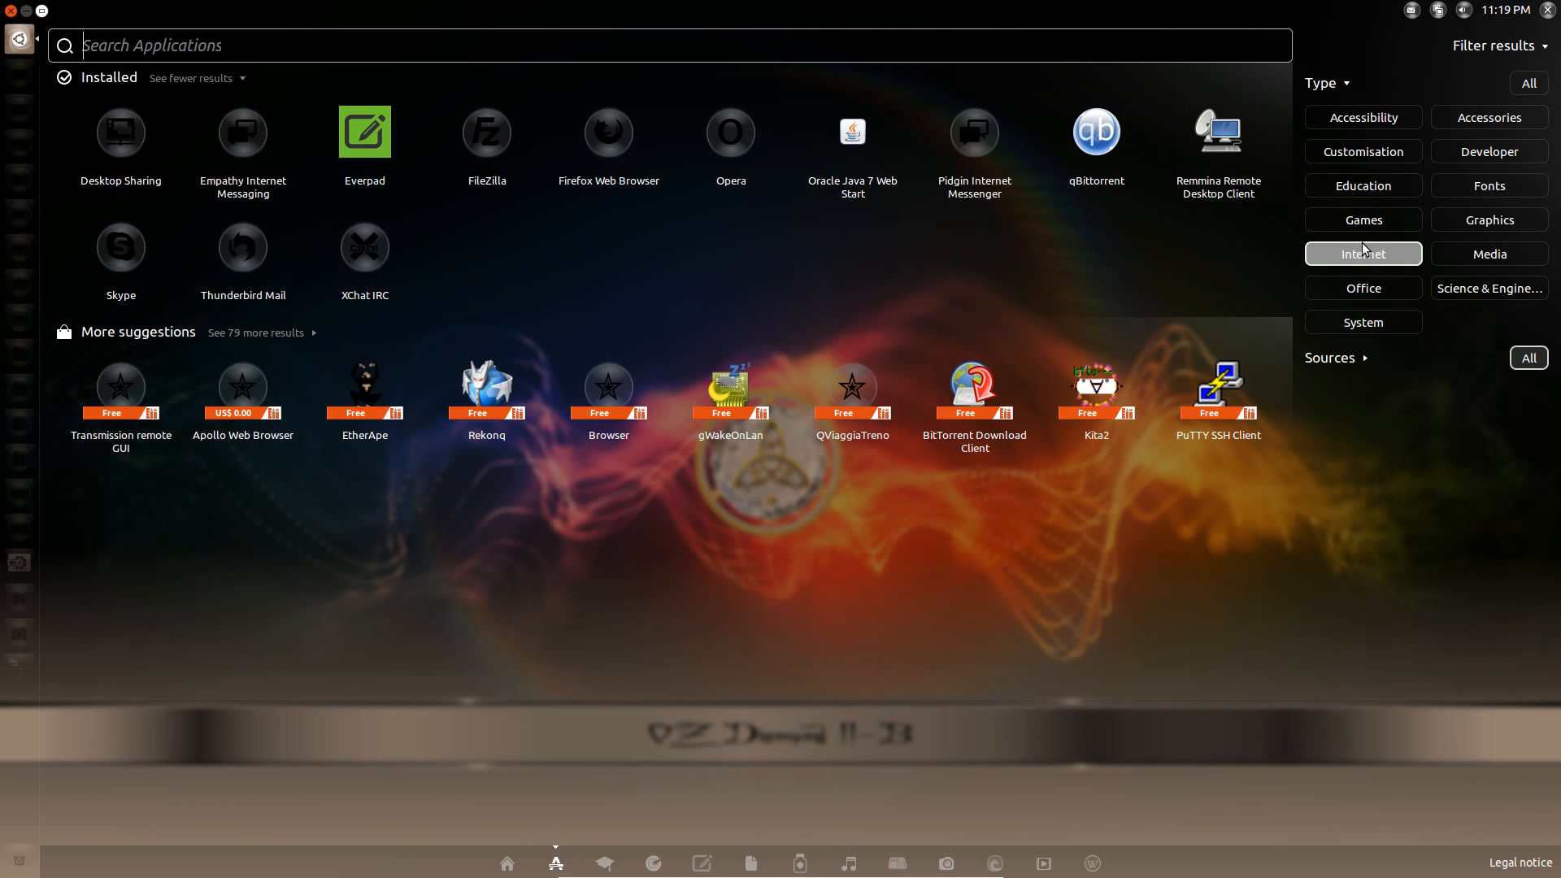
left_click(1363, 288)
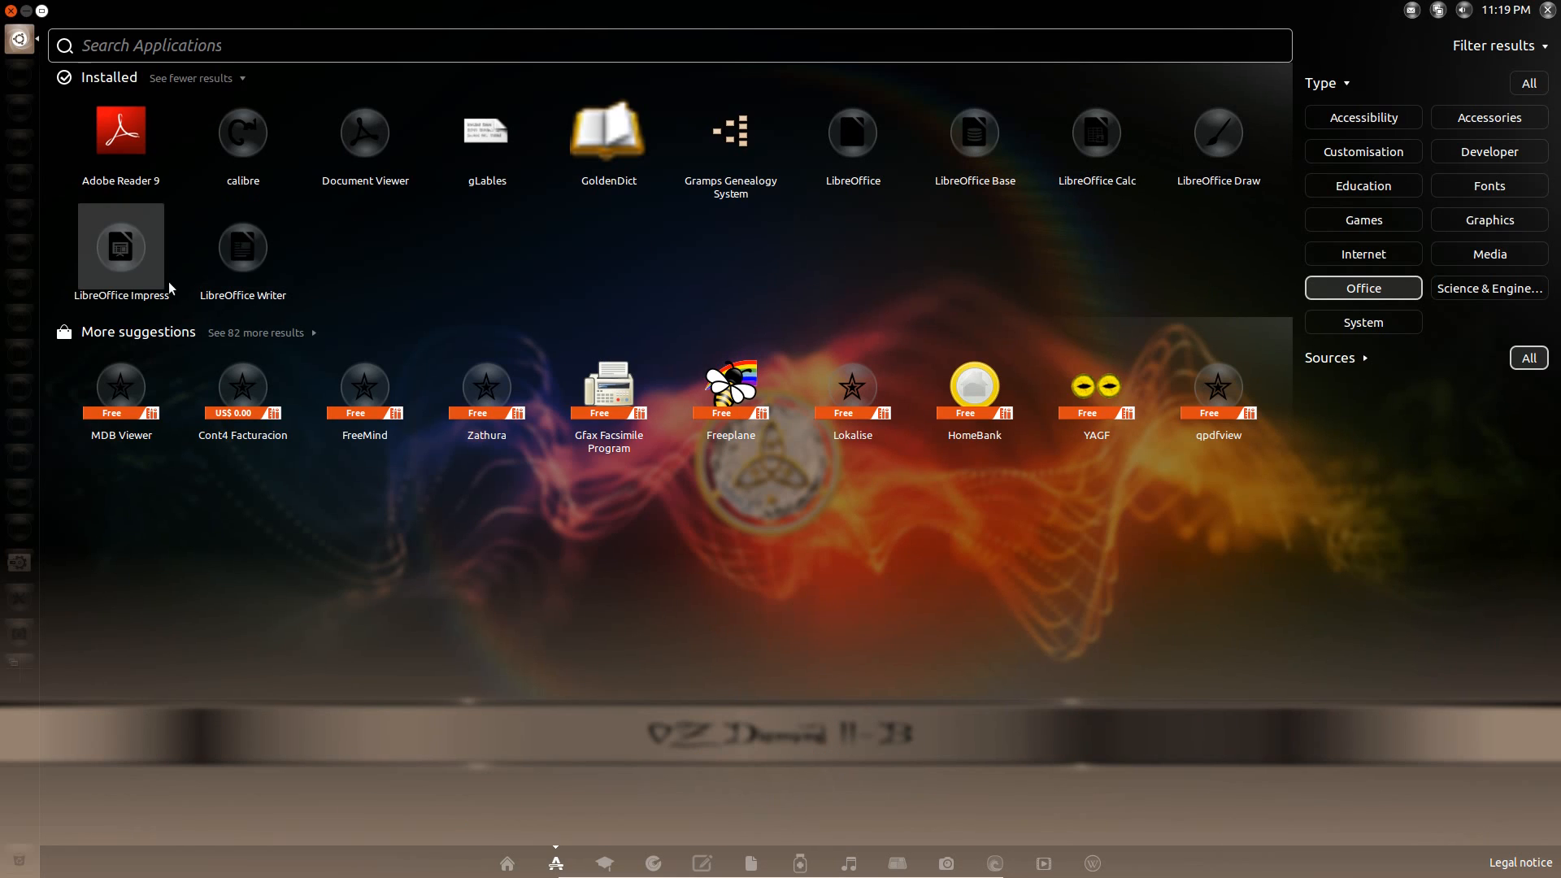
Filter the Dash applications by System, then Accessories, then Graphics.
left_click(1363, 322)
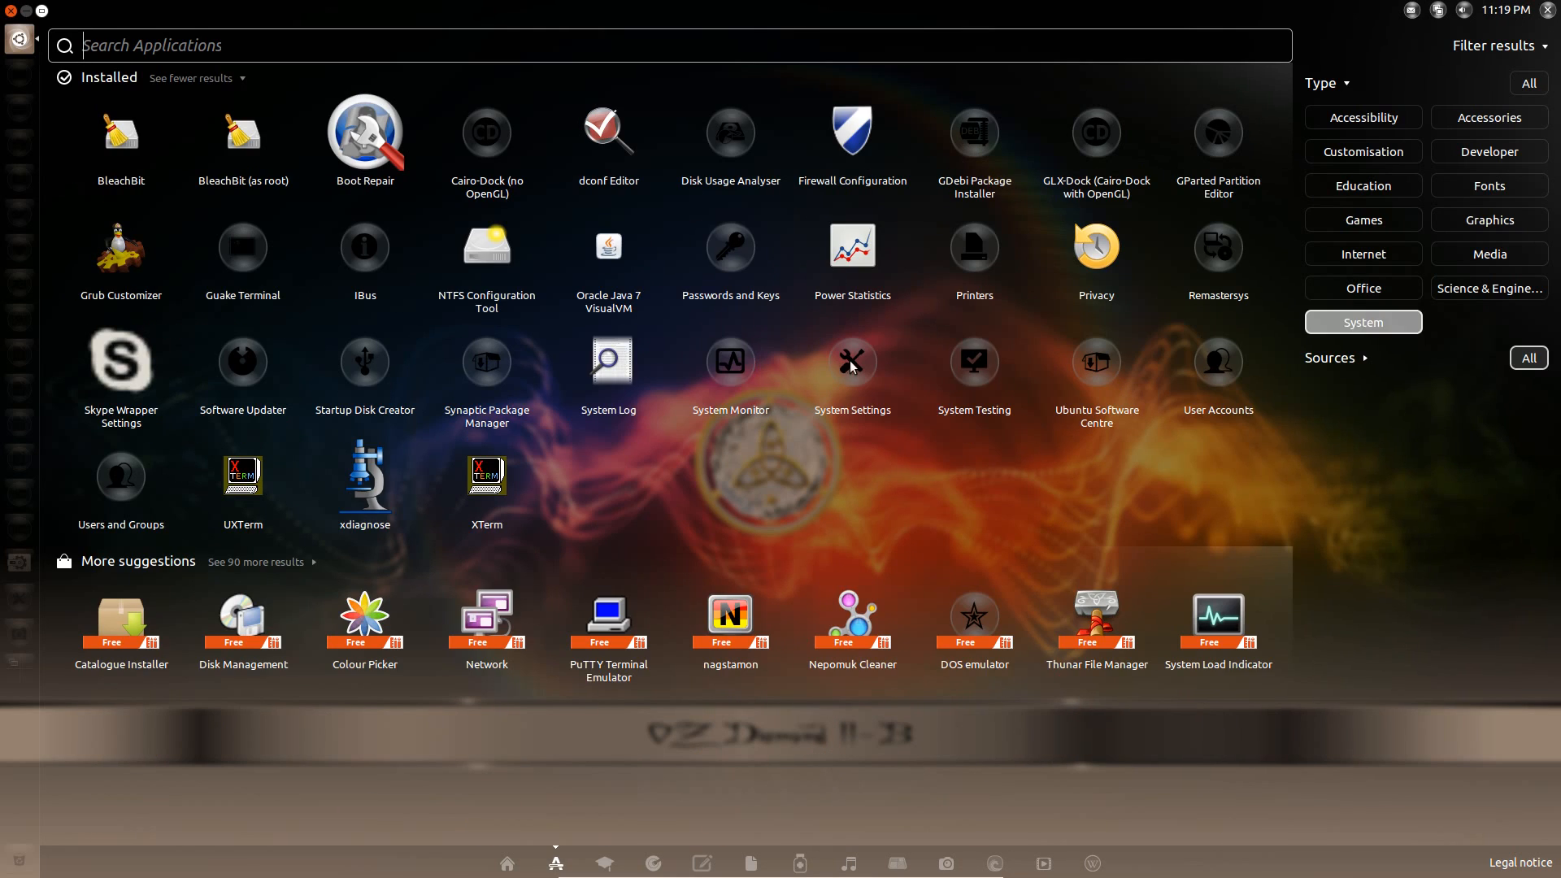
mouse_move(1094, 361)
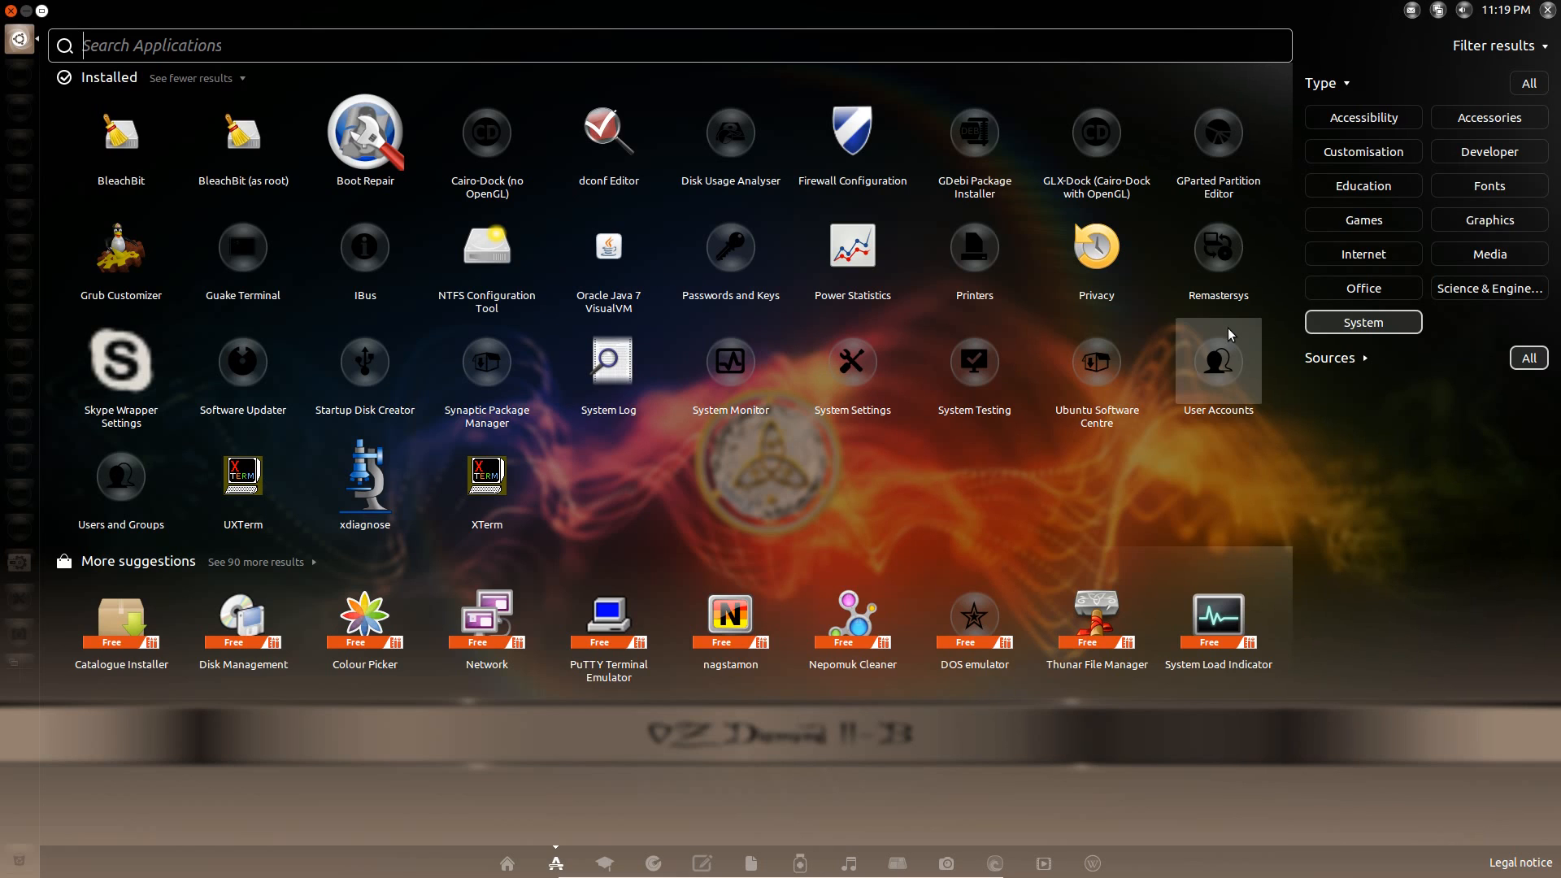
left_click(1490, 117)
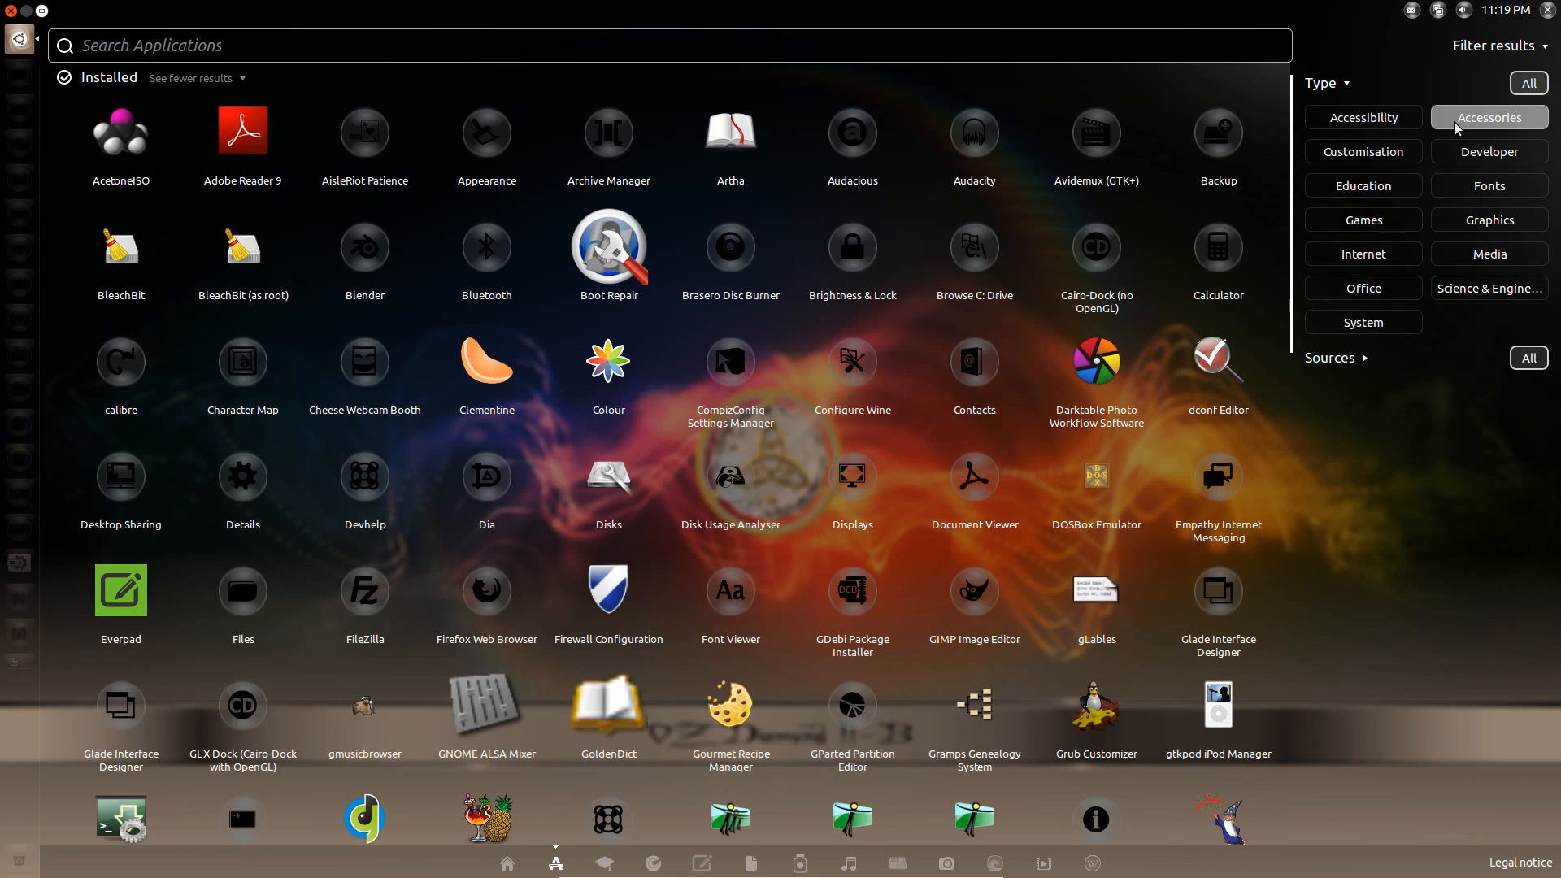
left_click(1489, 220)
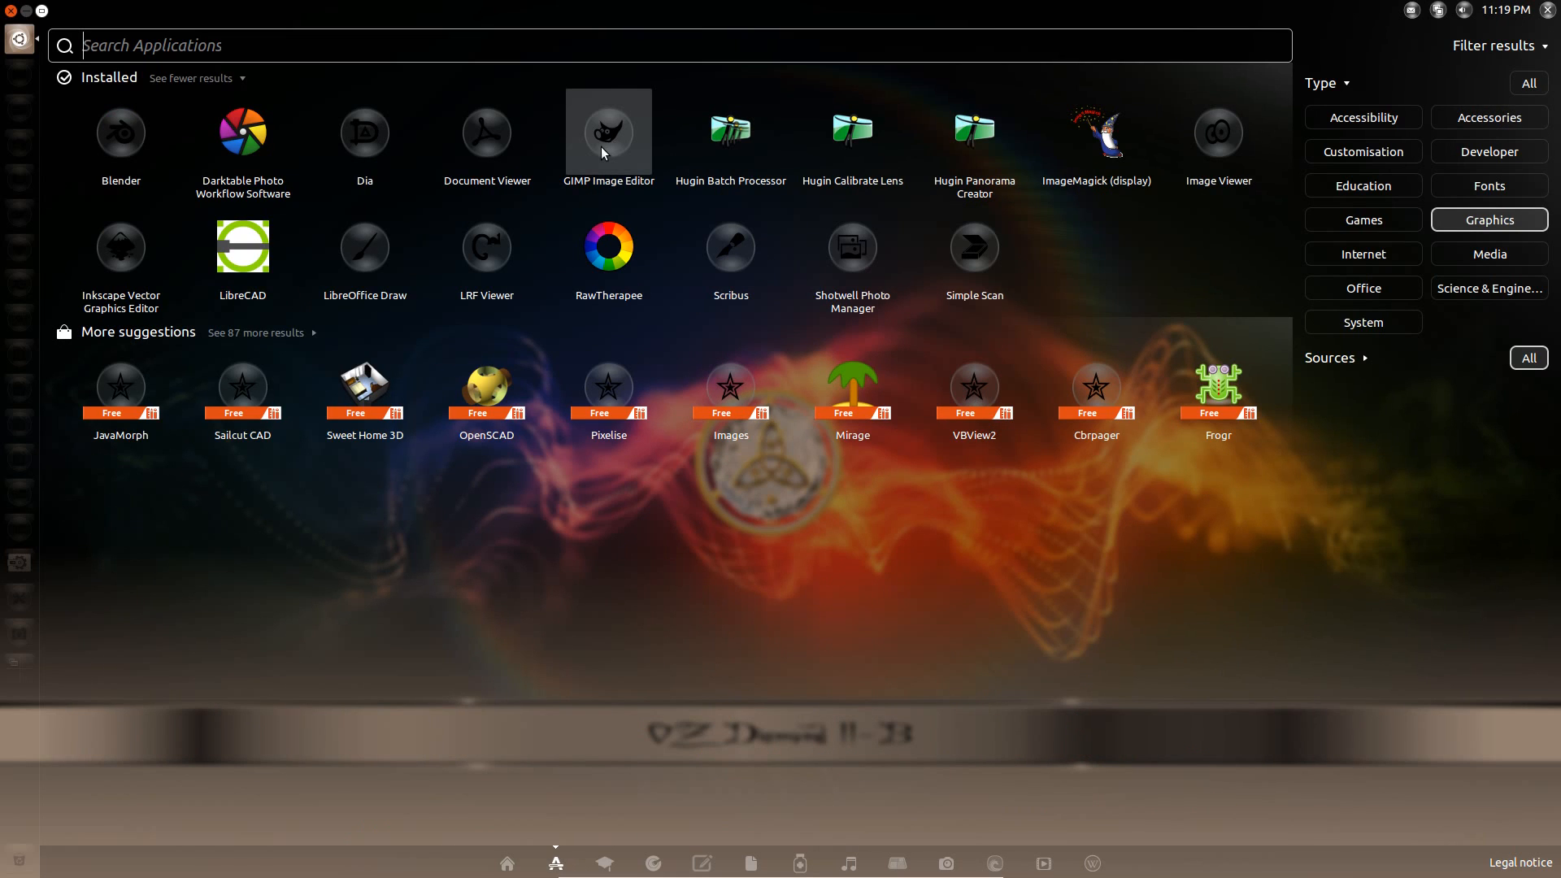
mouse_move(119, 130)
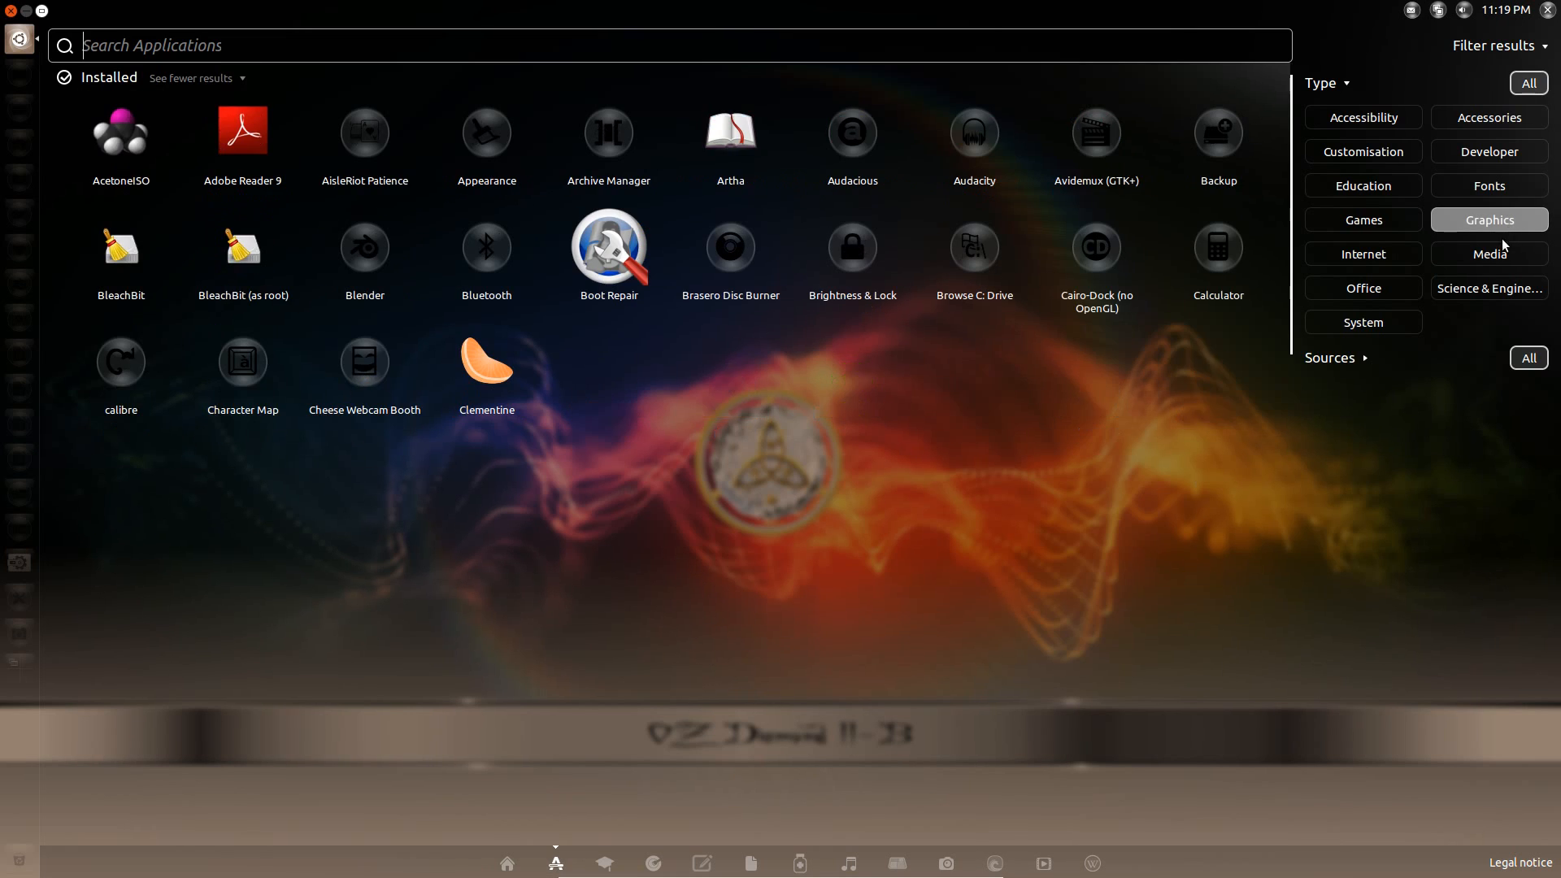
Filter the Dash applications by Media to see Audacity, VLC and XBMC.
left_click(1488, 254)
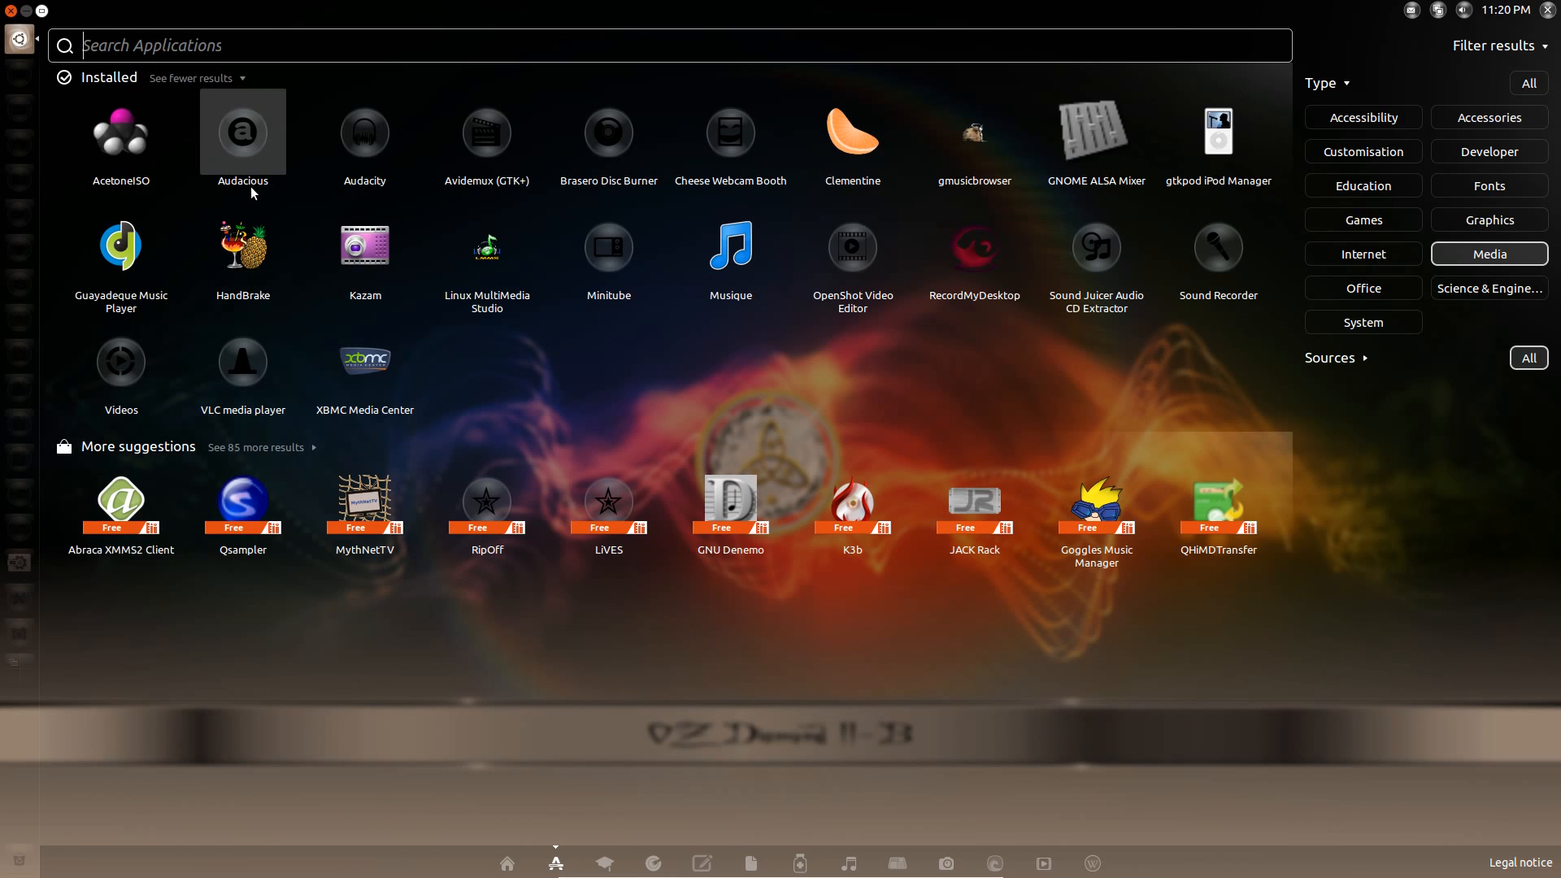
mouse_move(243, 361)
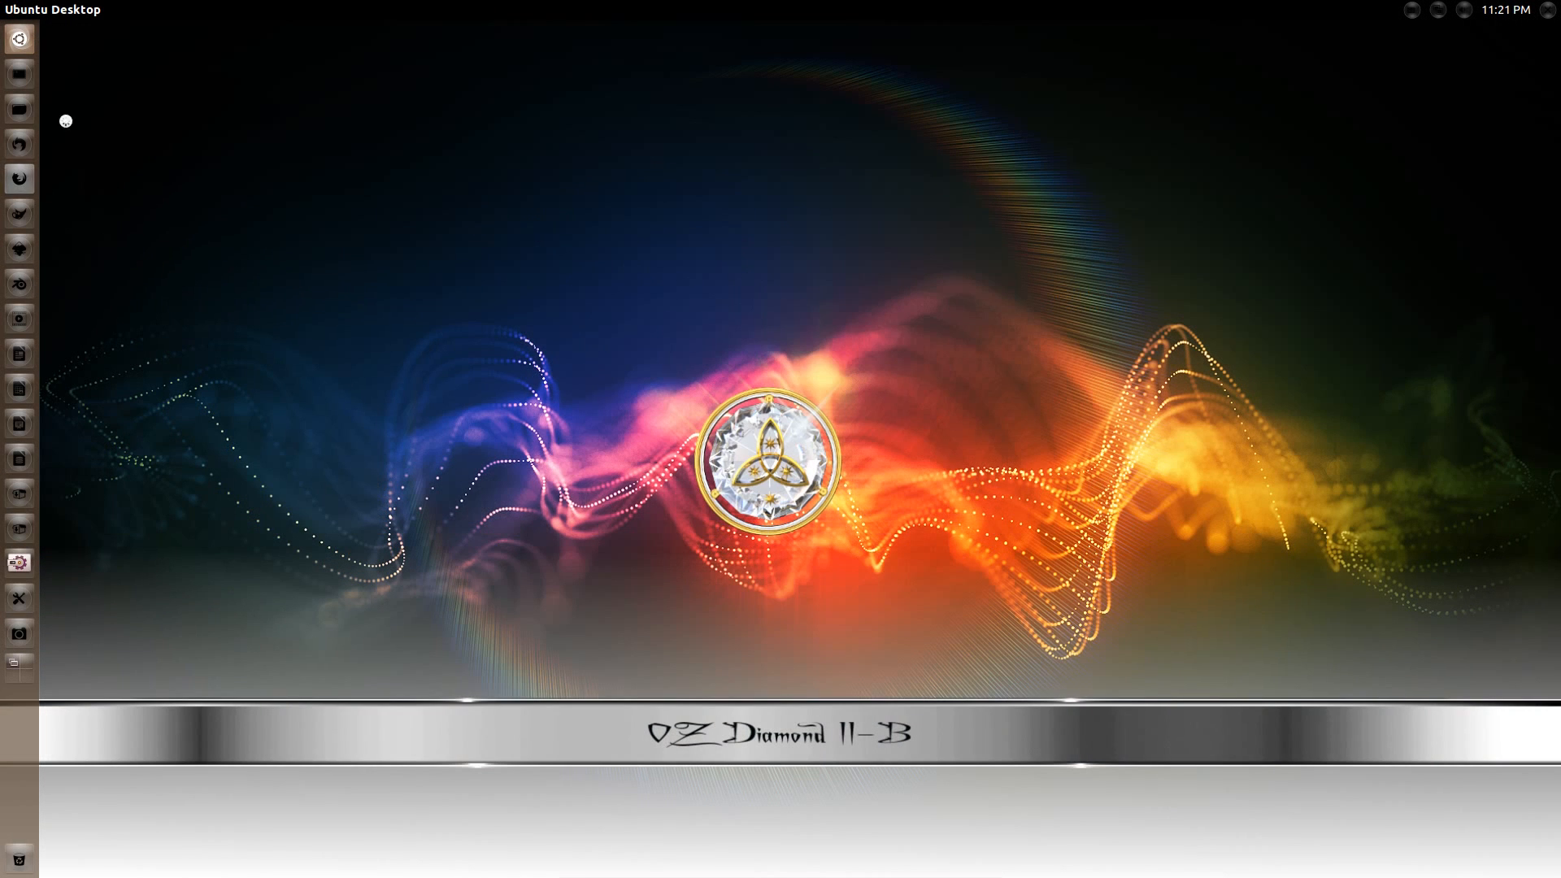
Launch Firefox from the launcher and search 'opera' to bring up the Opera browser.
left_click(20, 177)
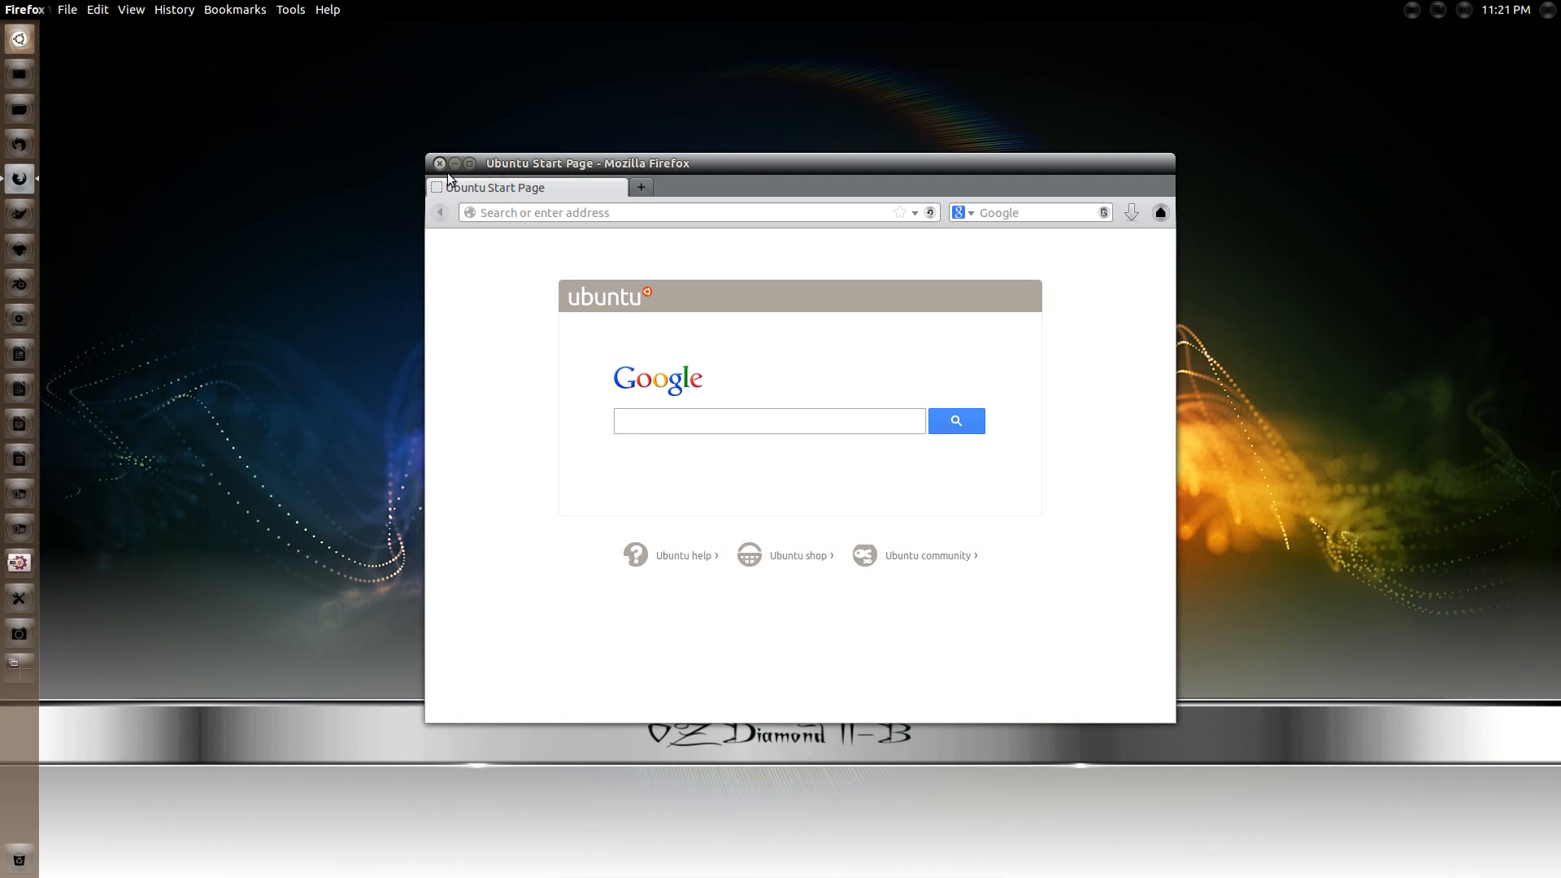
type("opera")
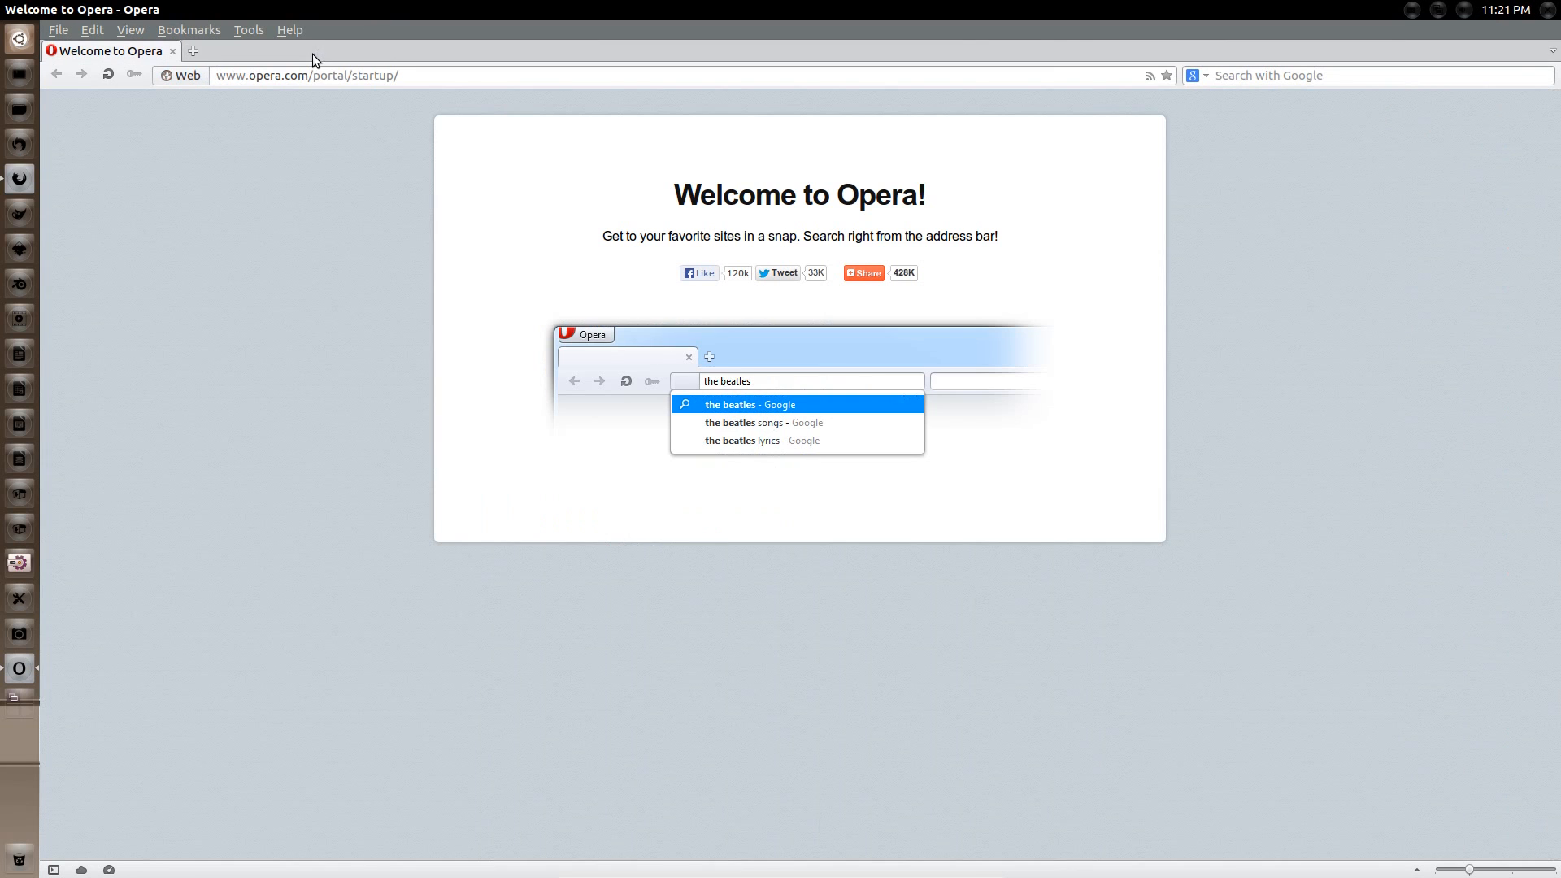
mouse_move(226, 194)
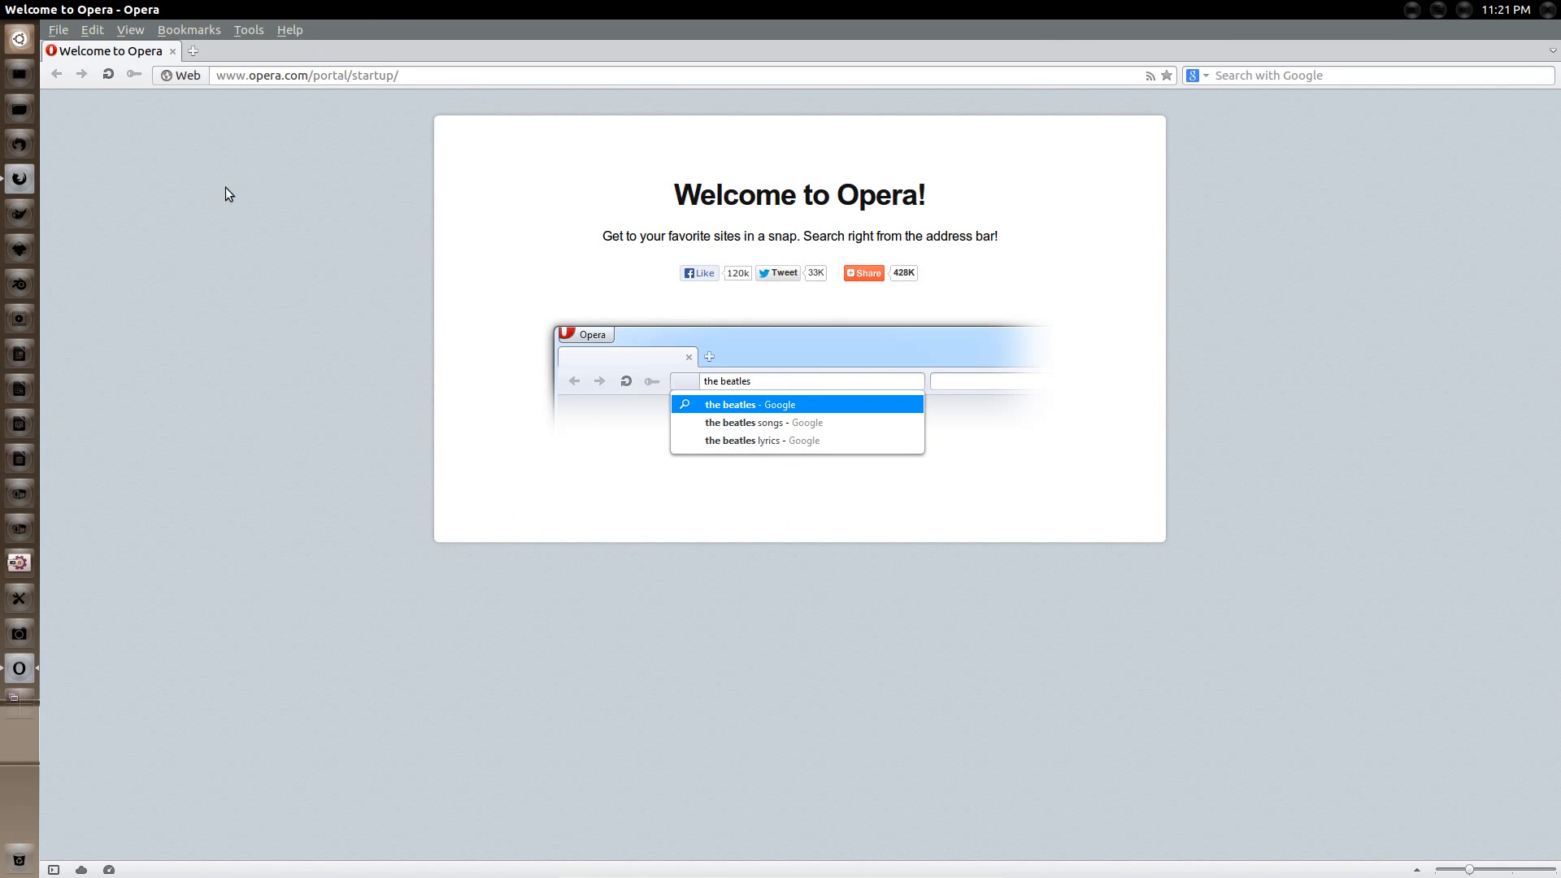